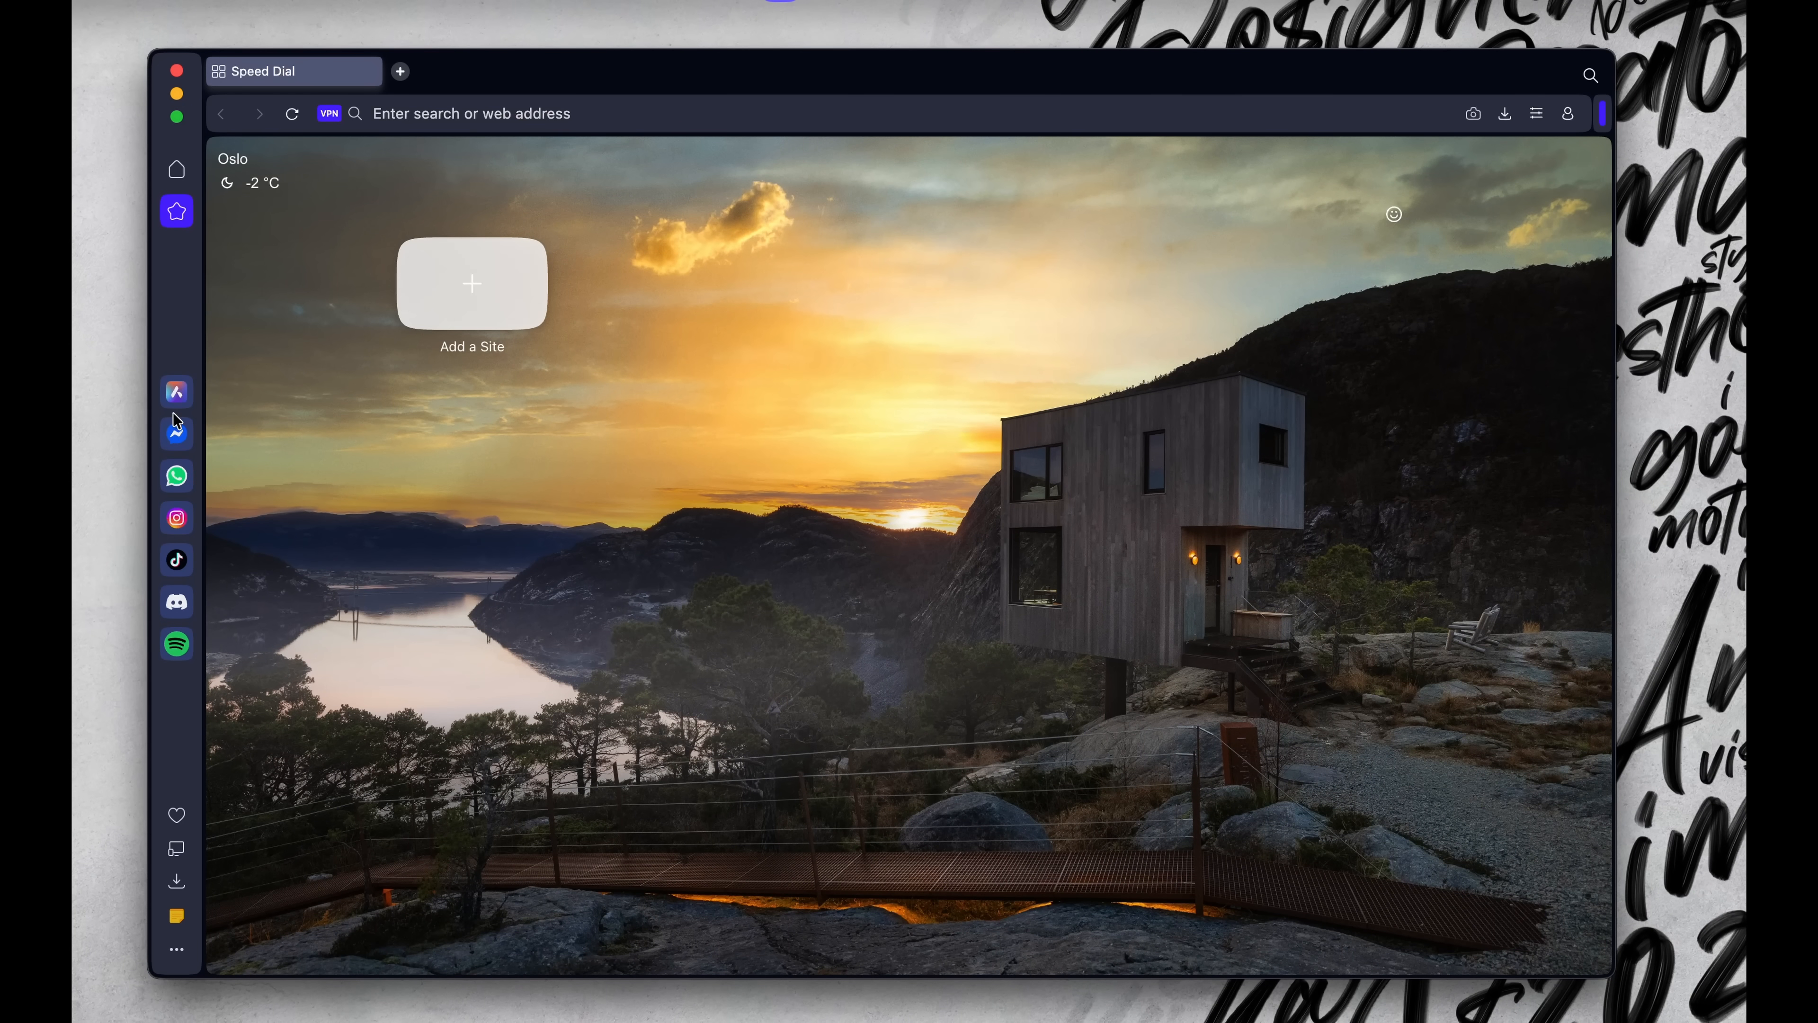
Bring up Opera's Theme Gallery from the Speed Dial page
{"action": "left_click", "coordinate": [329, 114]}
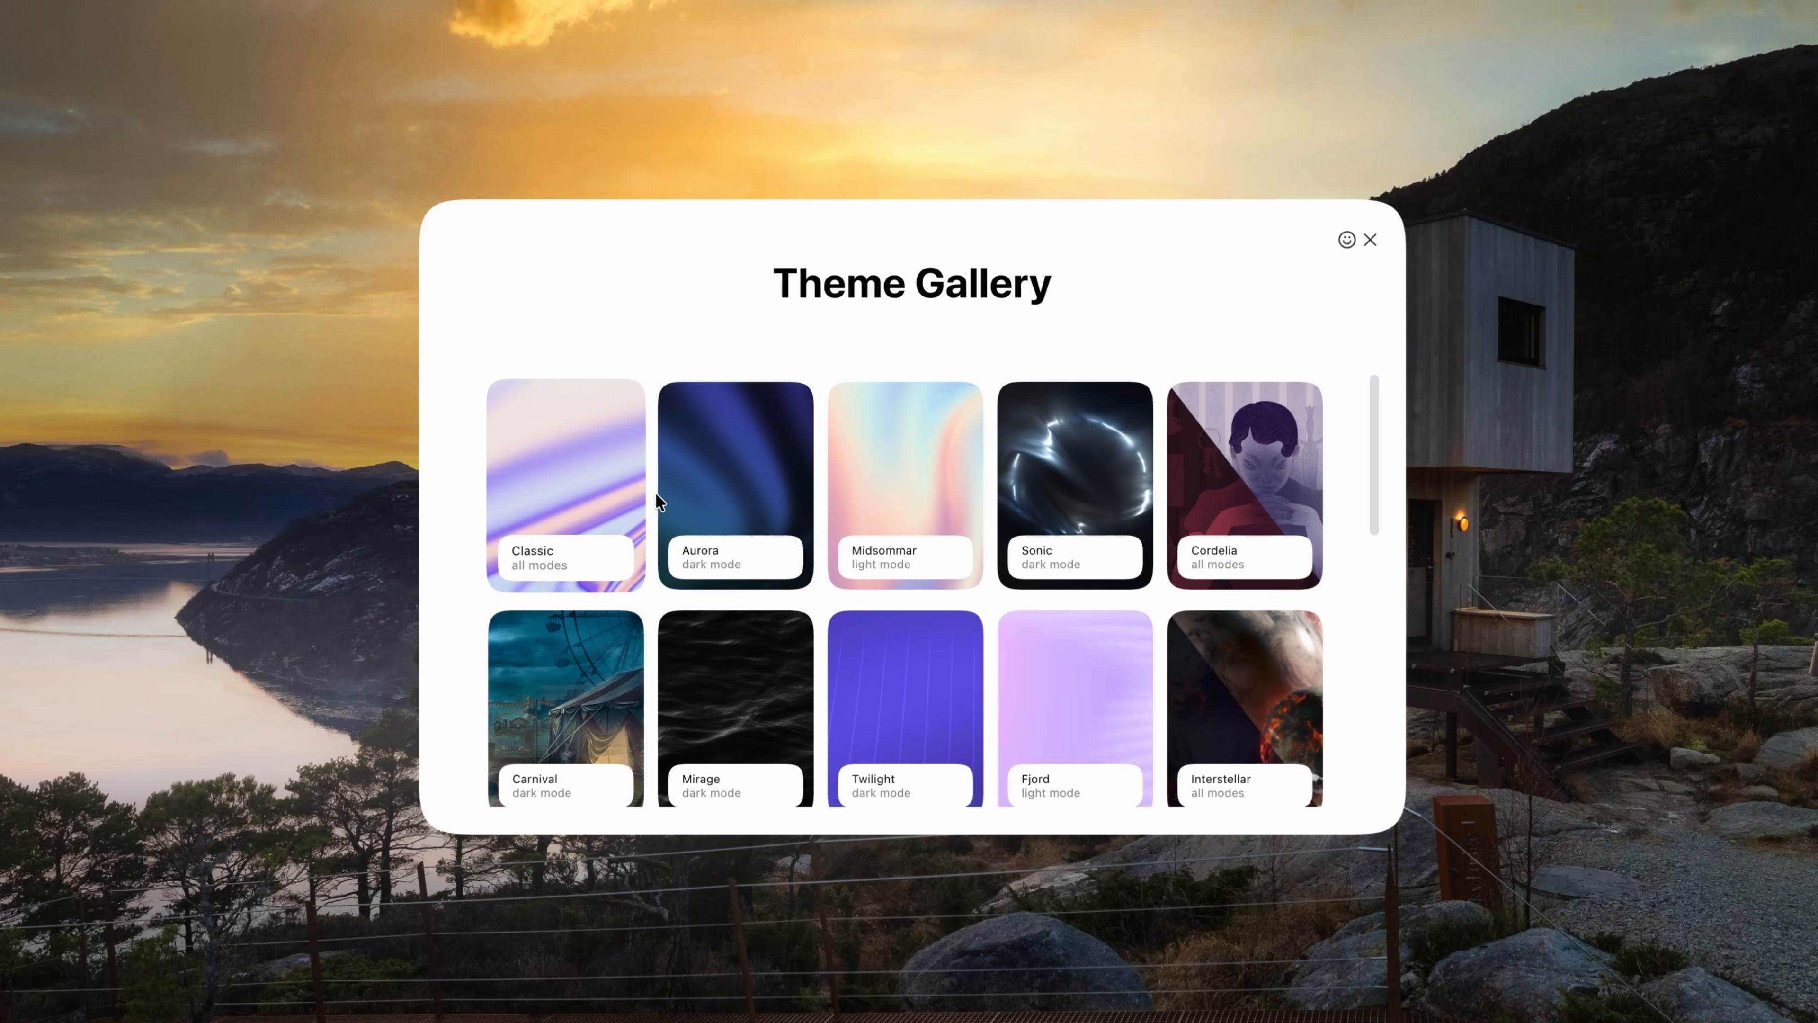
Choose the Aurora theme and drag its mood dot from Active toward the centre
{"action": "left_click", "coordinate": [734, 484]}
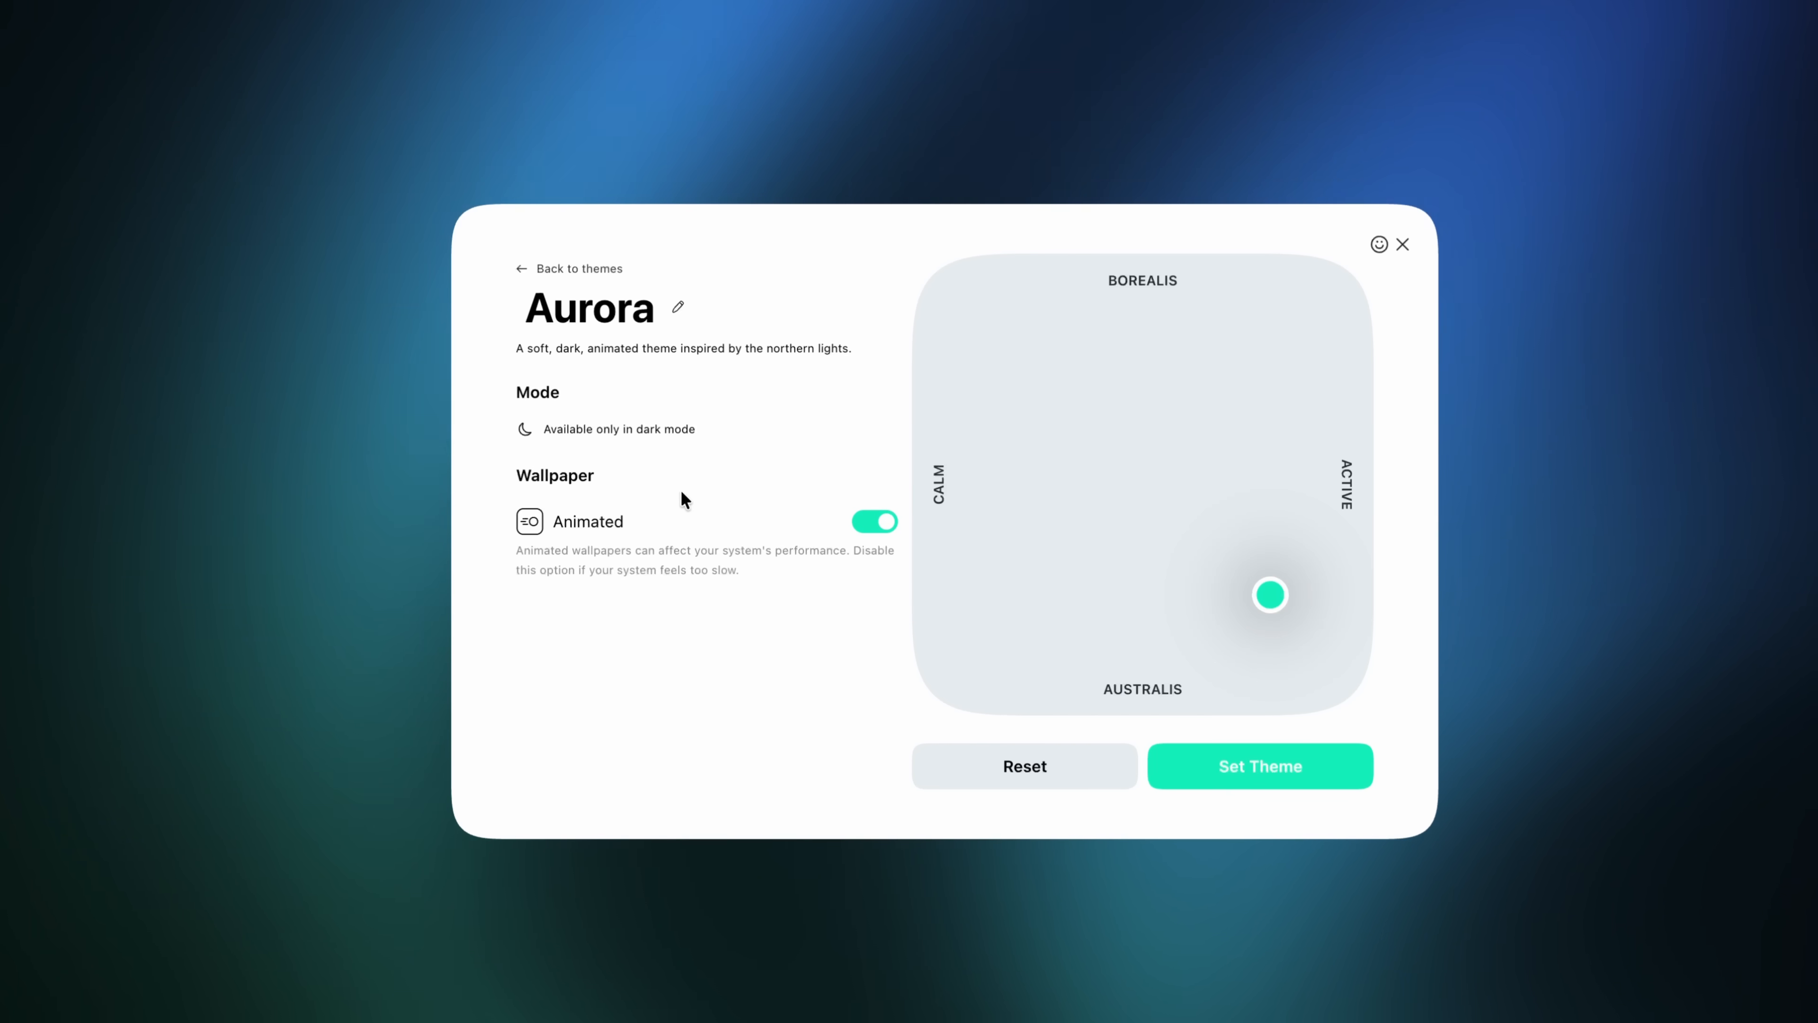
{"action": "mouse_move", "coordinate": [1455, 595]}
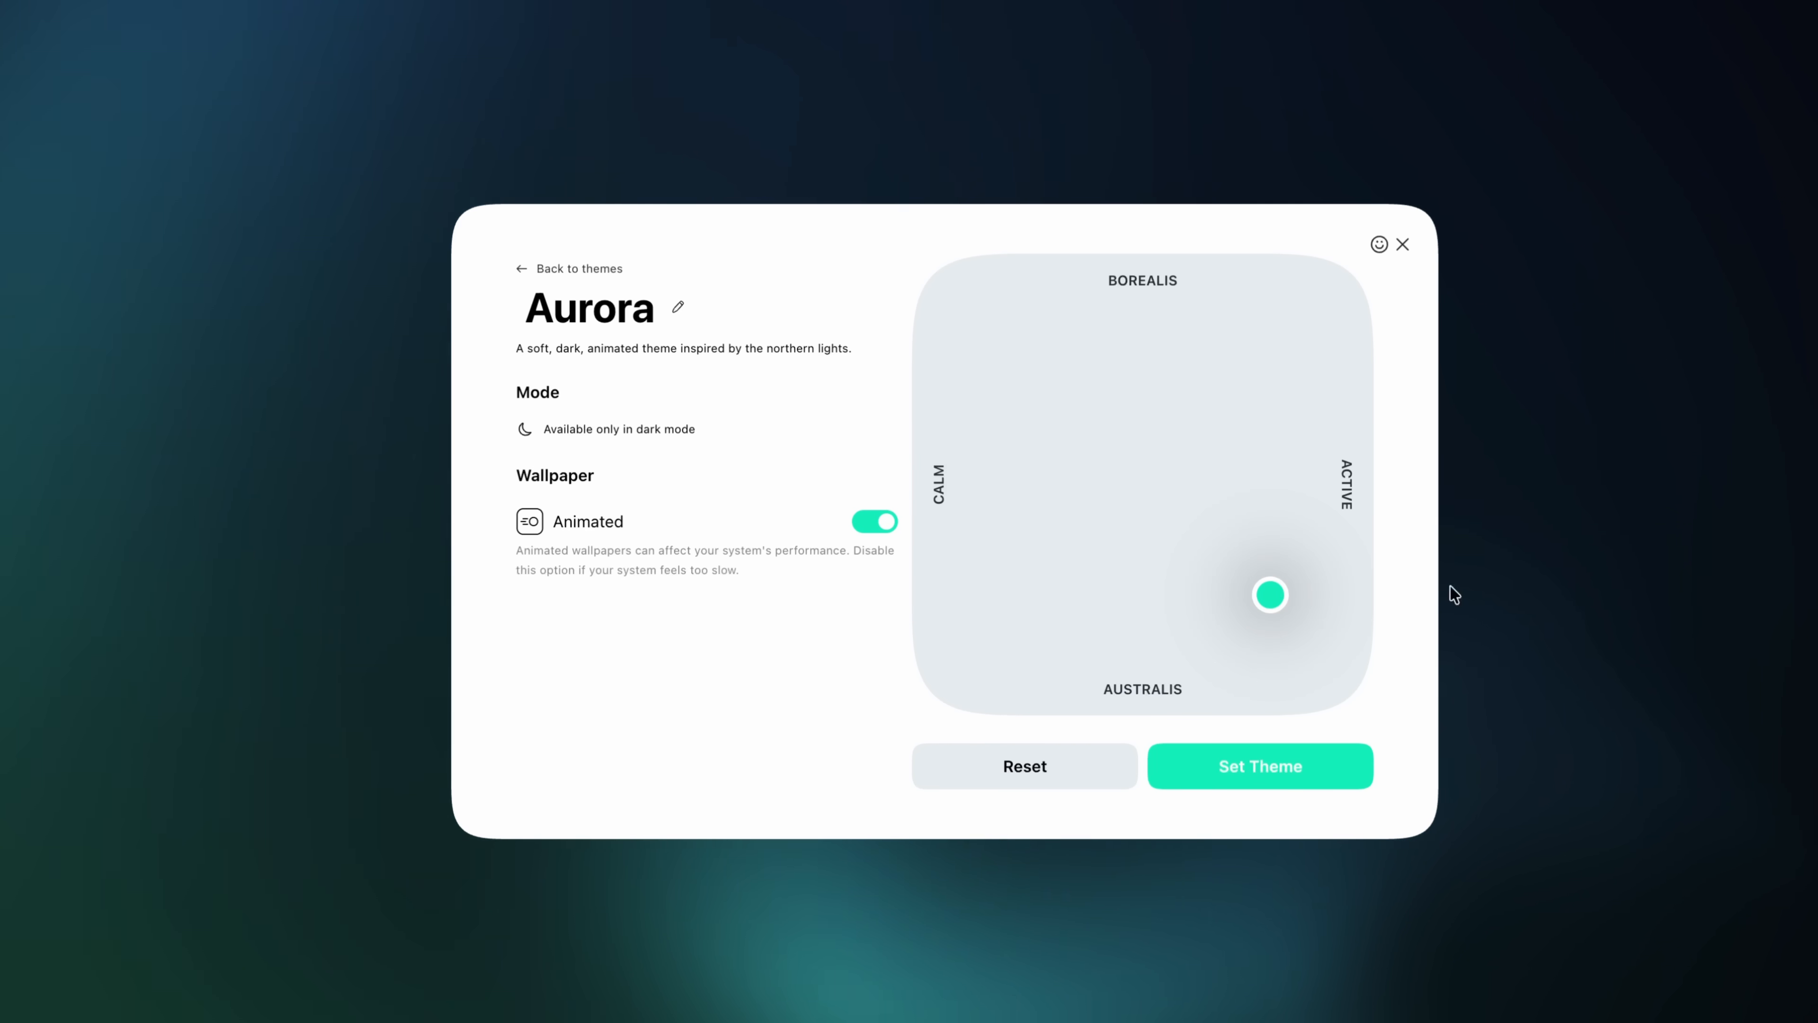
{"action": "left_click_drag", "start_coordinate": [1270, 594], "coordinate": [1099, 480]}
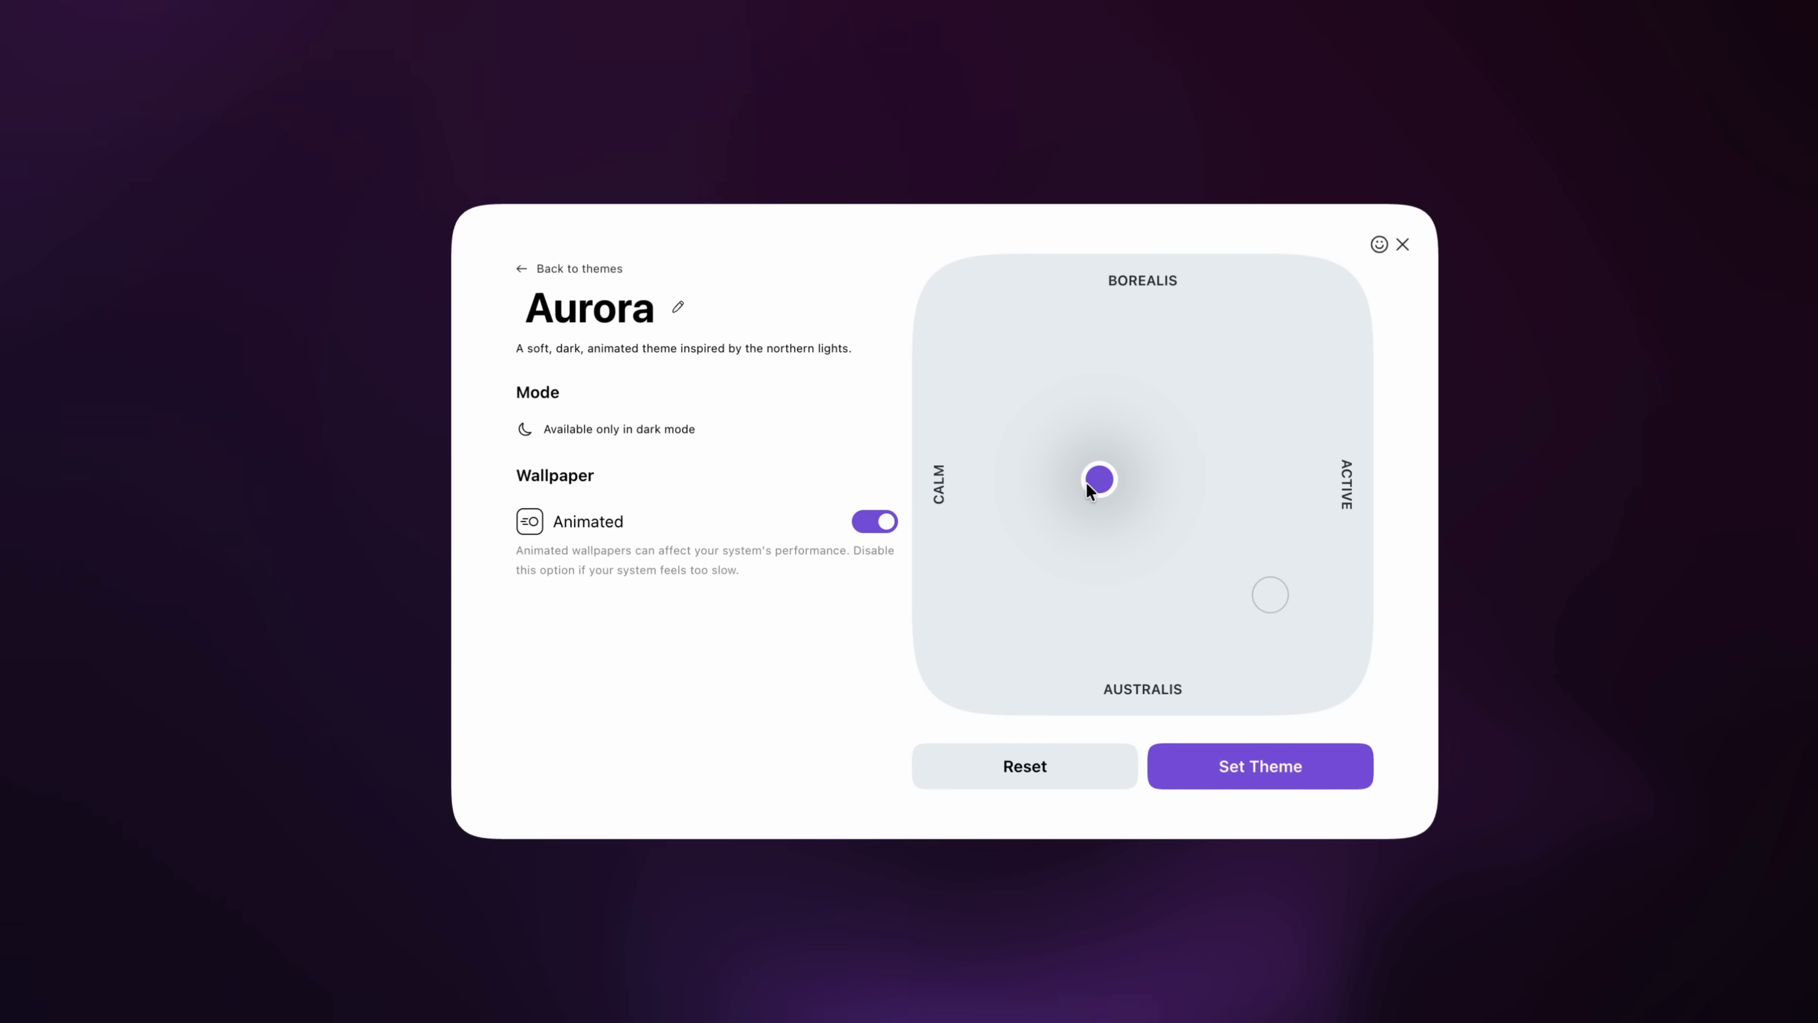
{"action": "left_click_drag", "start_coordinate": [1099, 480], "coordinate": [1177, 523]}
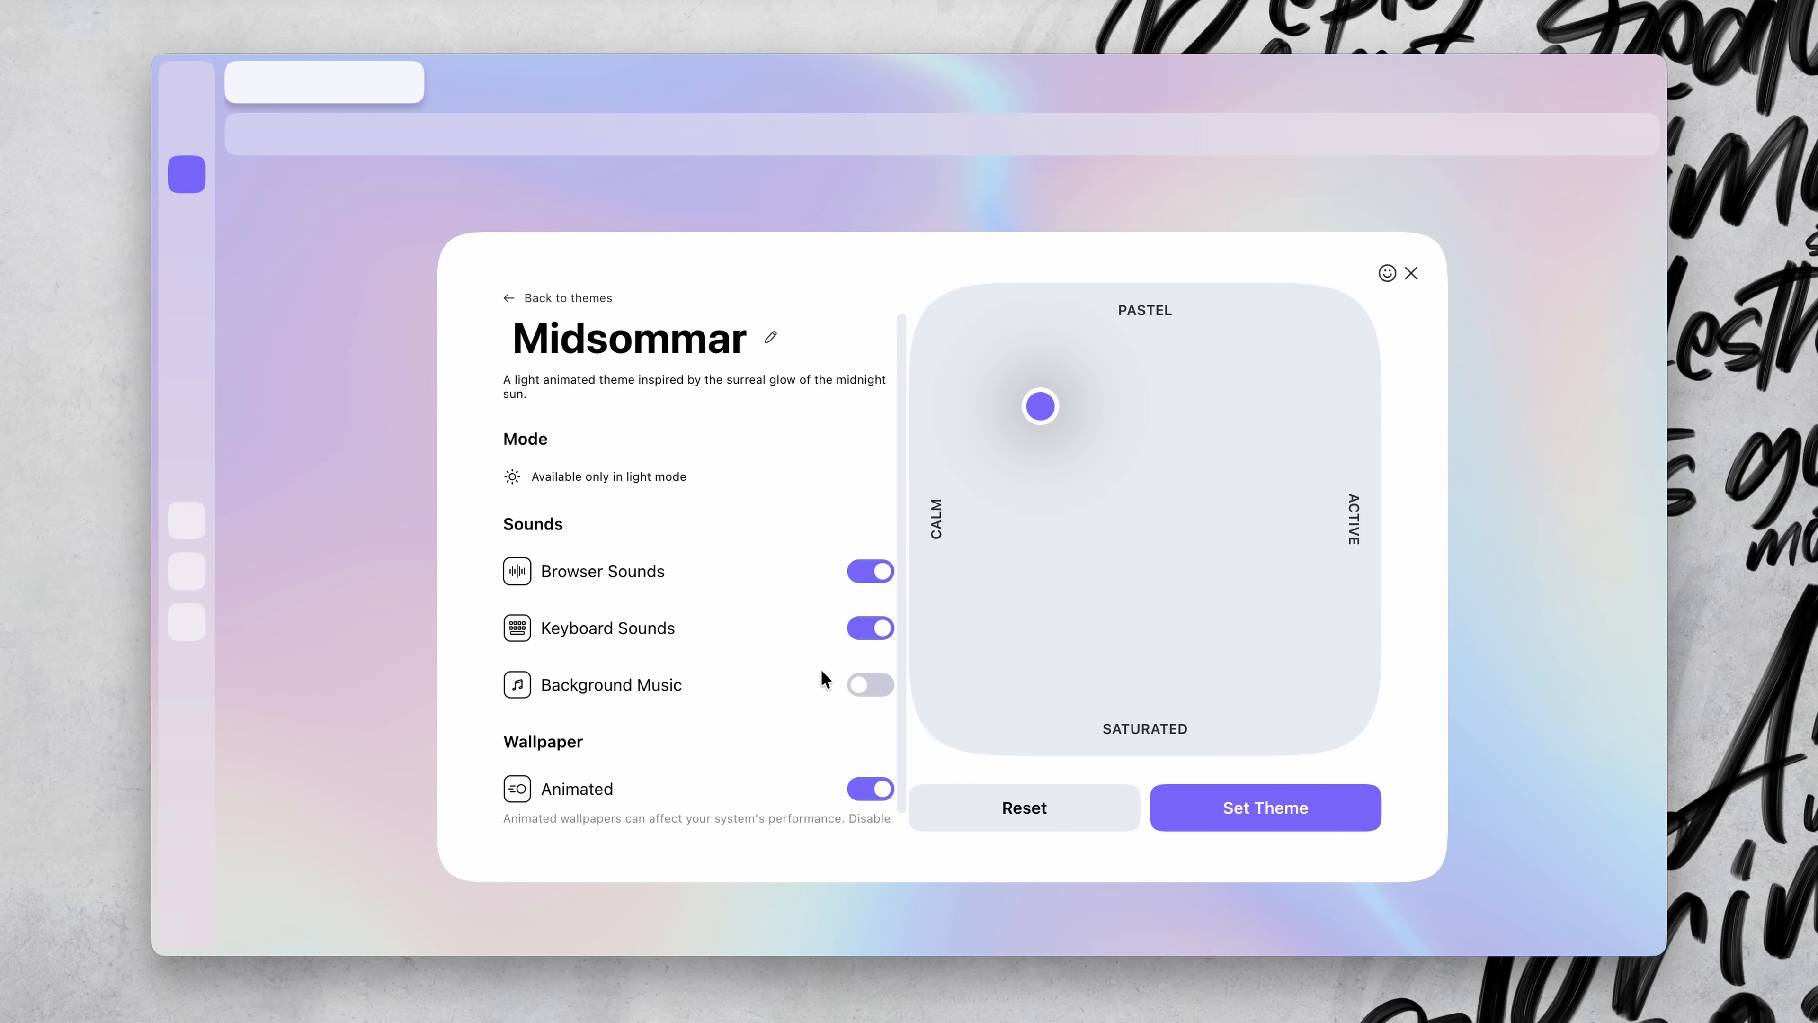
Turn on Midsommar's background music and shift its mood dot toward the centre
{"action": "left_click", "coordinate": [868, 684]}
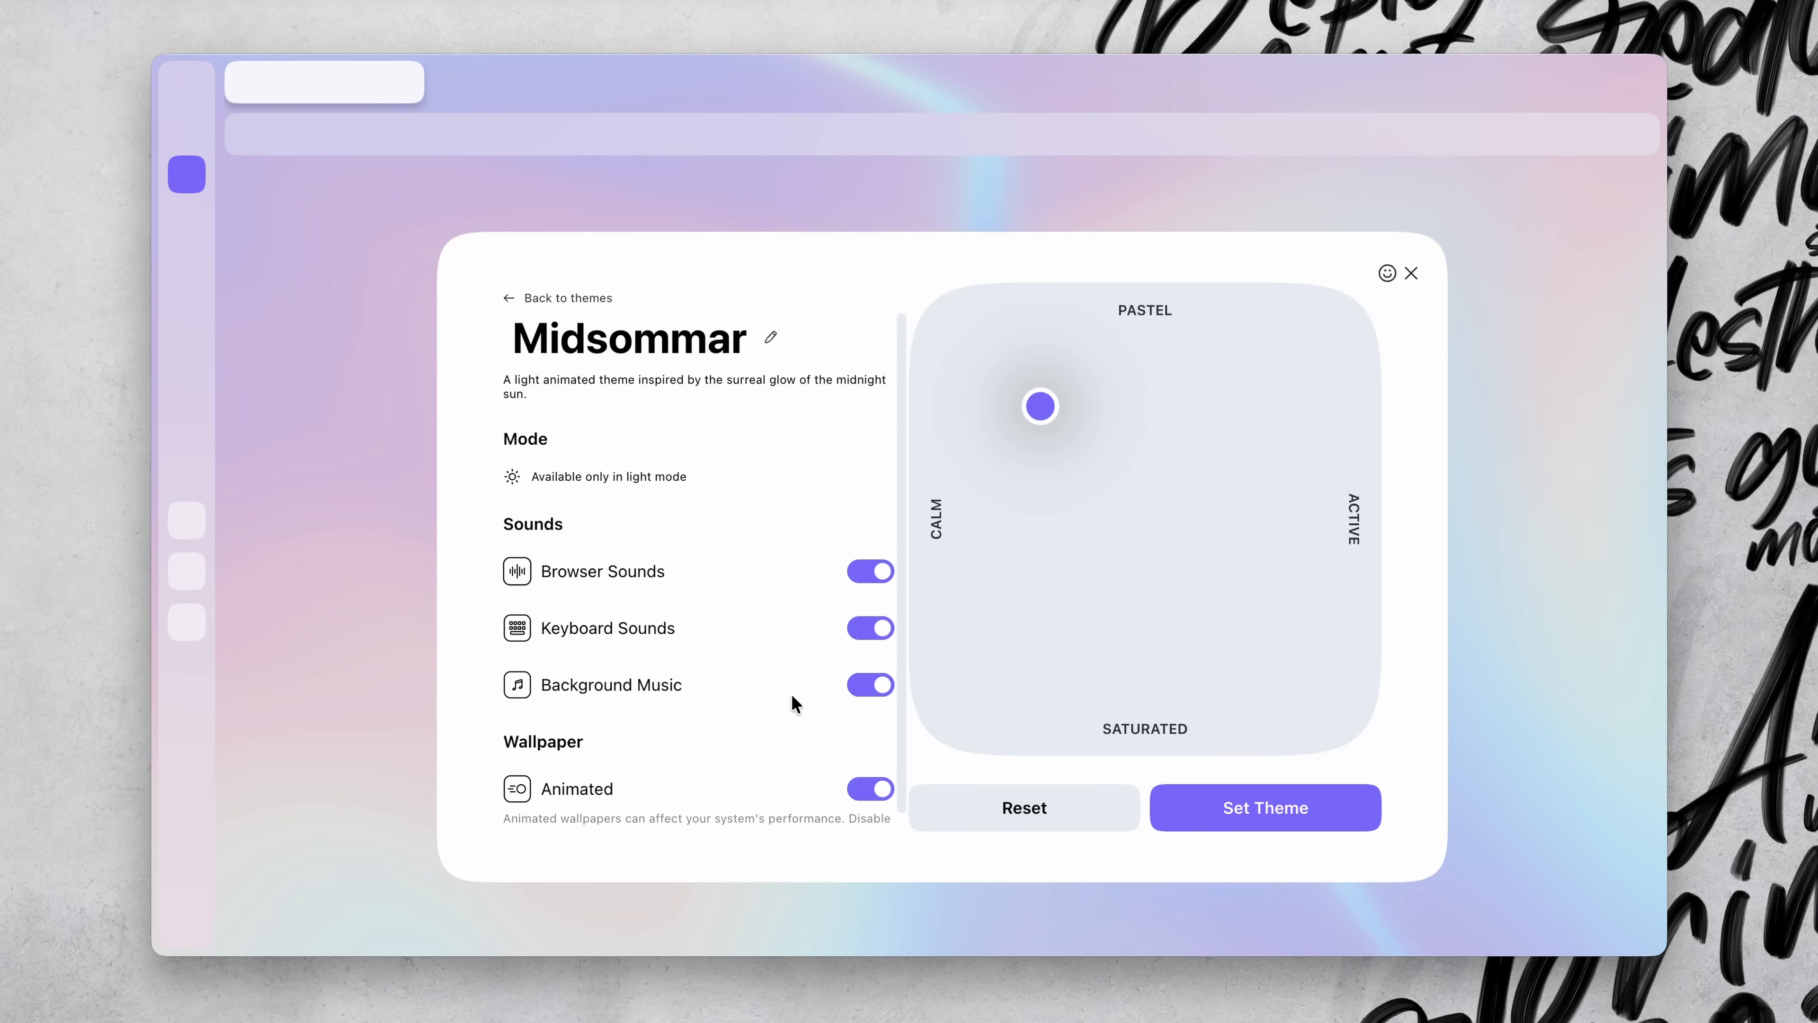
{"action": "left_click_drag", "start_coordinate": [1039, 407], "coordinate": [1101, 439]}
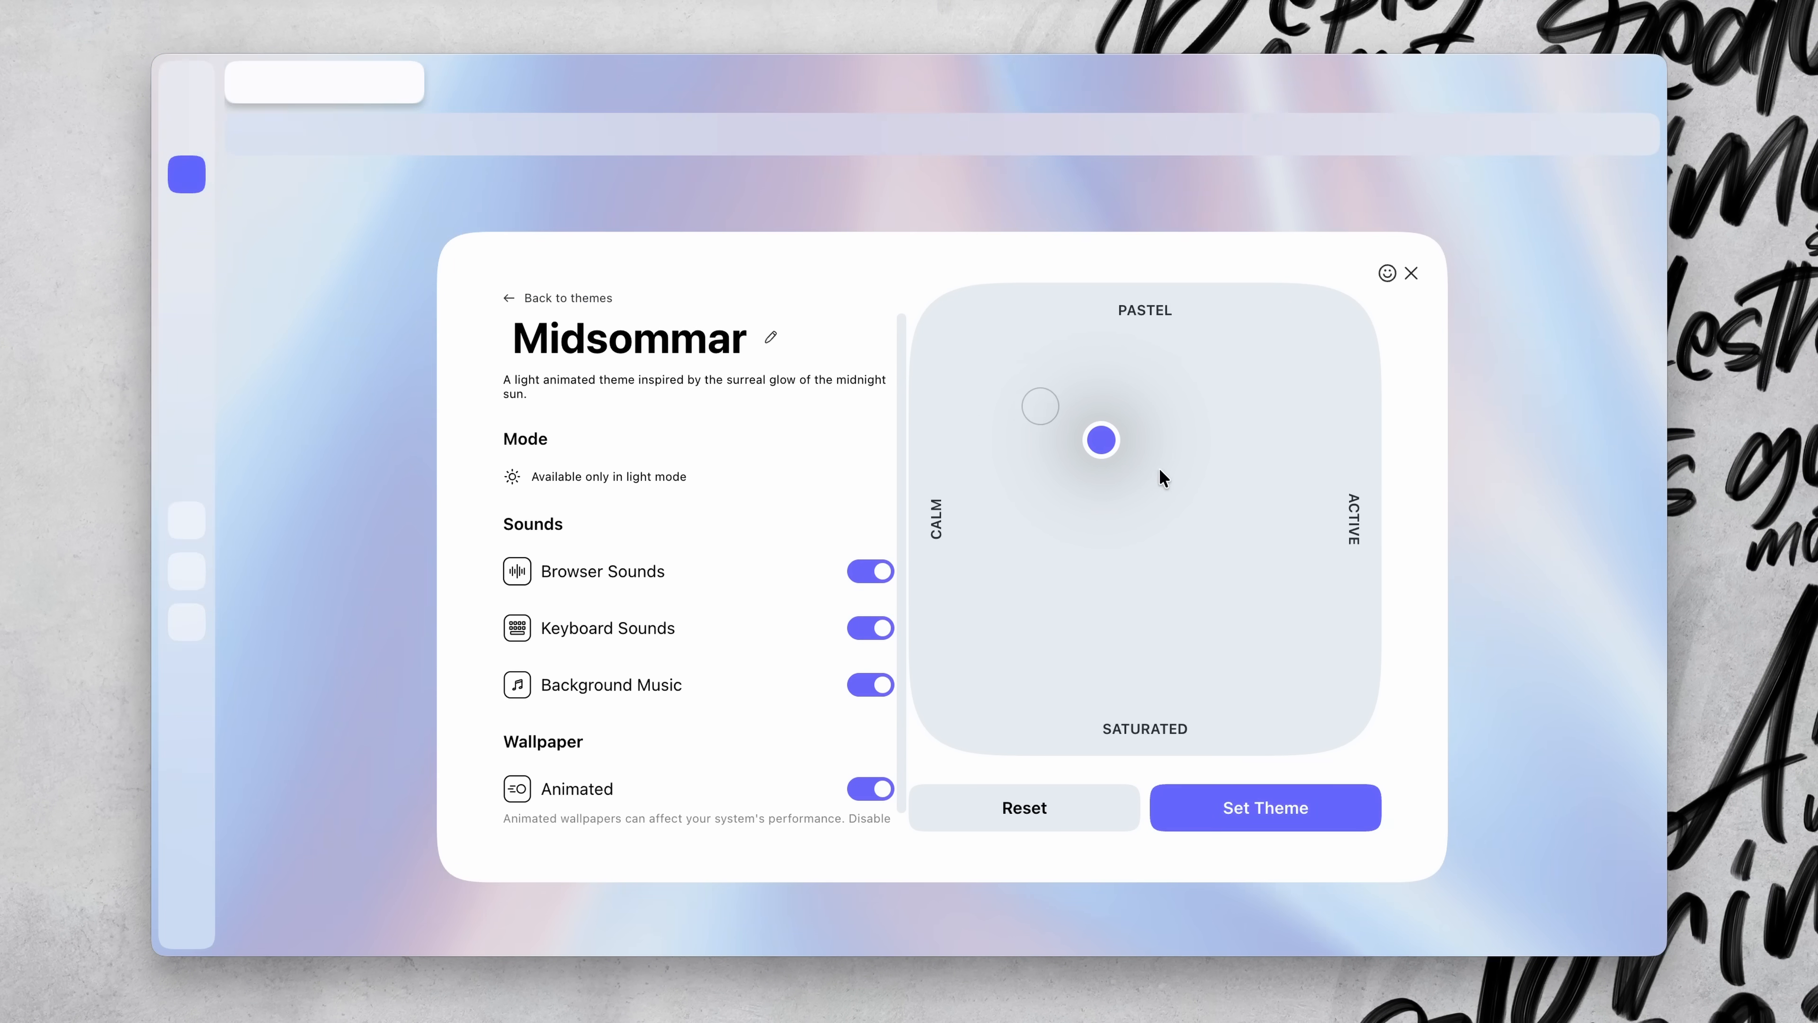
{"action": "left_click_drag", "start_coordinate": [1099, 440], "coordinate": [1279, 520]}
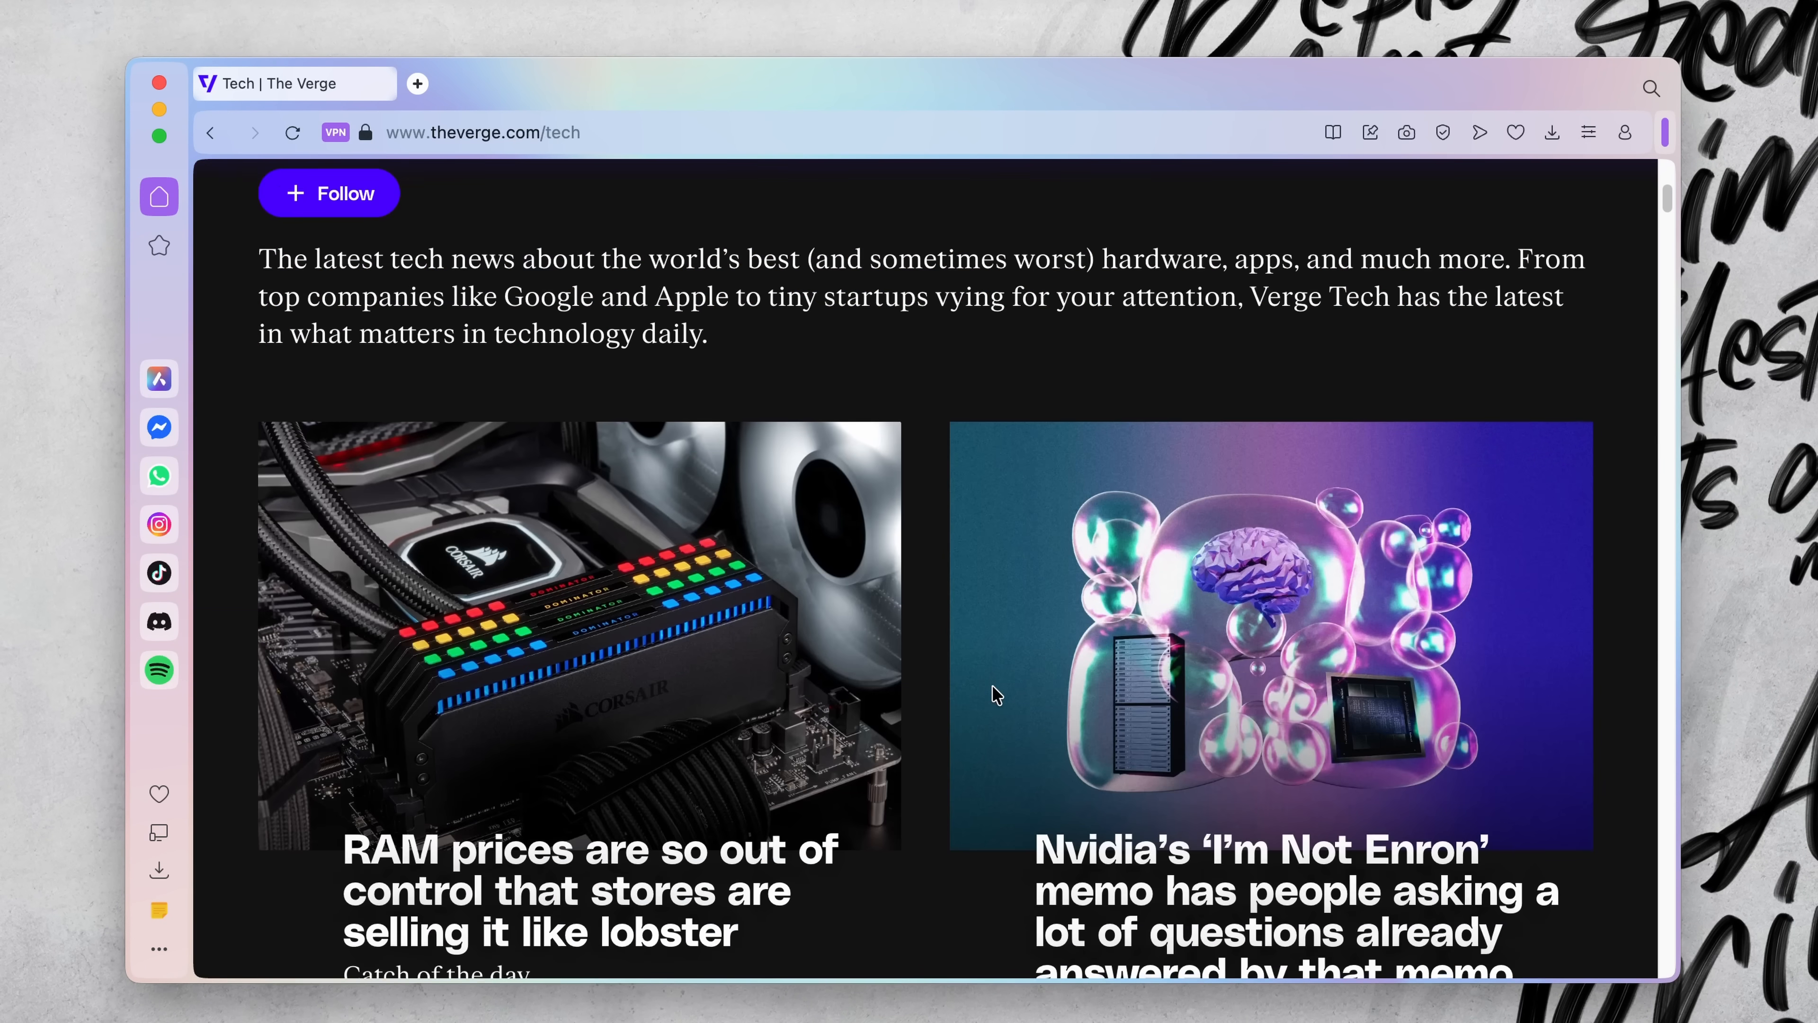
Apply the Cybercity theme with Set Theme
{"action": "scroll", "scroll_direction": "down", "scroll_amount": 3}
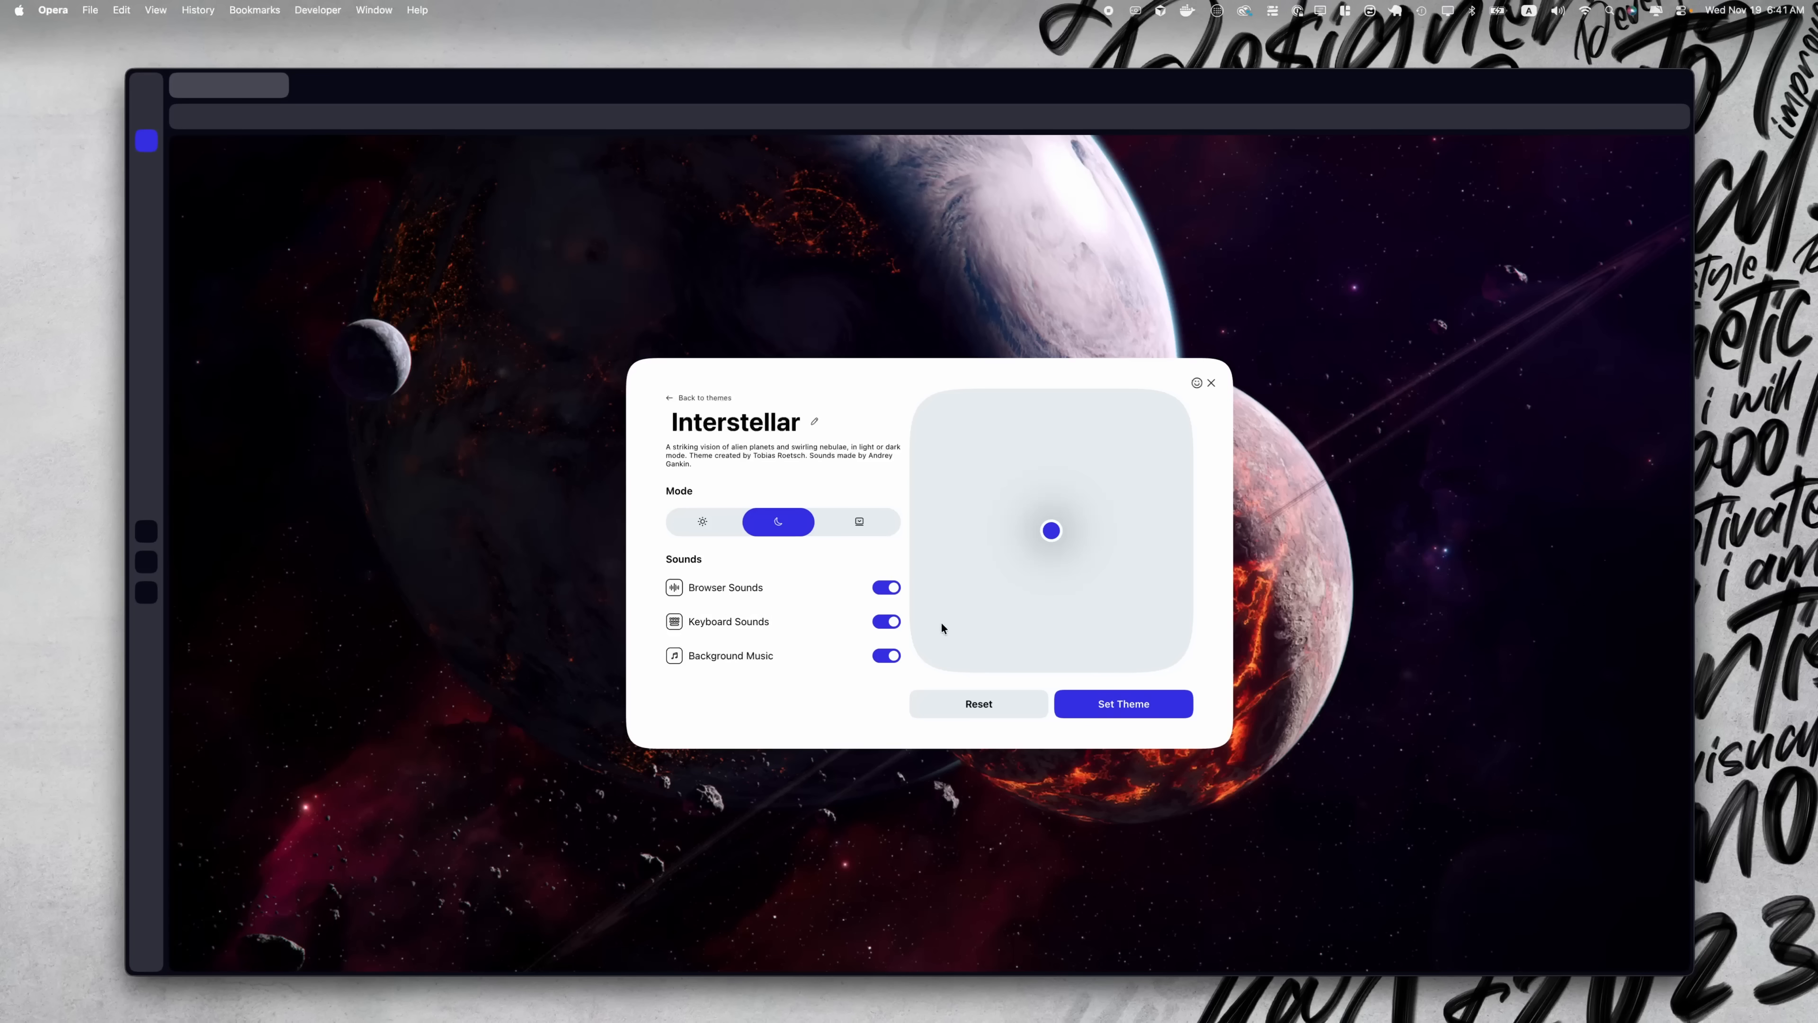
{"action": "mouse_move", "coordinate": [823, 608]}
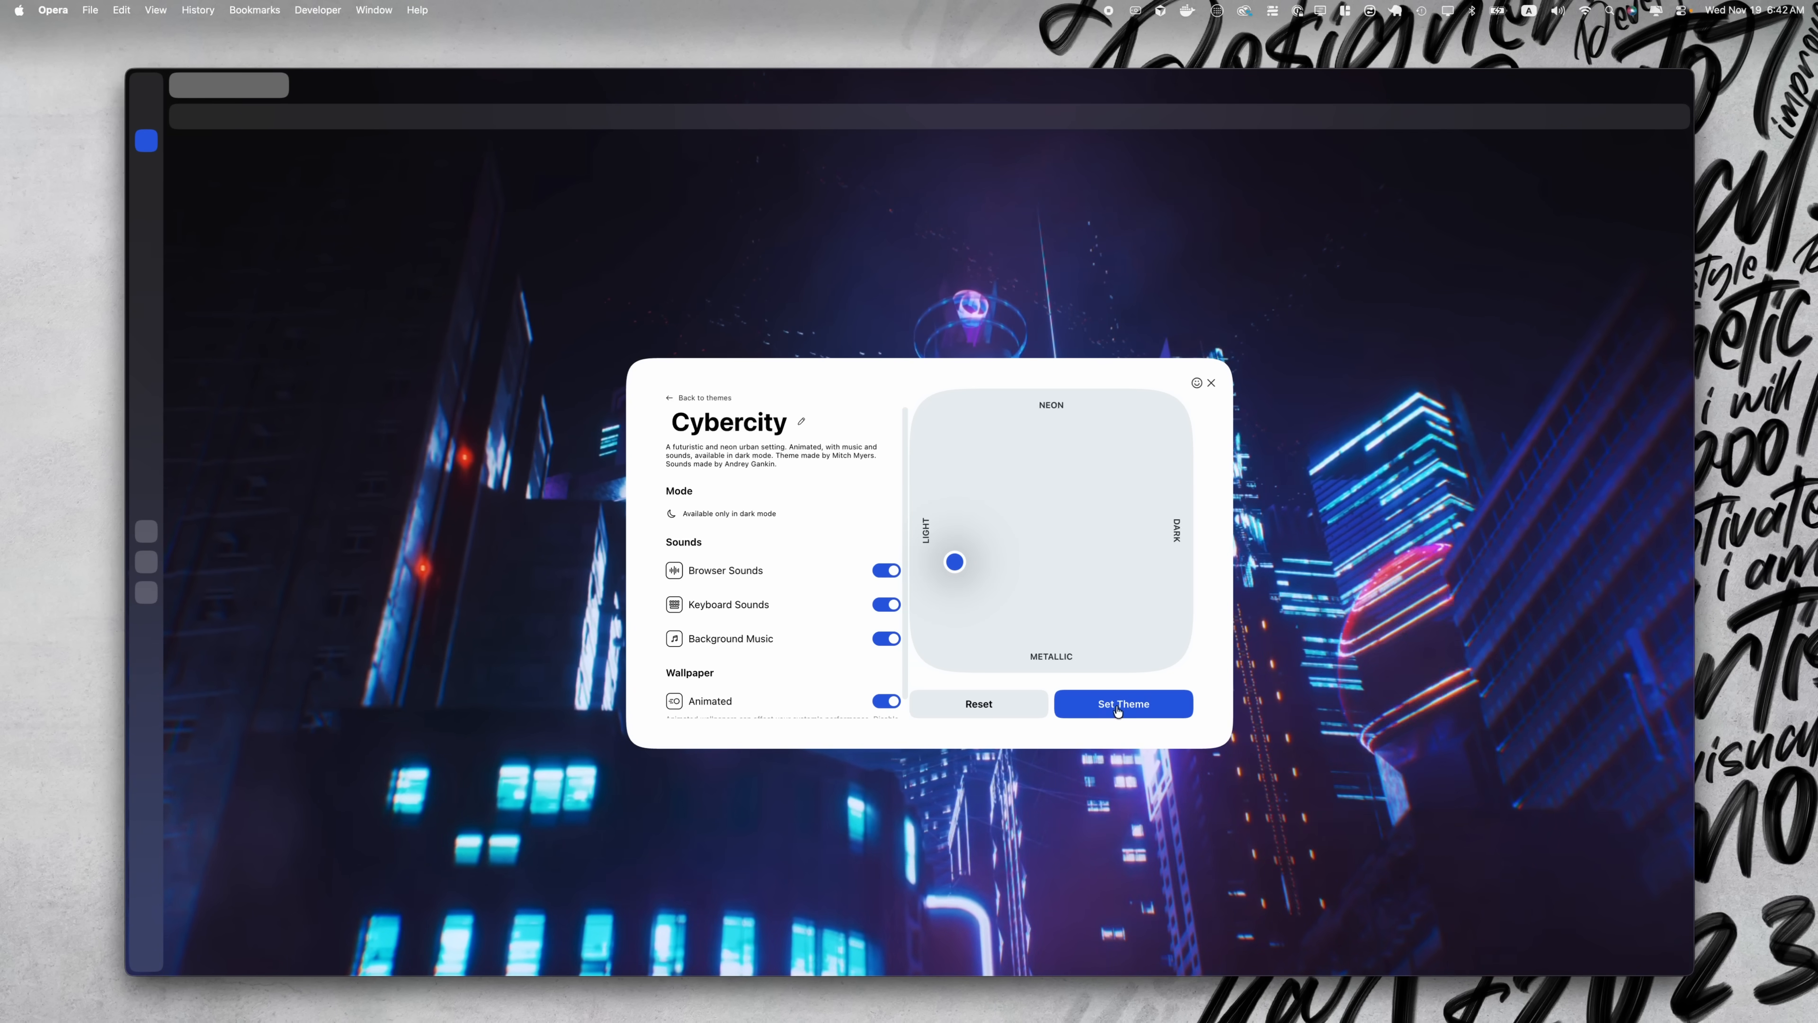
{"action": "left_click", "coordinate": [1121, 704]}
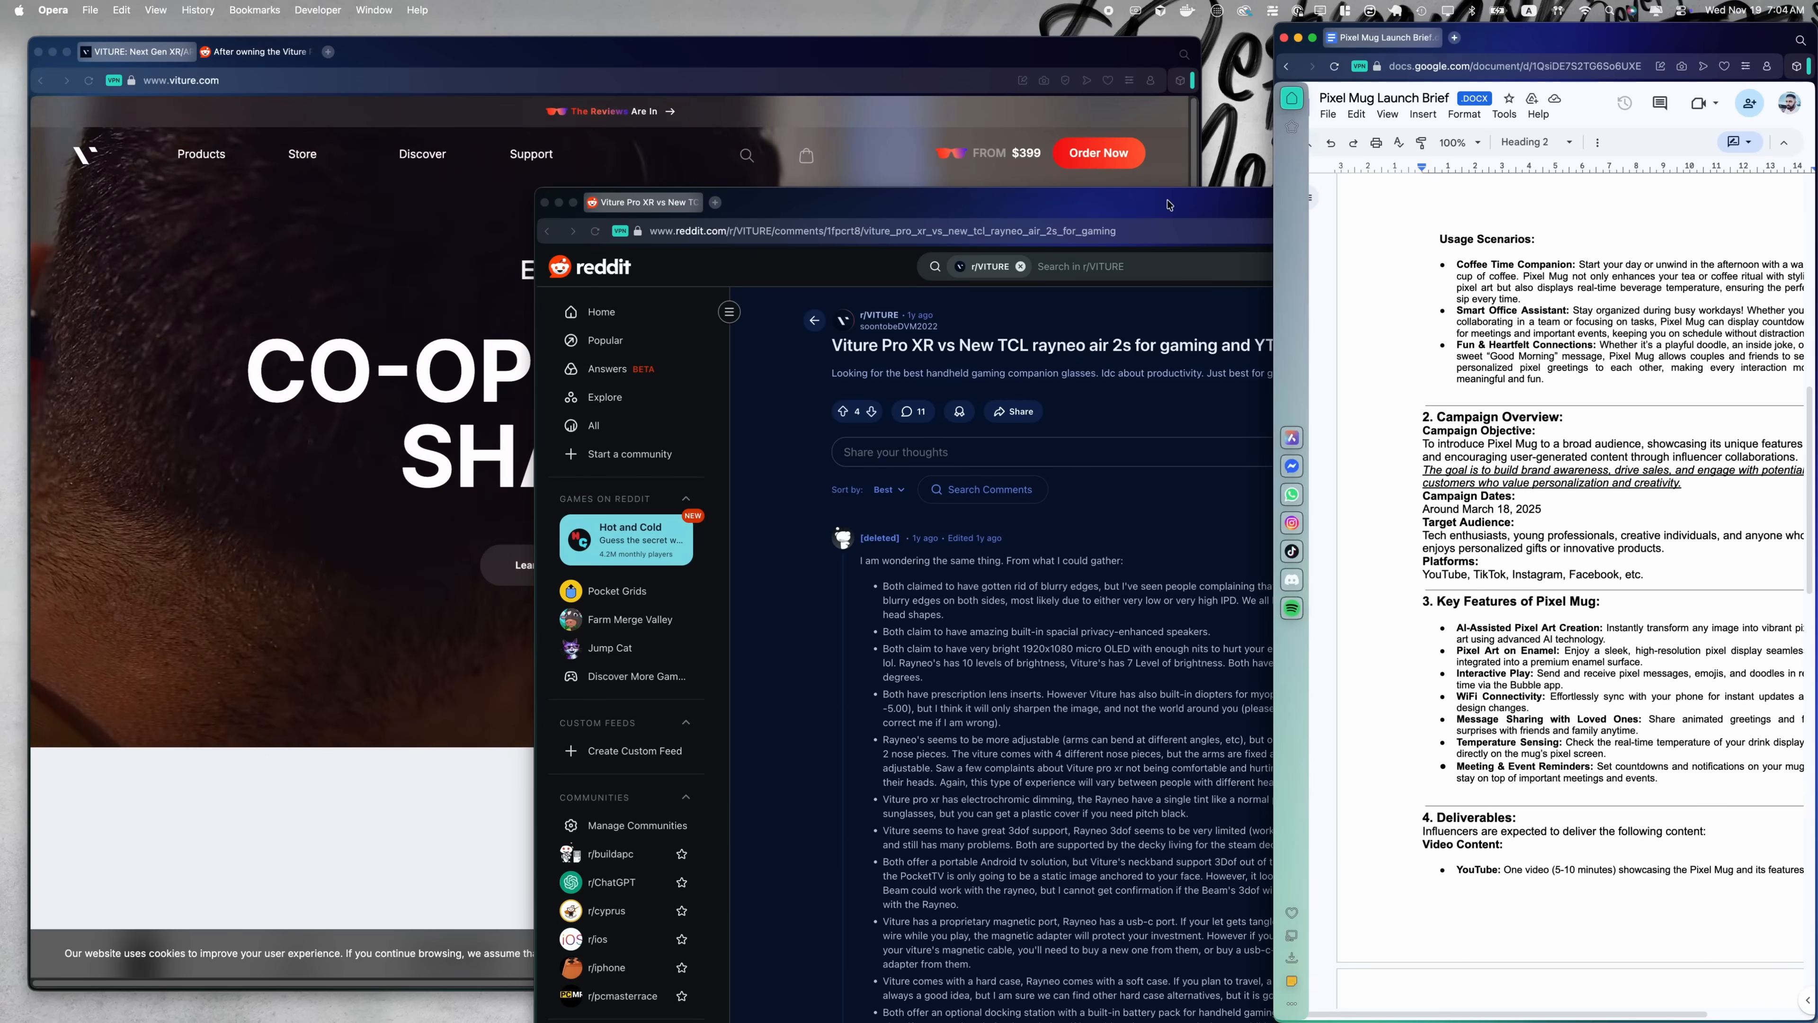
Switch through the AR glasses search, video, VITURE and GitHub tabs, ending on Apple Vision Pro
{"action": "left_click", "coordinate": [513, 98]}
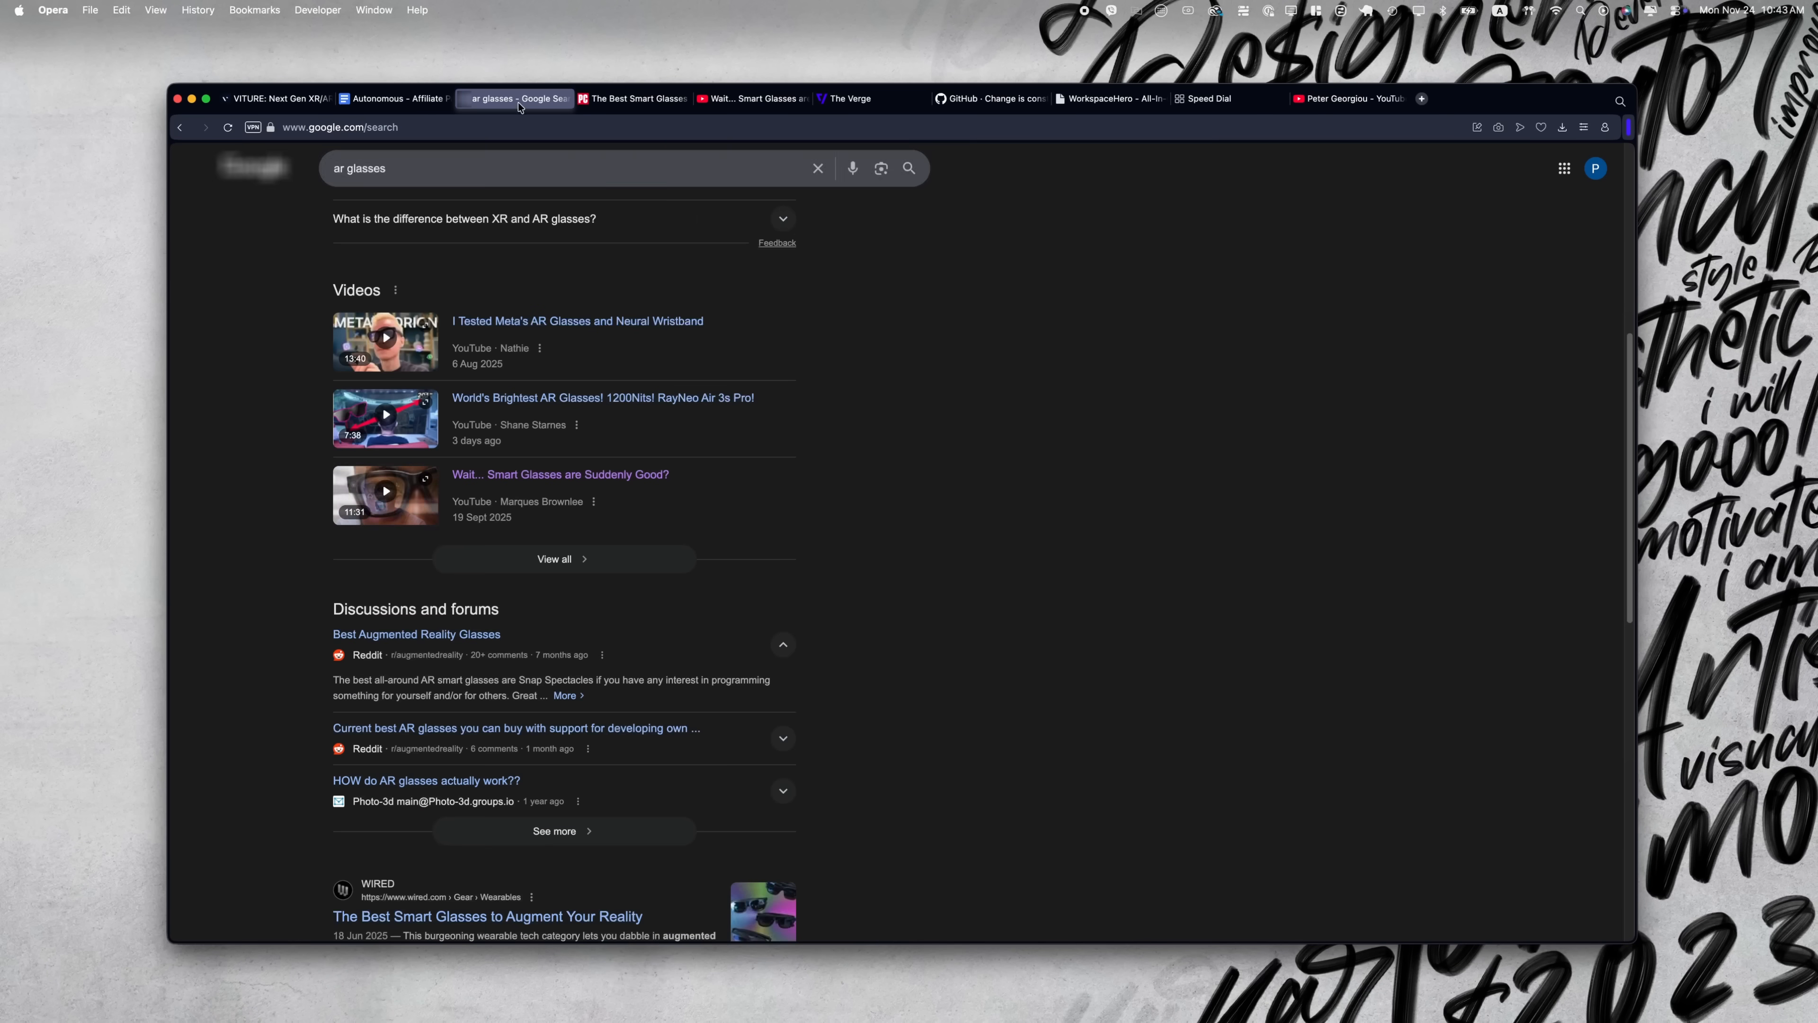
{"action": "left_click", "coordinate": [750, 99]}
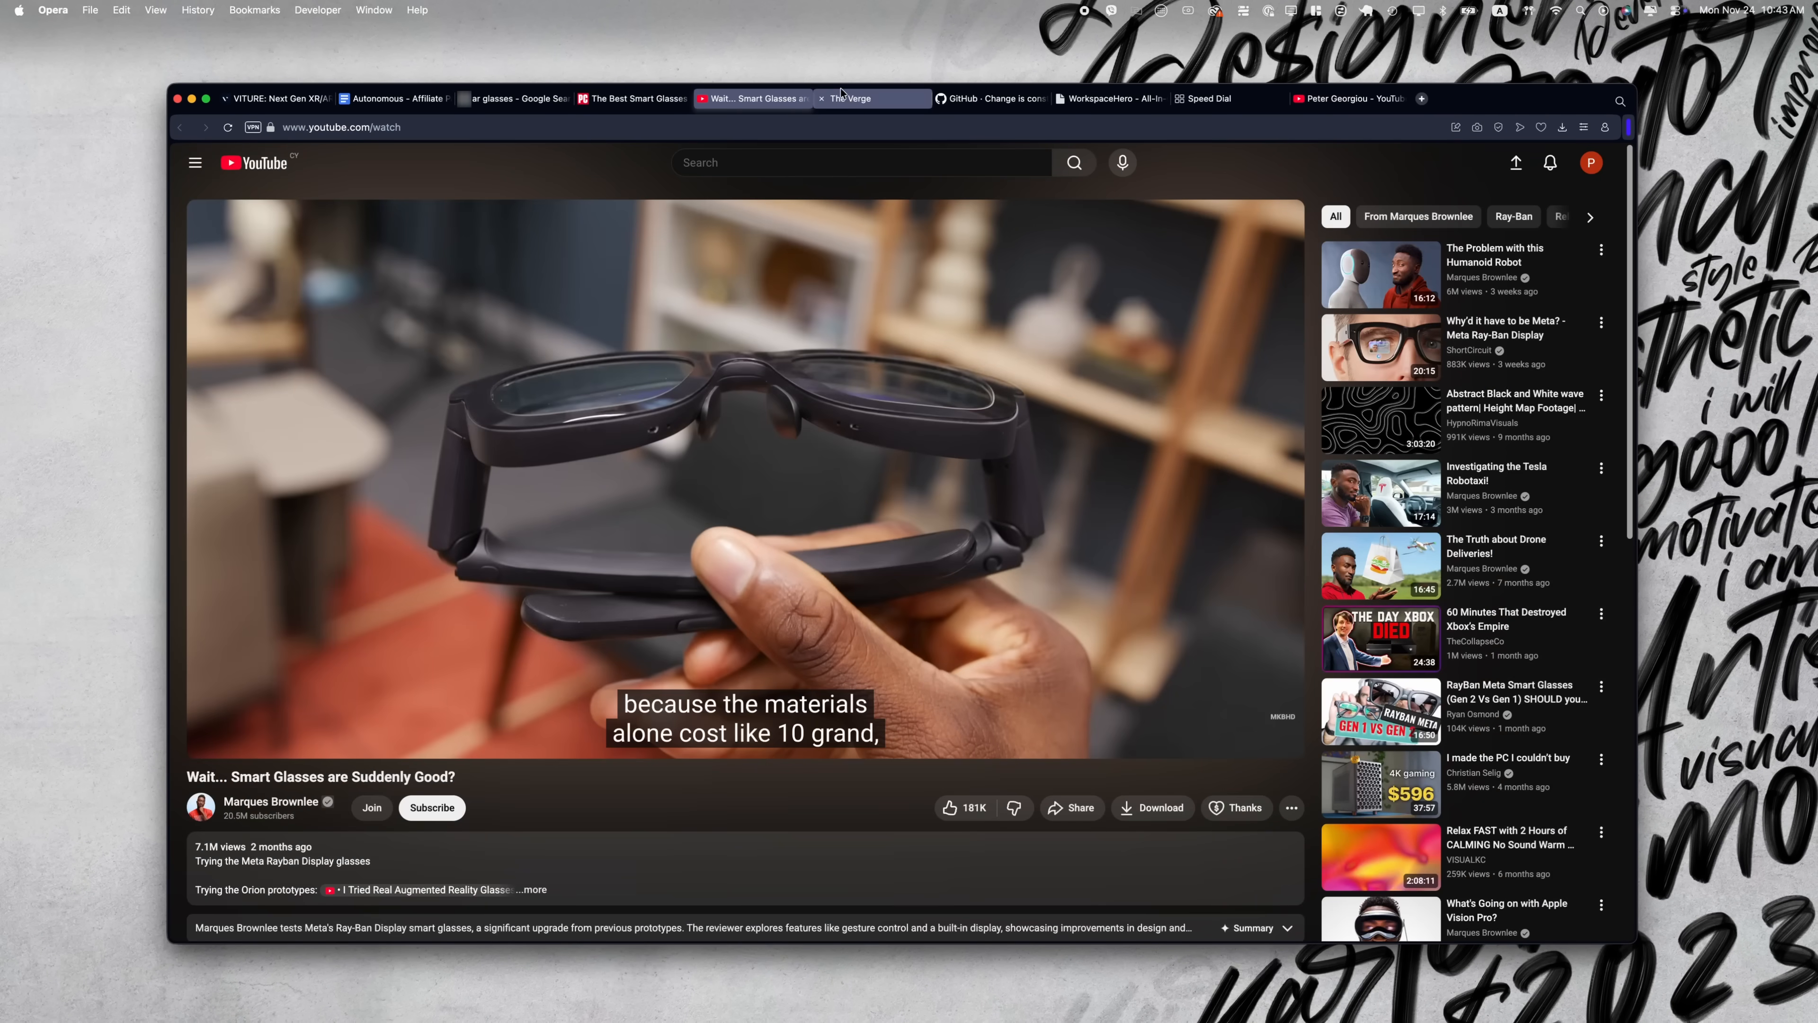
{"action": "left_click", "coordinate": [275, 98]}
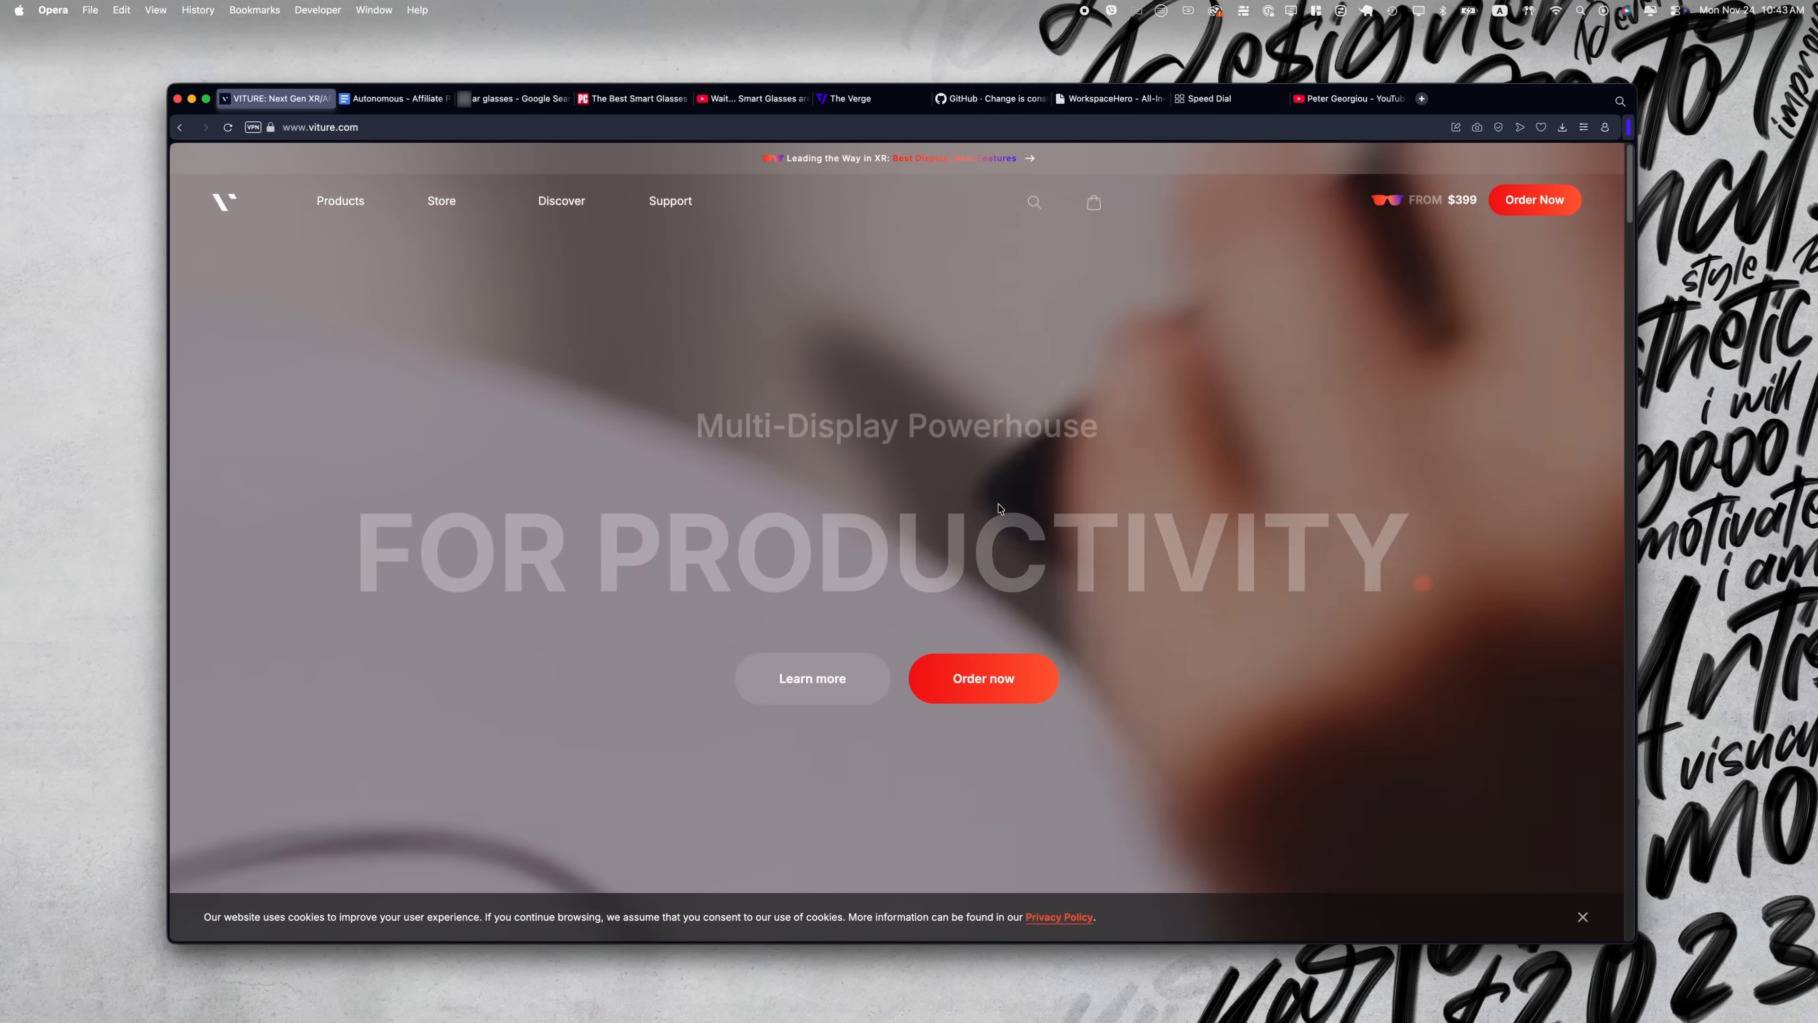
{"action": "left_click", "coordinate": [992, 99]}
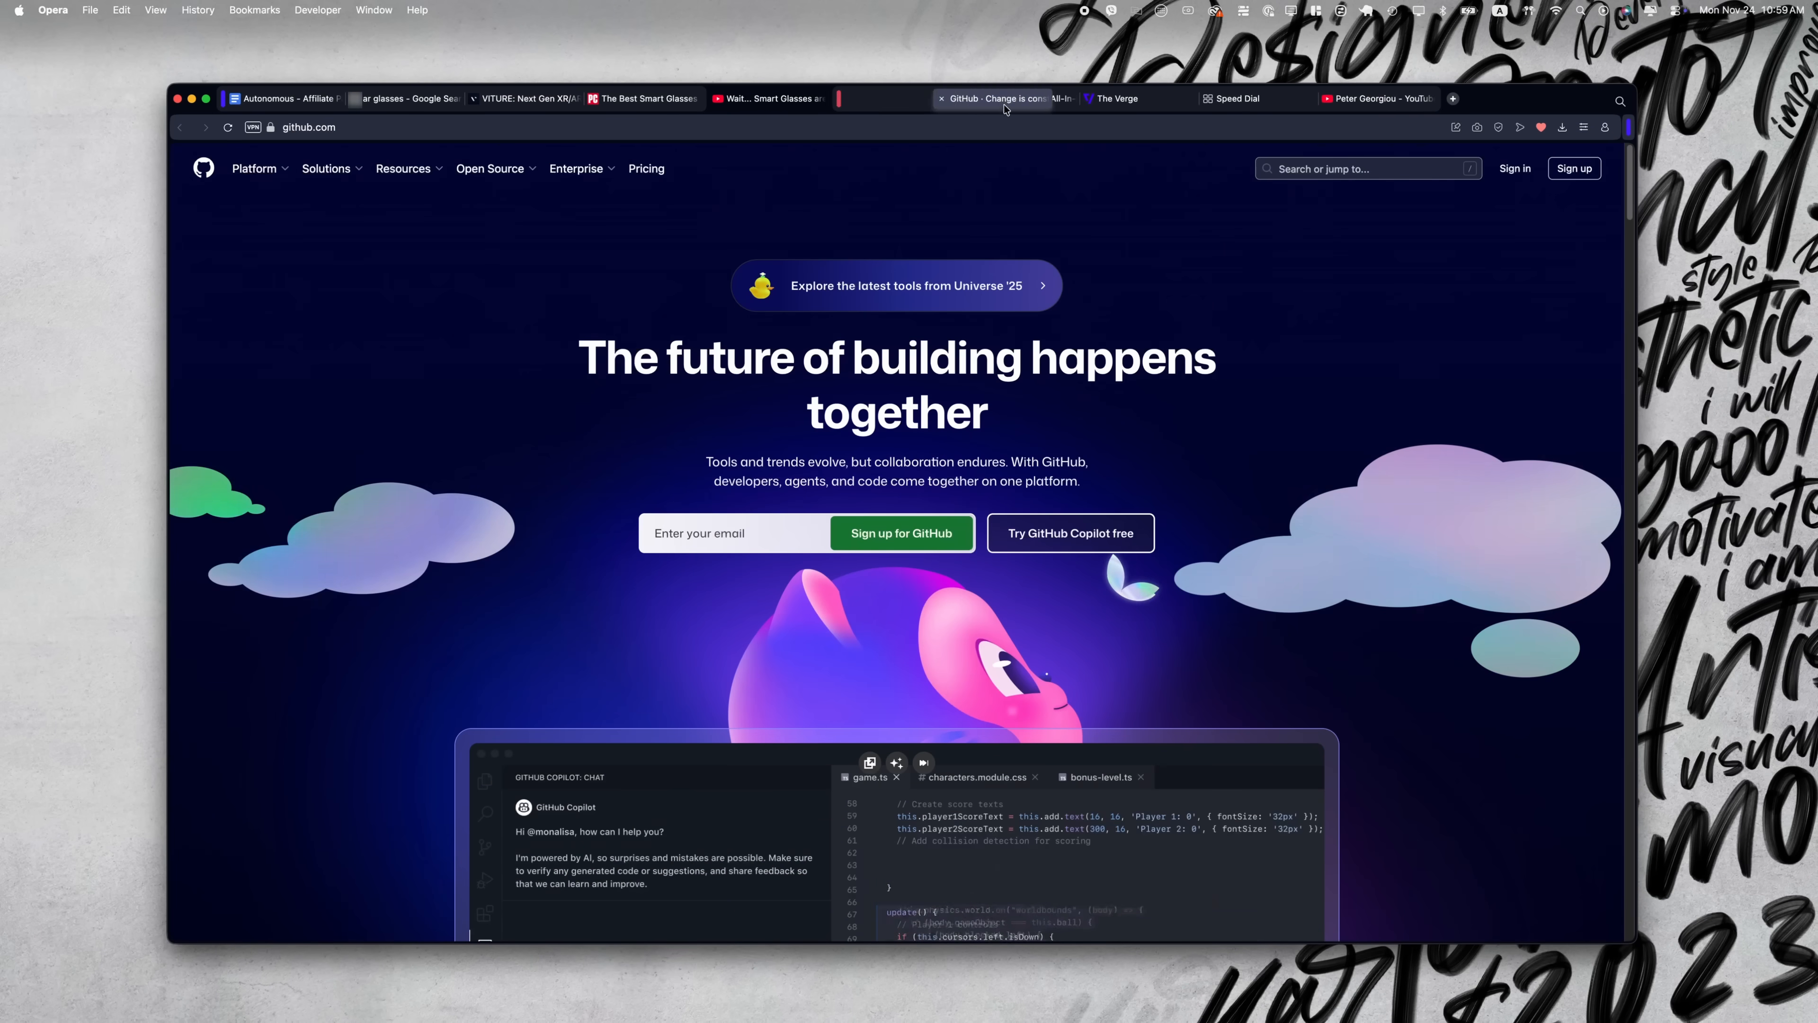
{"action": "left_click", "coordinate": [661, 98]}
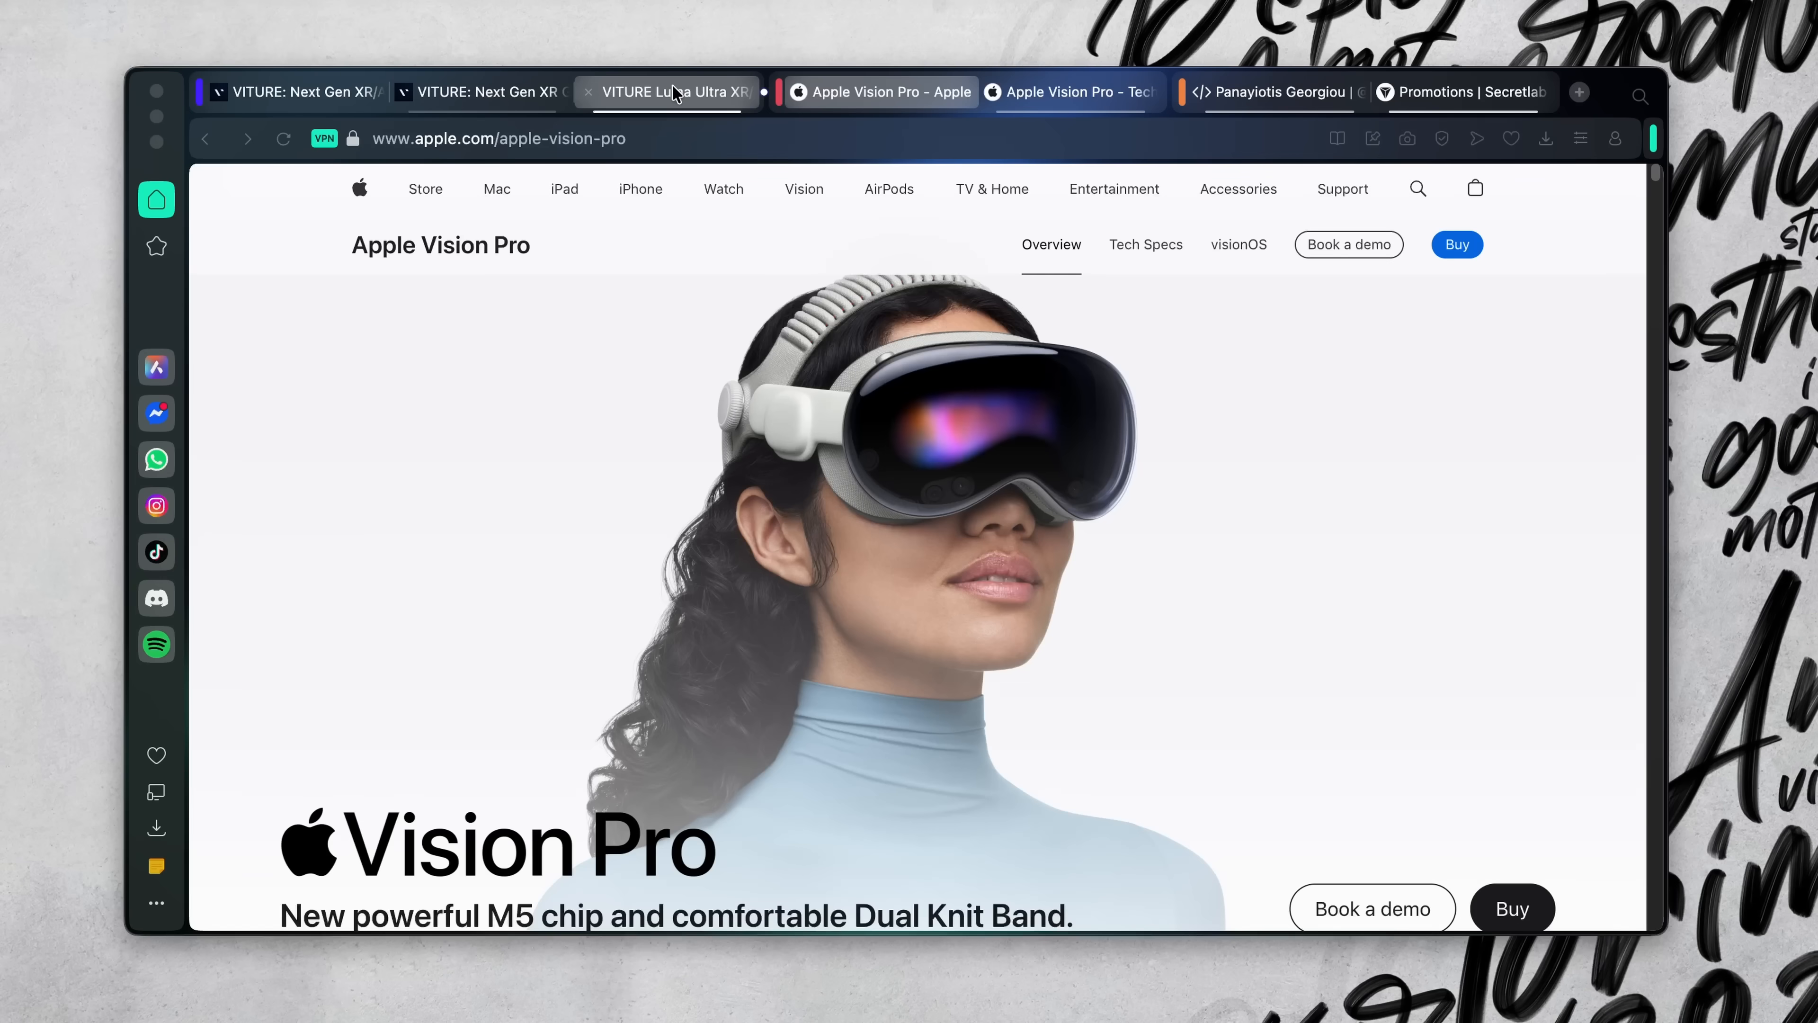
Visit the Secretlab page, open the Reddit desk shelf thread, and move among the new tabs
{"action": "left_click", "coordinate": [1462, 92]}
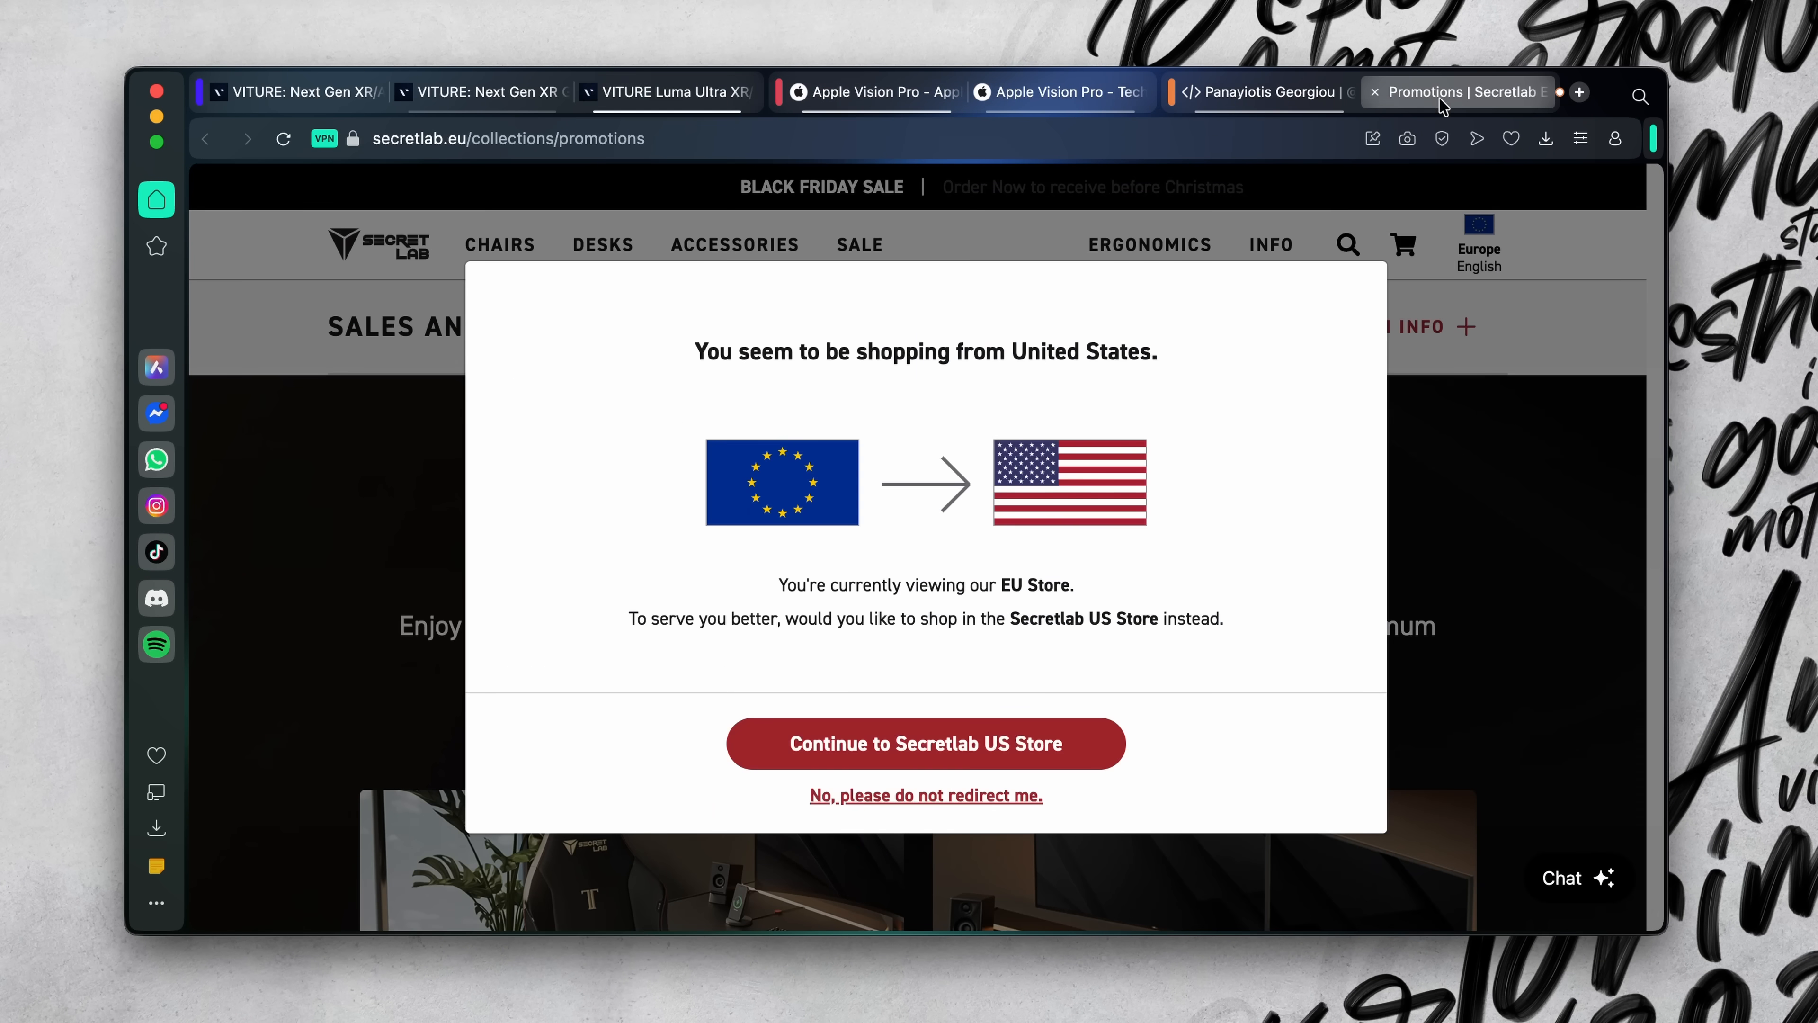
{"action": "left_click", "coordinate": [487, 92]}
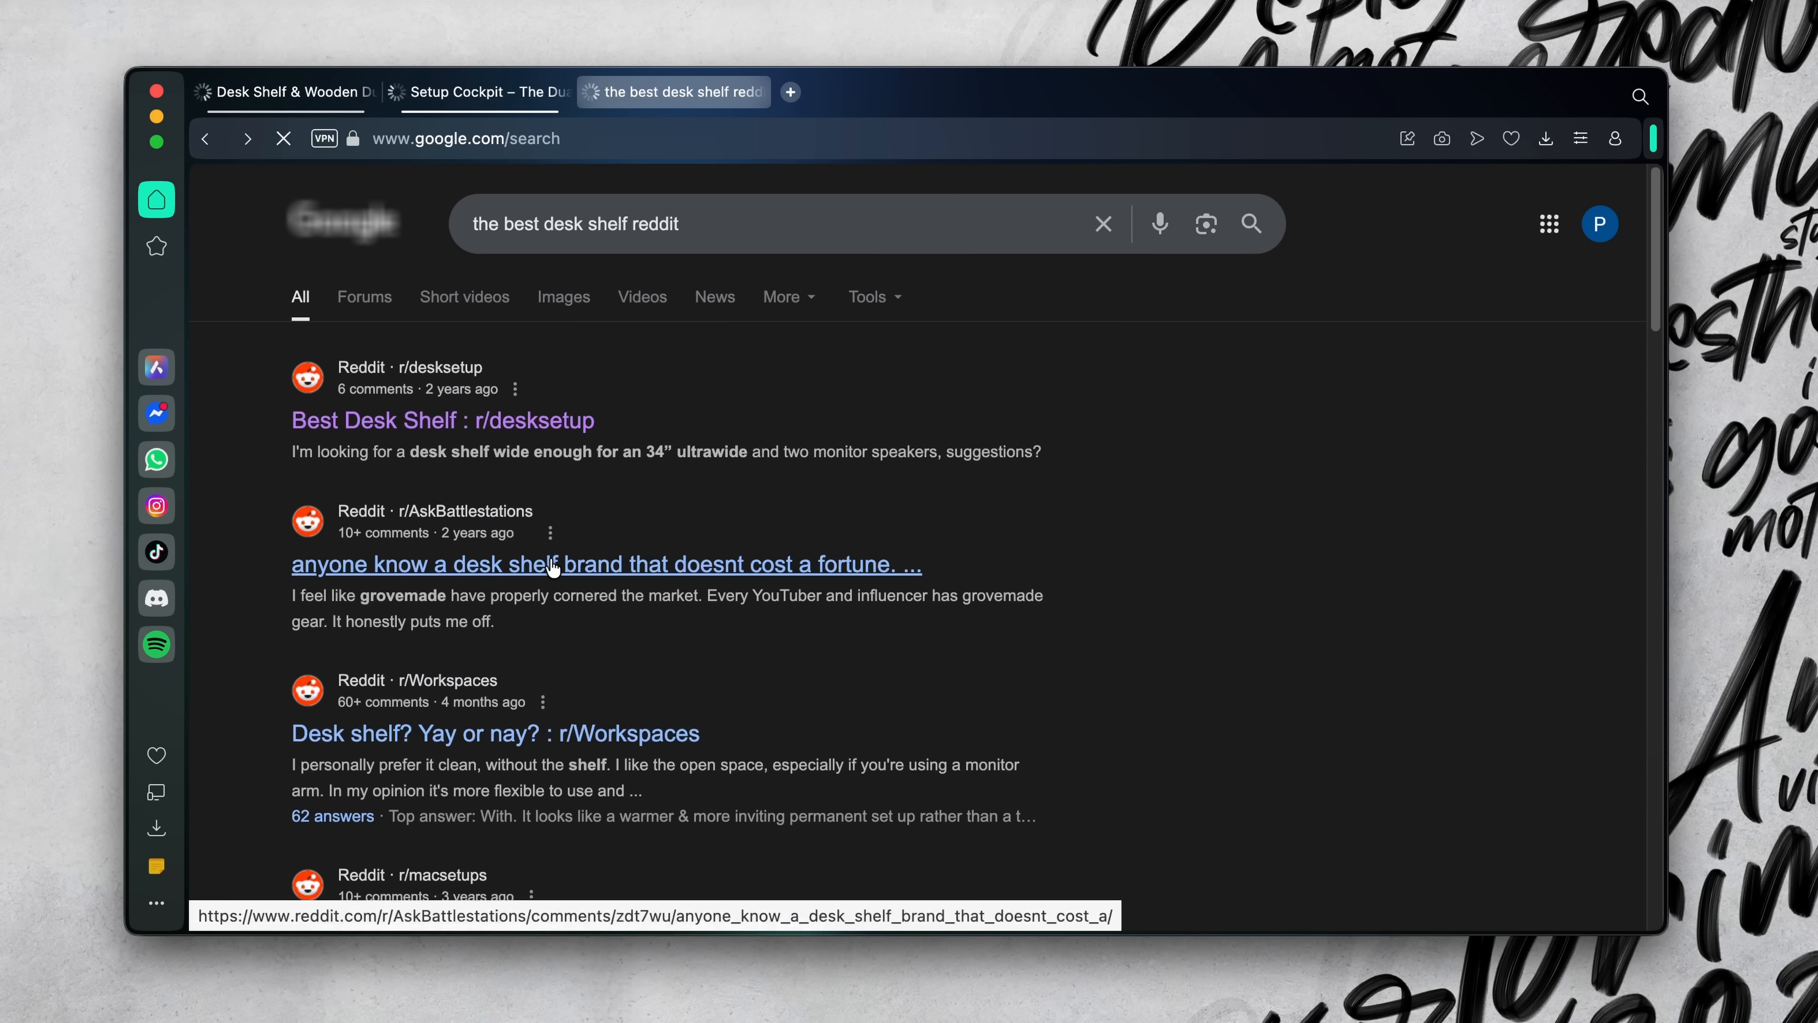
{"action": "left_click", "coordinate": [606, 564]}
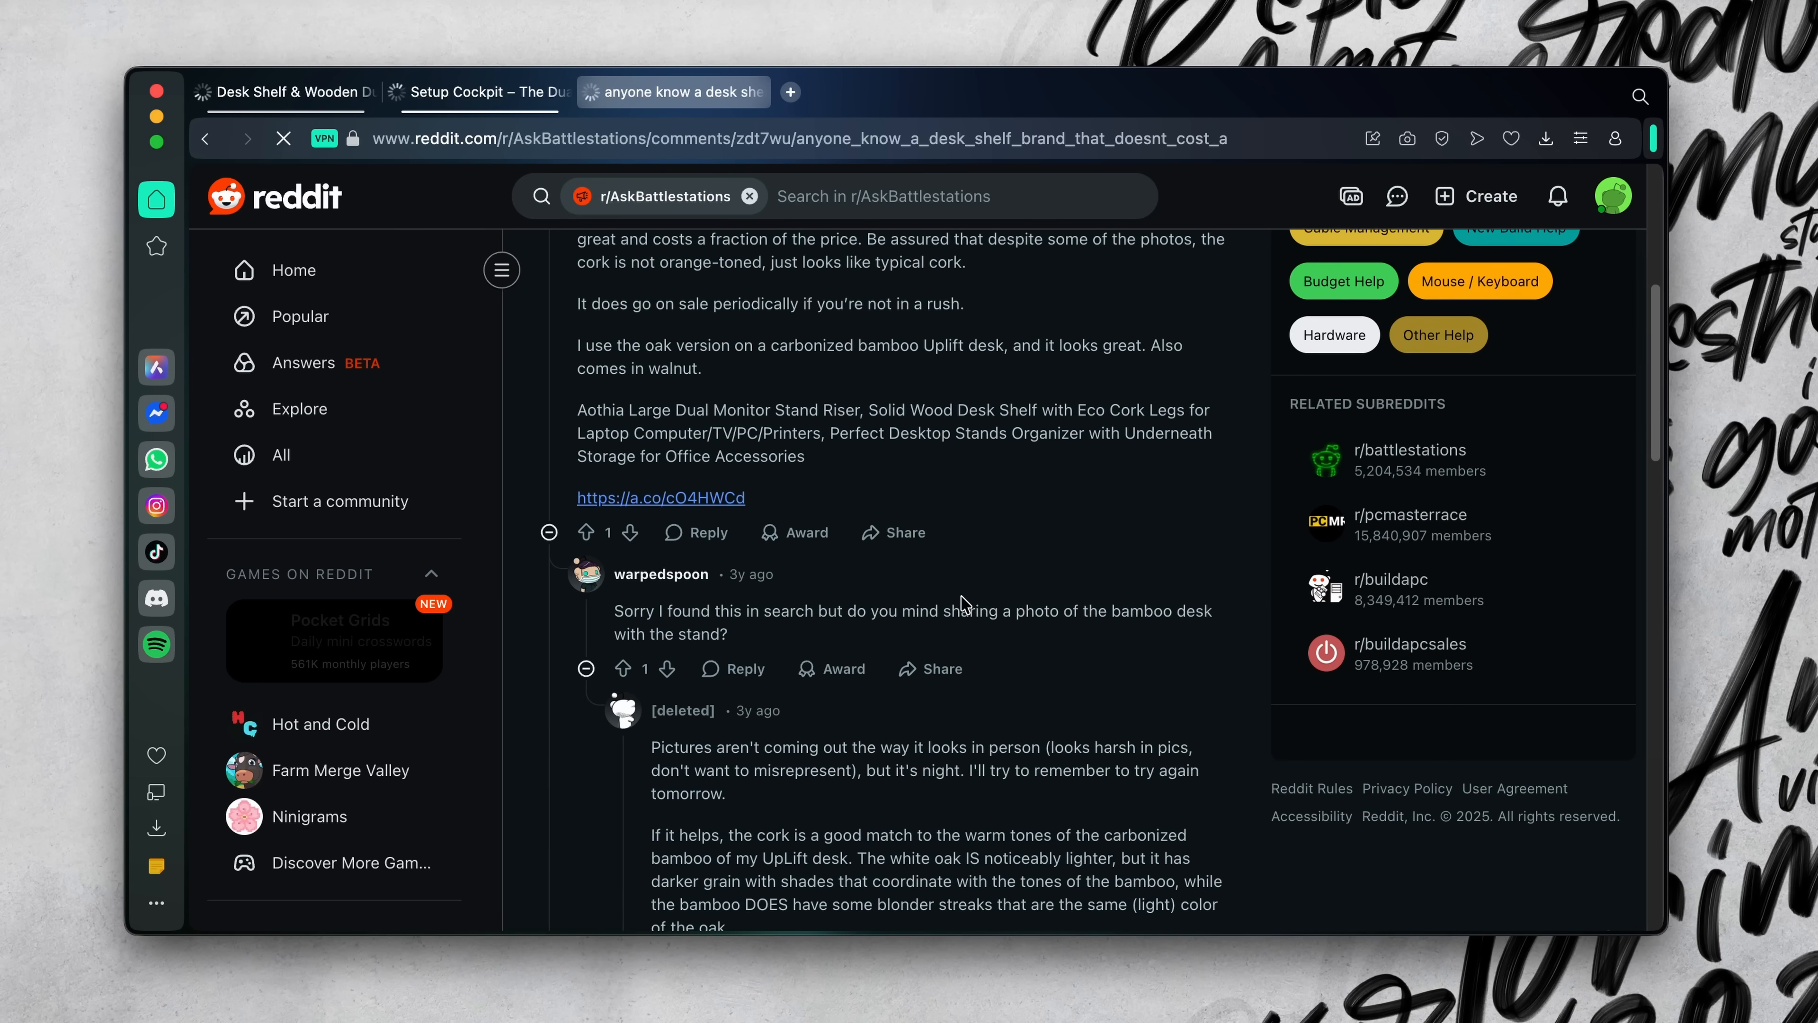
{"action": "left_click", "coordinate": [1088, 92]}
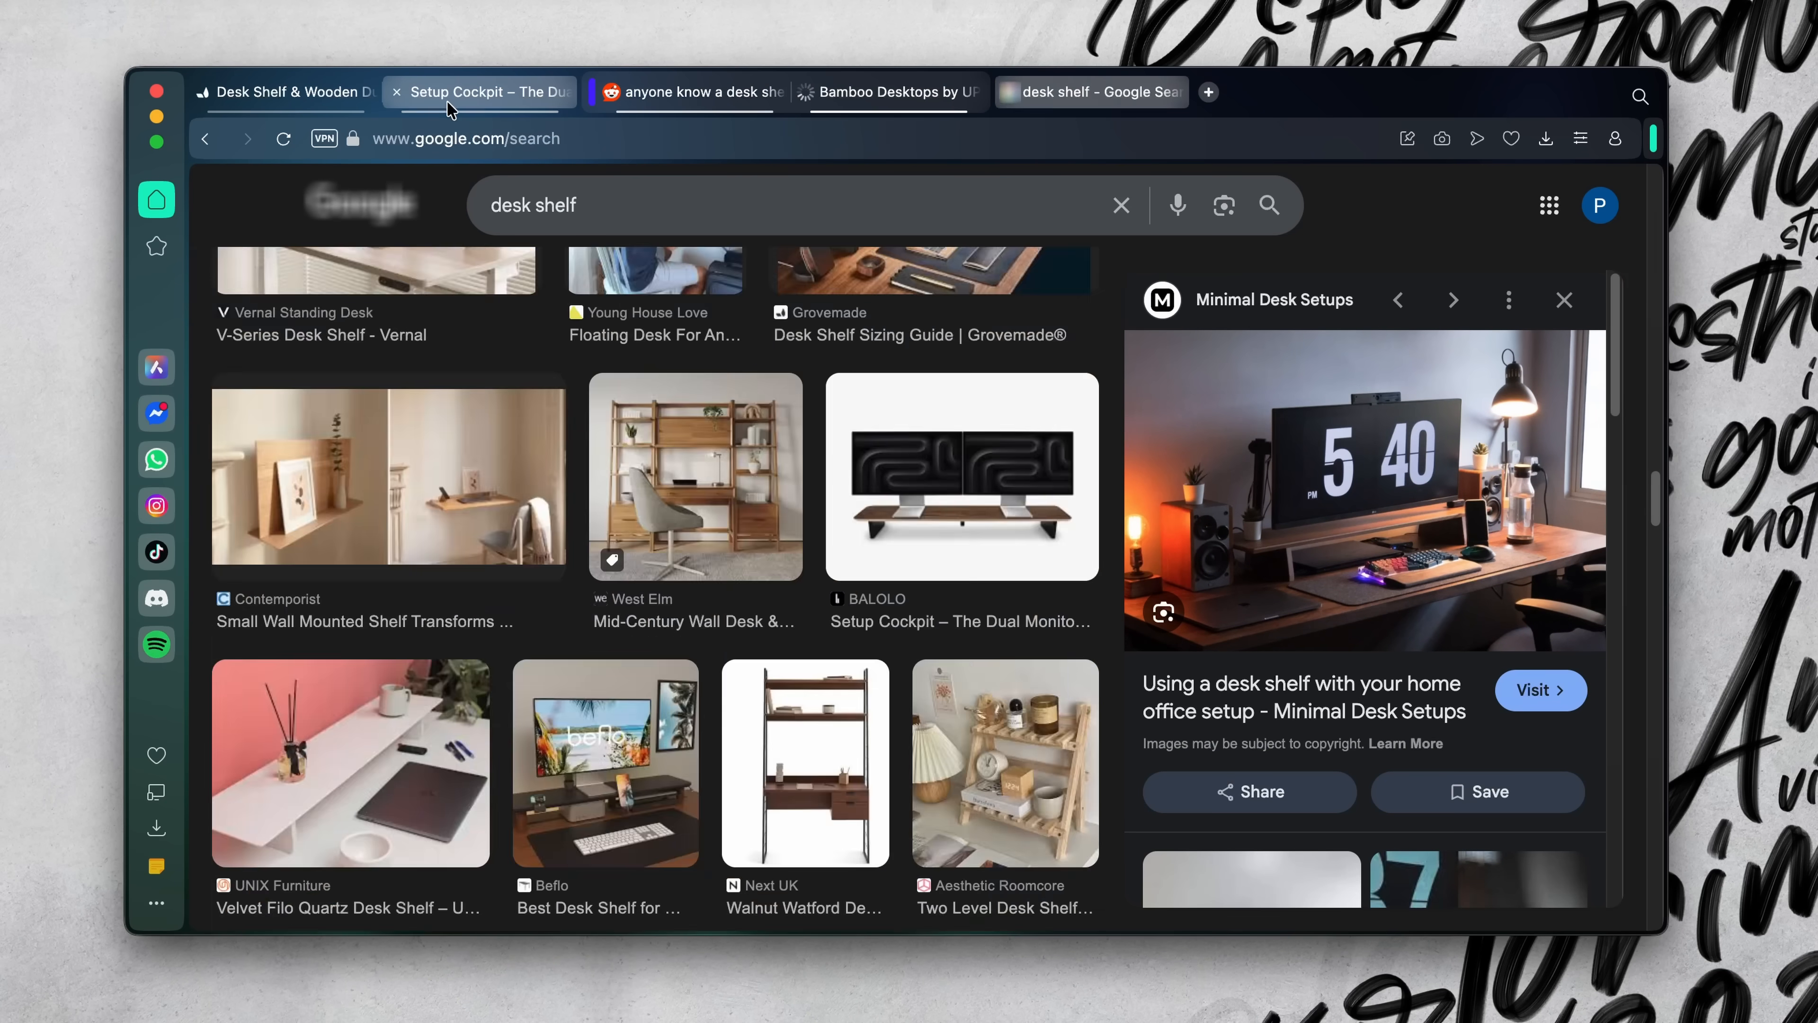
{"action": "left_click", "coordinate": [480, 91]}
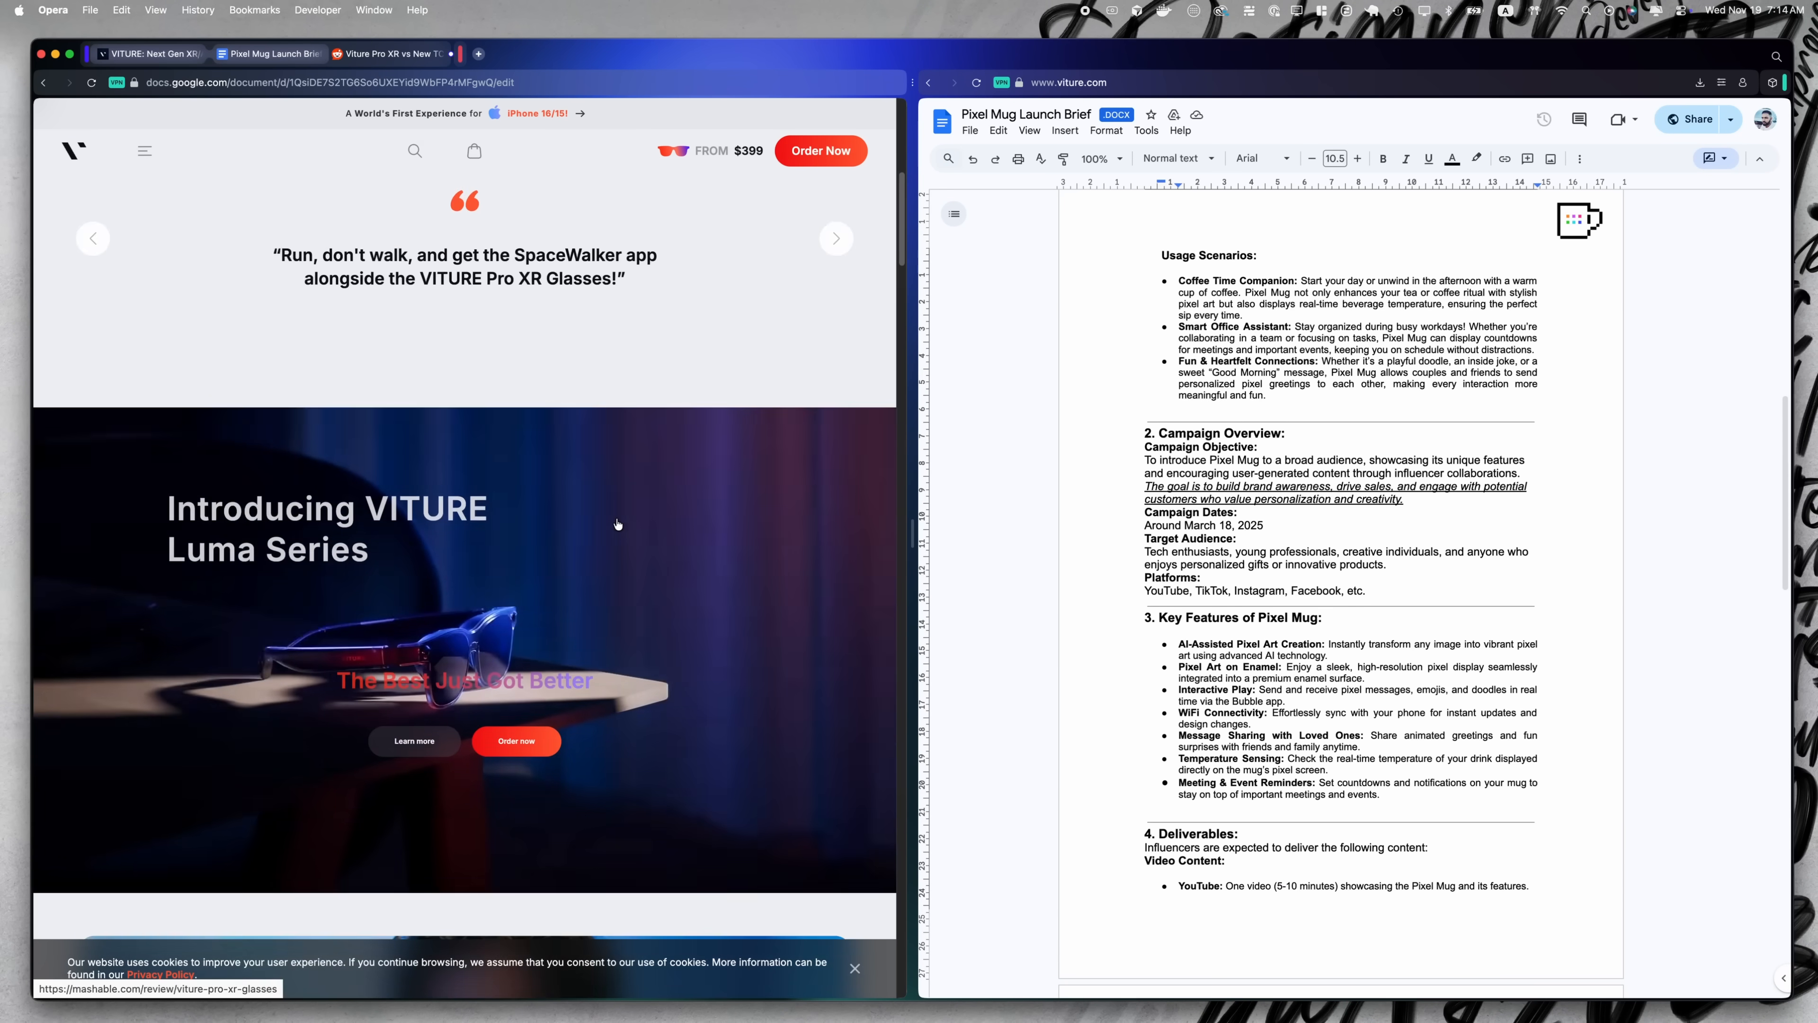
Scroll further down the VITURE page in the left split-screen pane
{"action": "scroll", "scroll_direction": "down", "scroll_amount": 3}
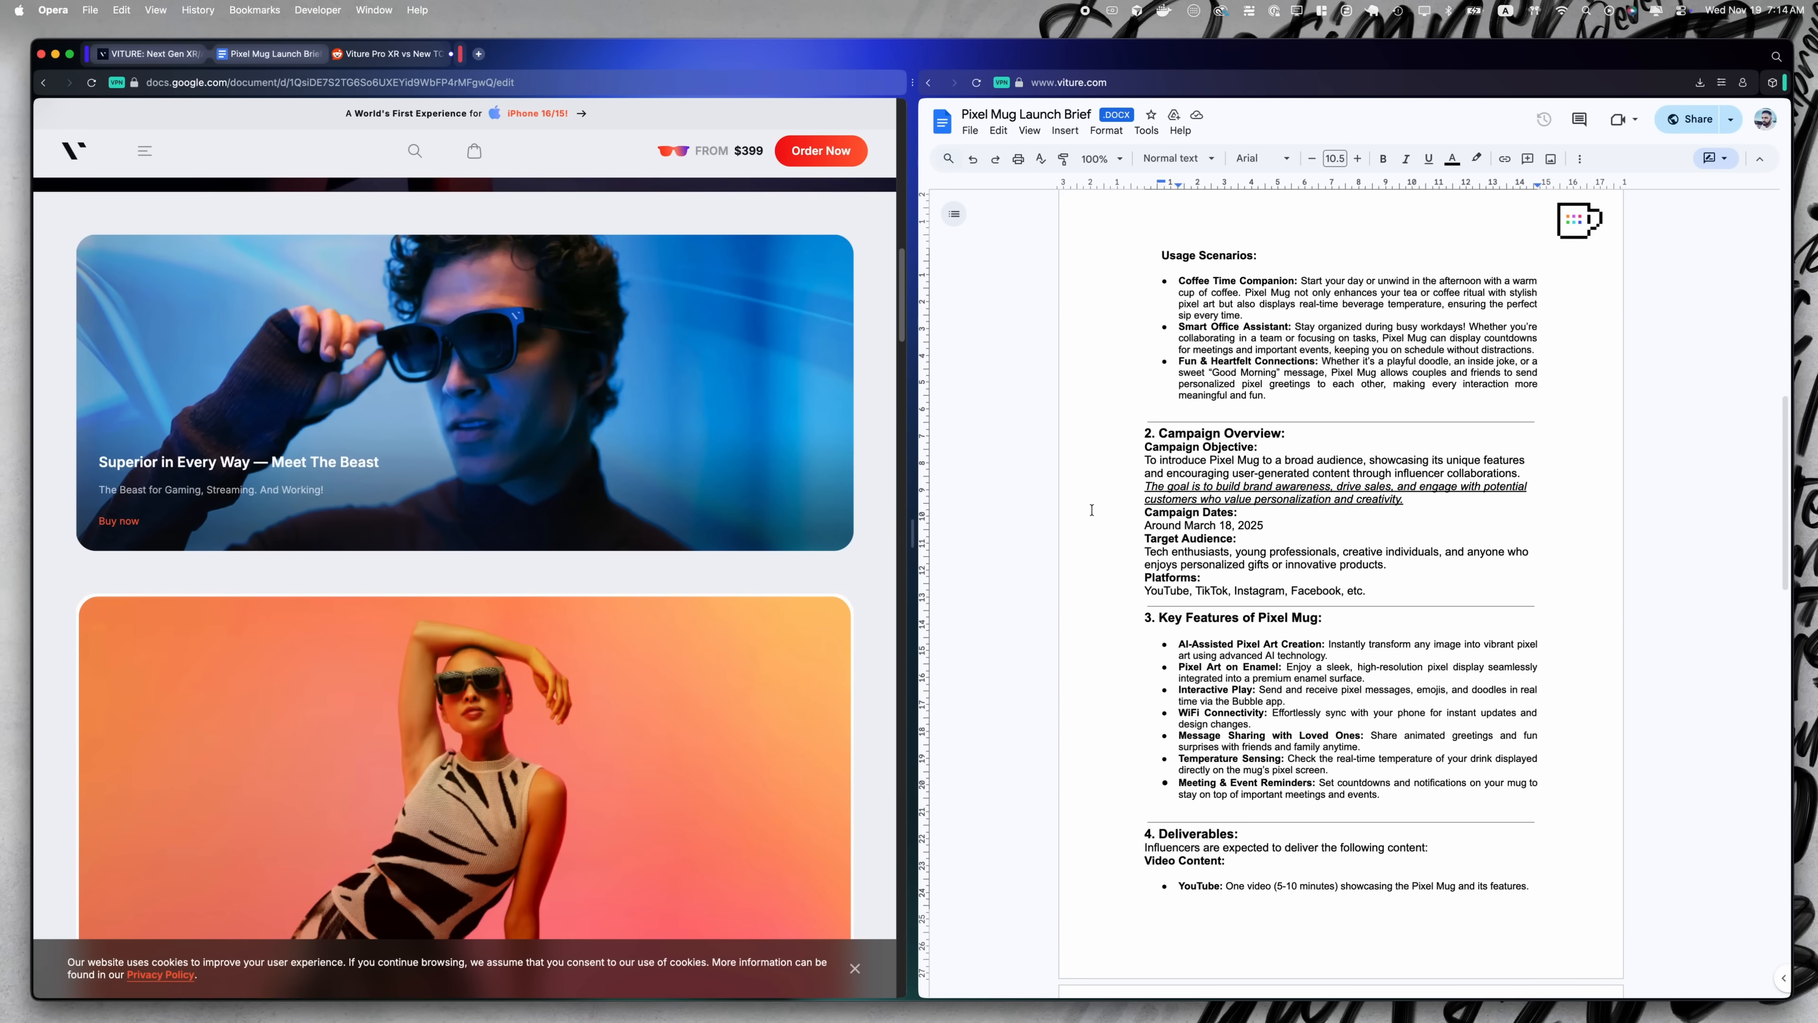
{"action": "scroll", "scroll_direction": "down", "scroll_amount": 3}
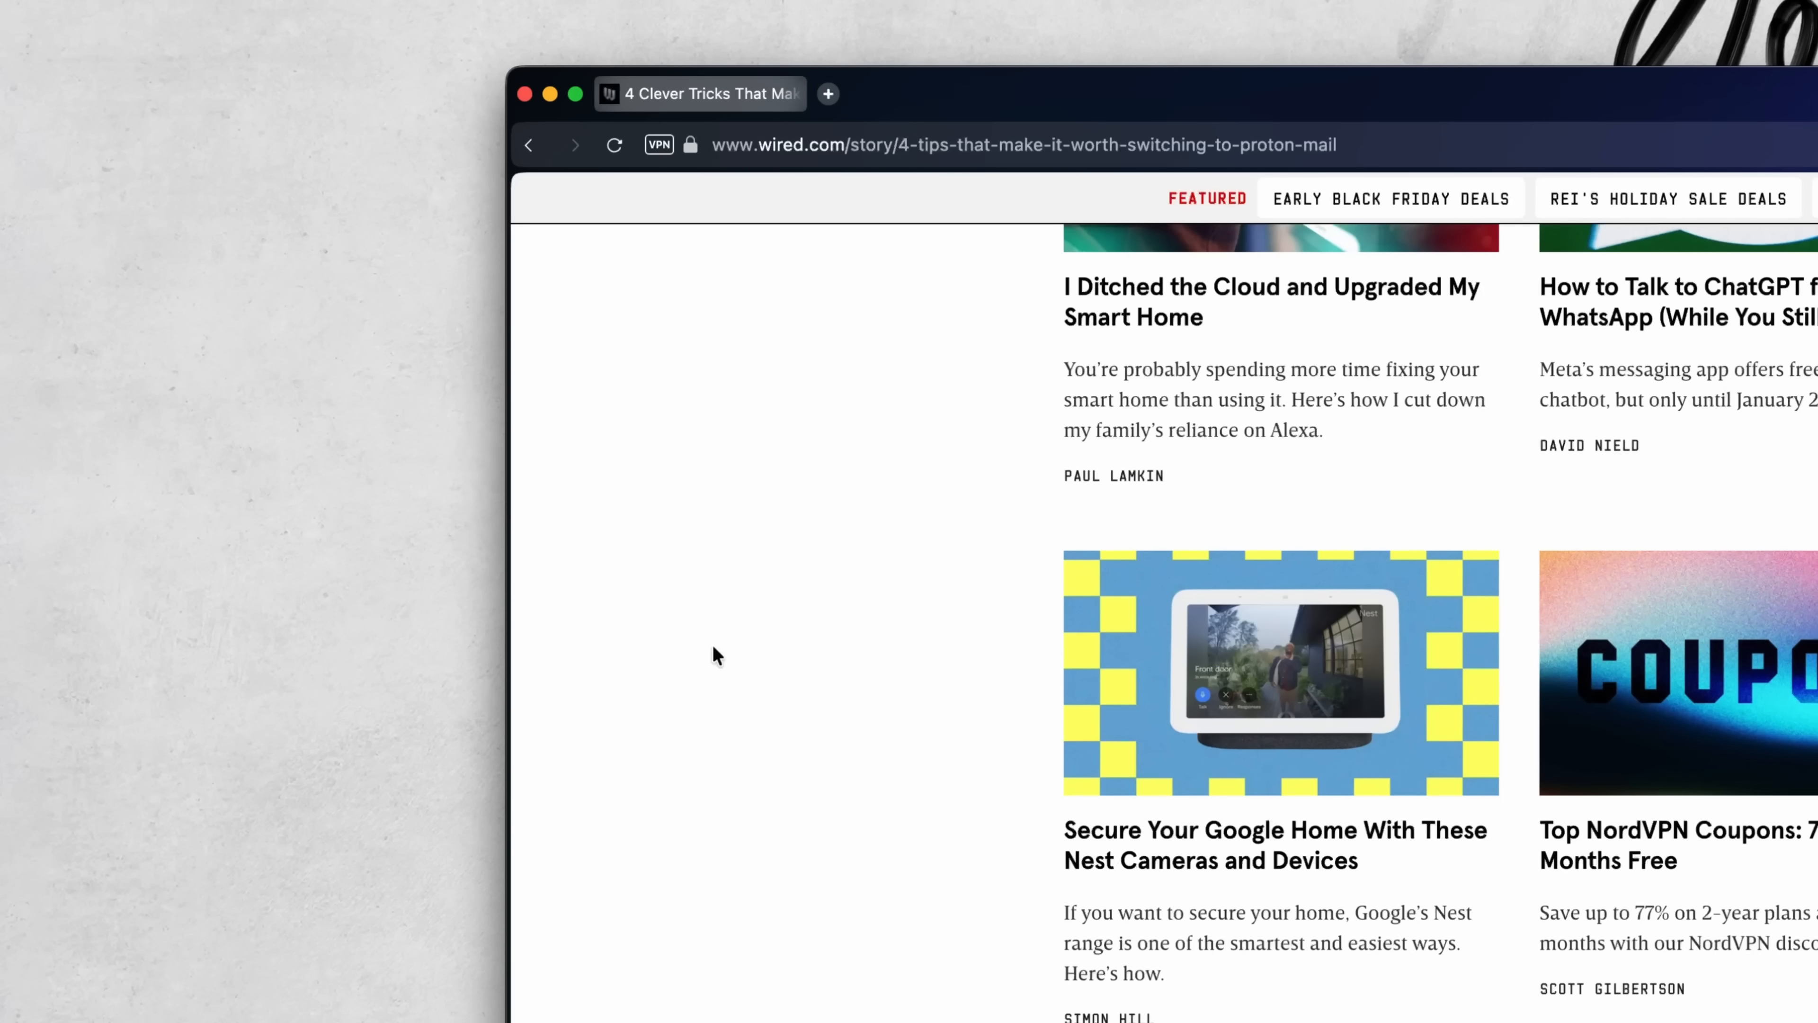
Check the VPN badge's connection status and scroll to the VPN section of privacy settings
{"action": "left_click", "coordinate": [657, 144]}
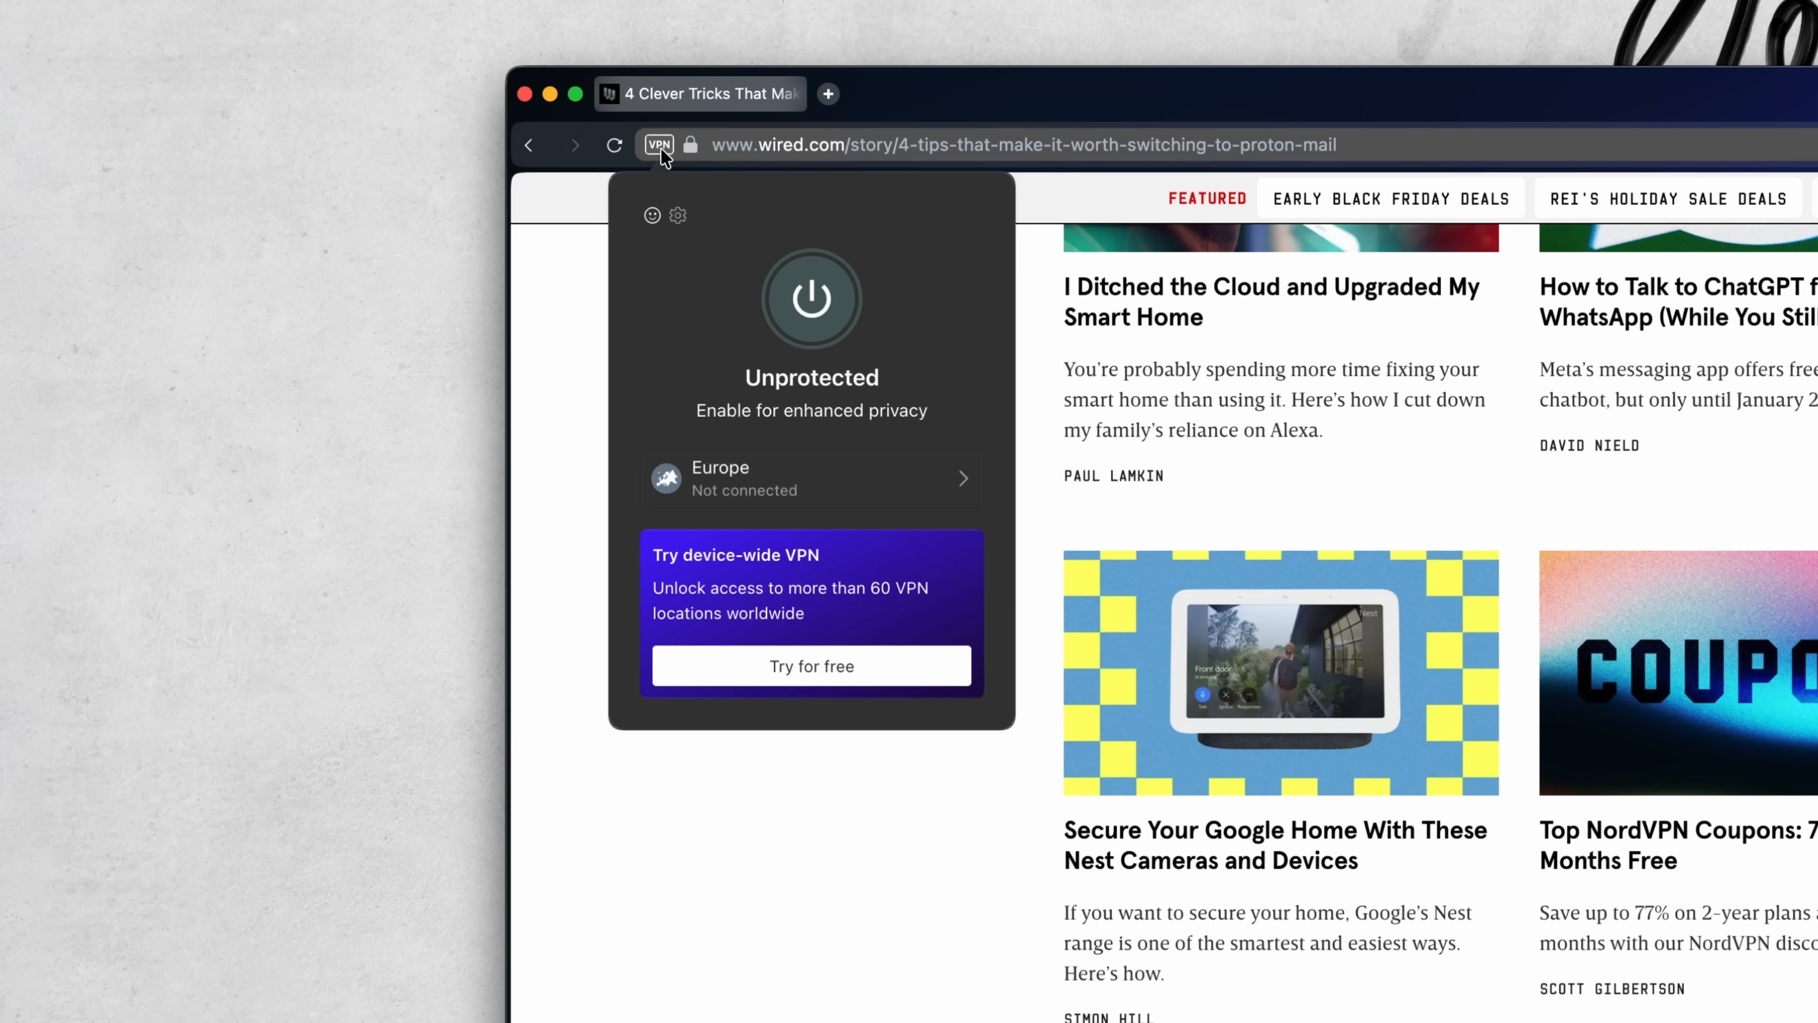
{"action": "left_click", "coordinate": [811, 300]}
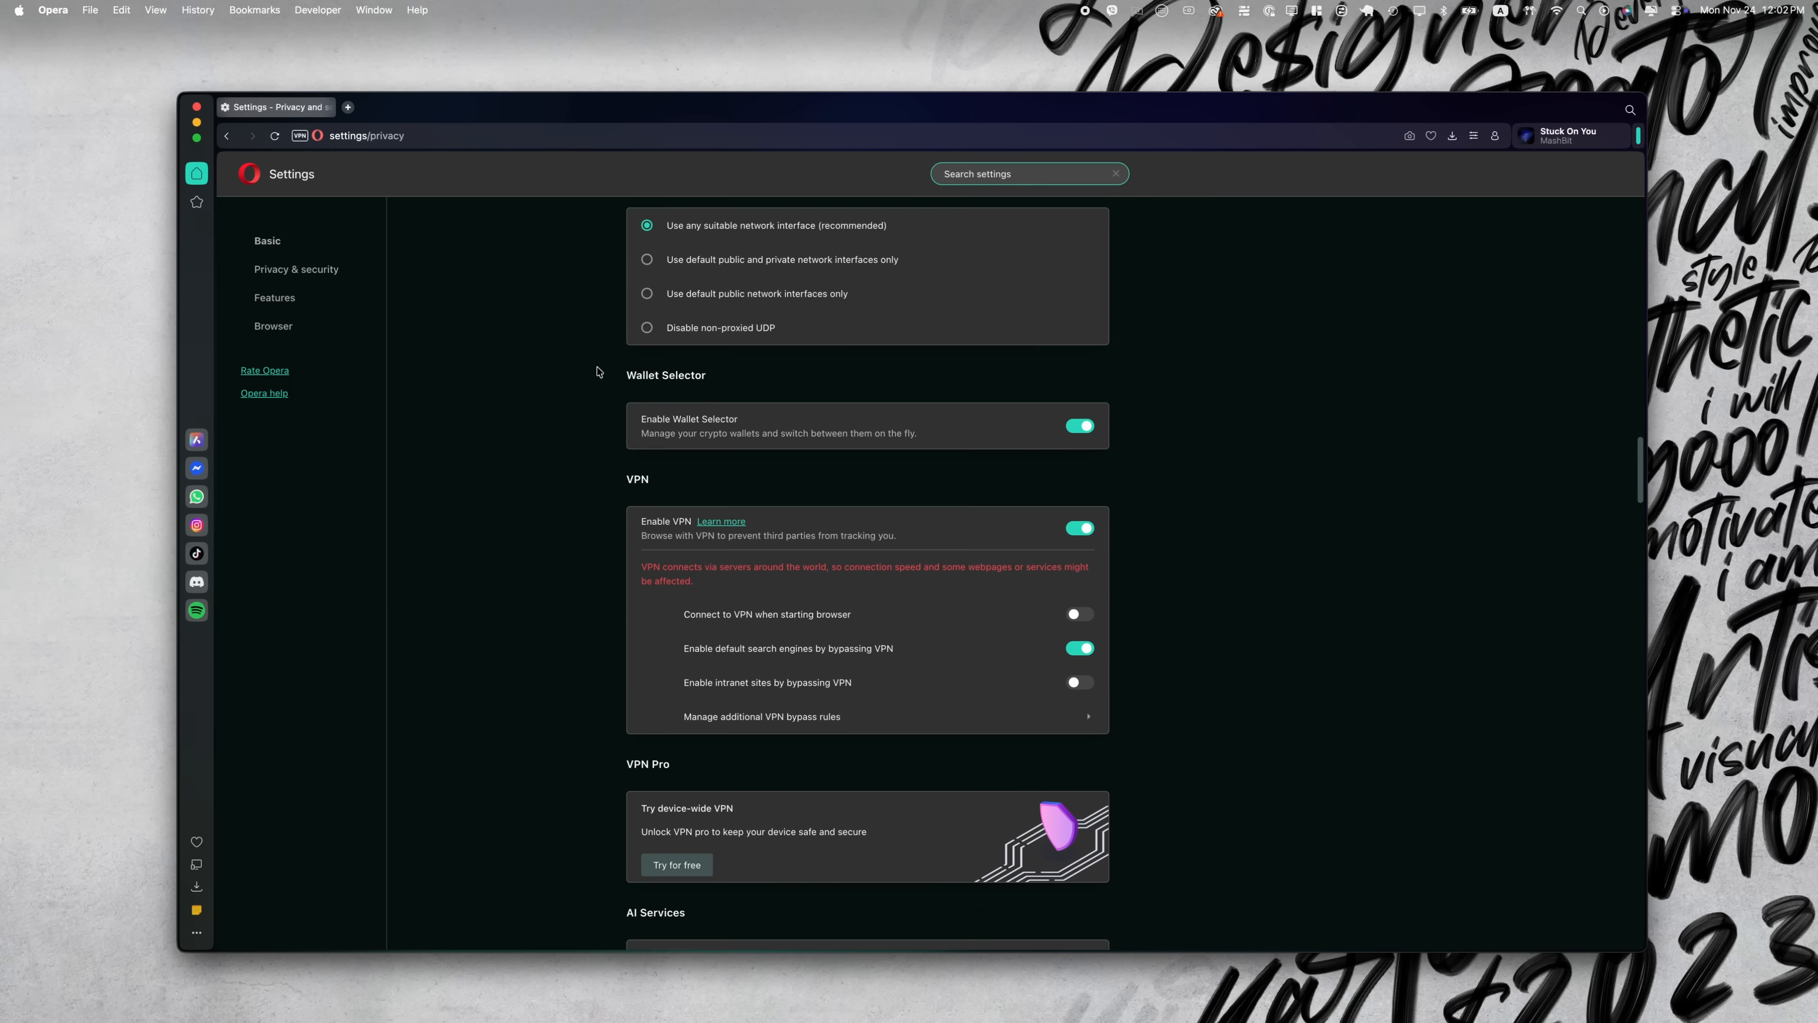
{"action": "scroll", "scroll_direction": "down", "scroll_amount": 3}
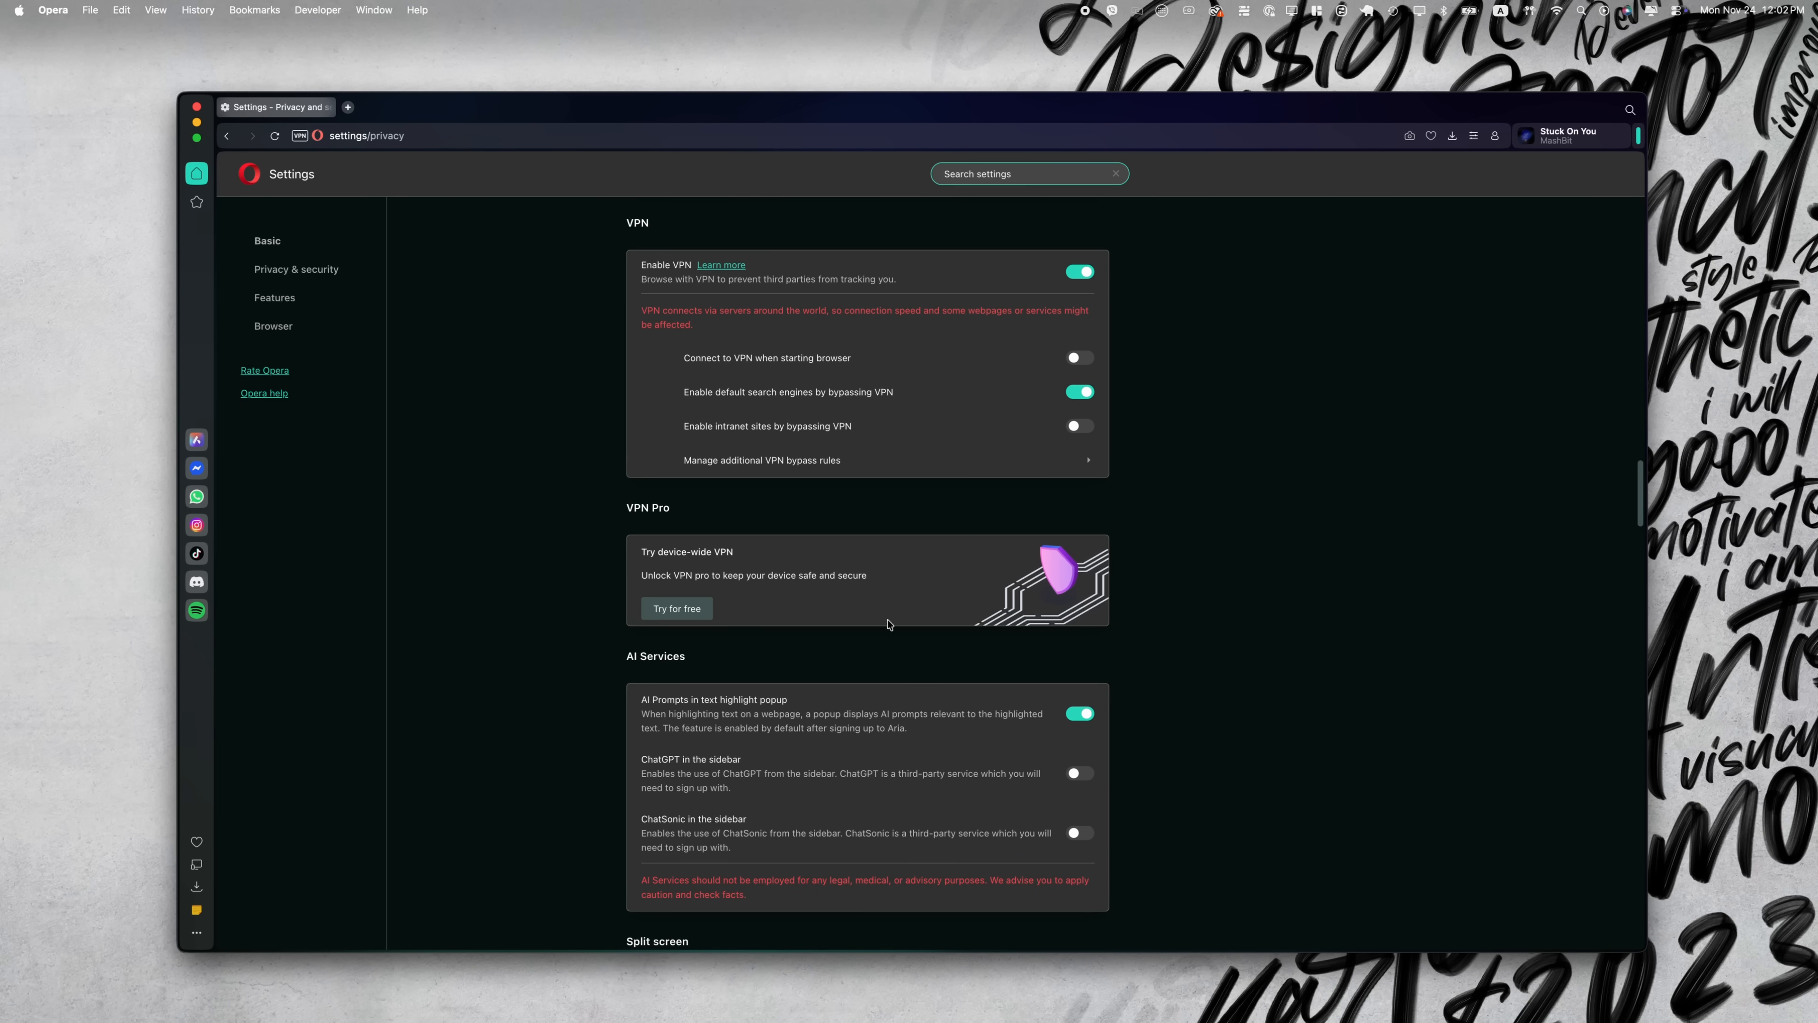
{"action": "mouse_move", "coordinate": [859, 624]}
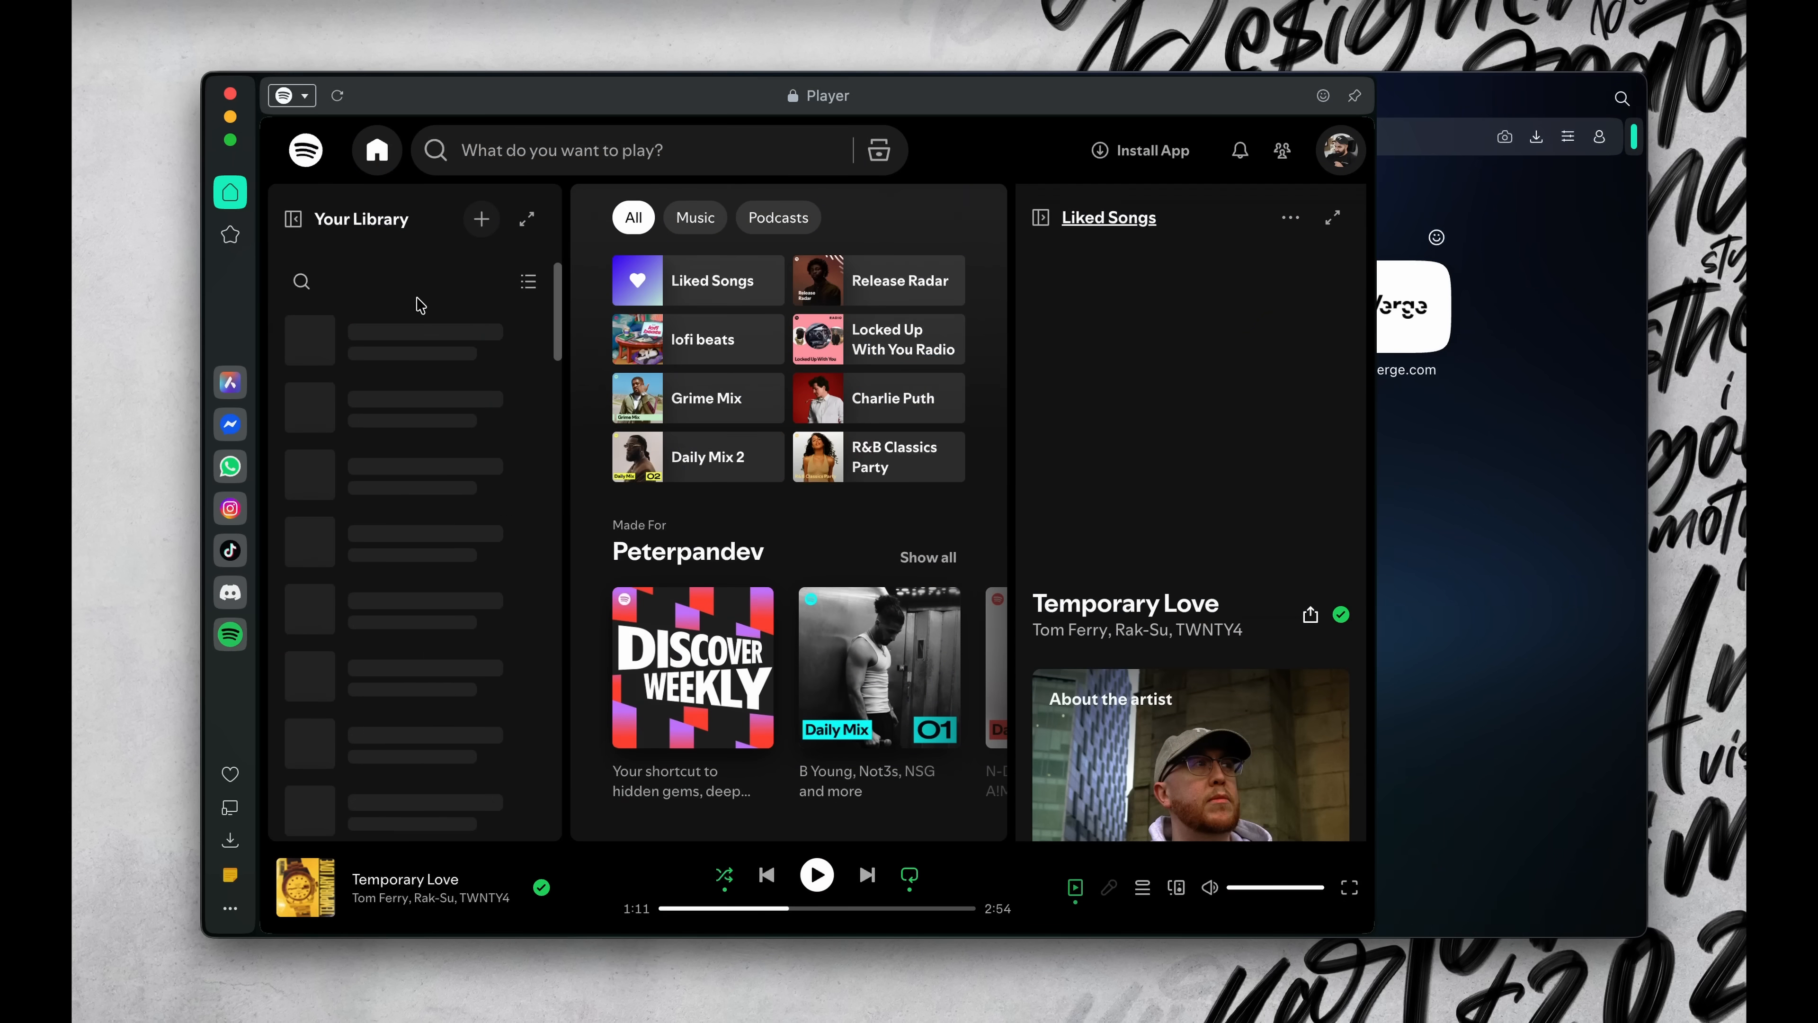
Show the Messenger panel from the left sidebar over the Speed Dial
{"action": "left_click", "coordinate": [283, 94]}
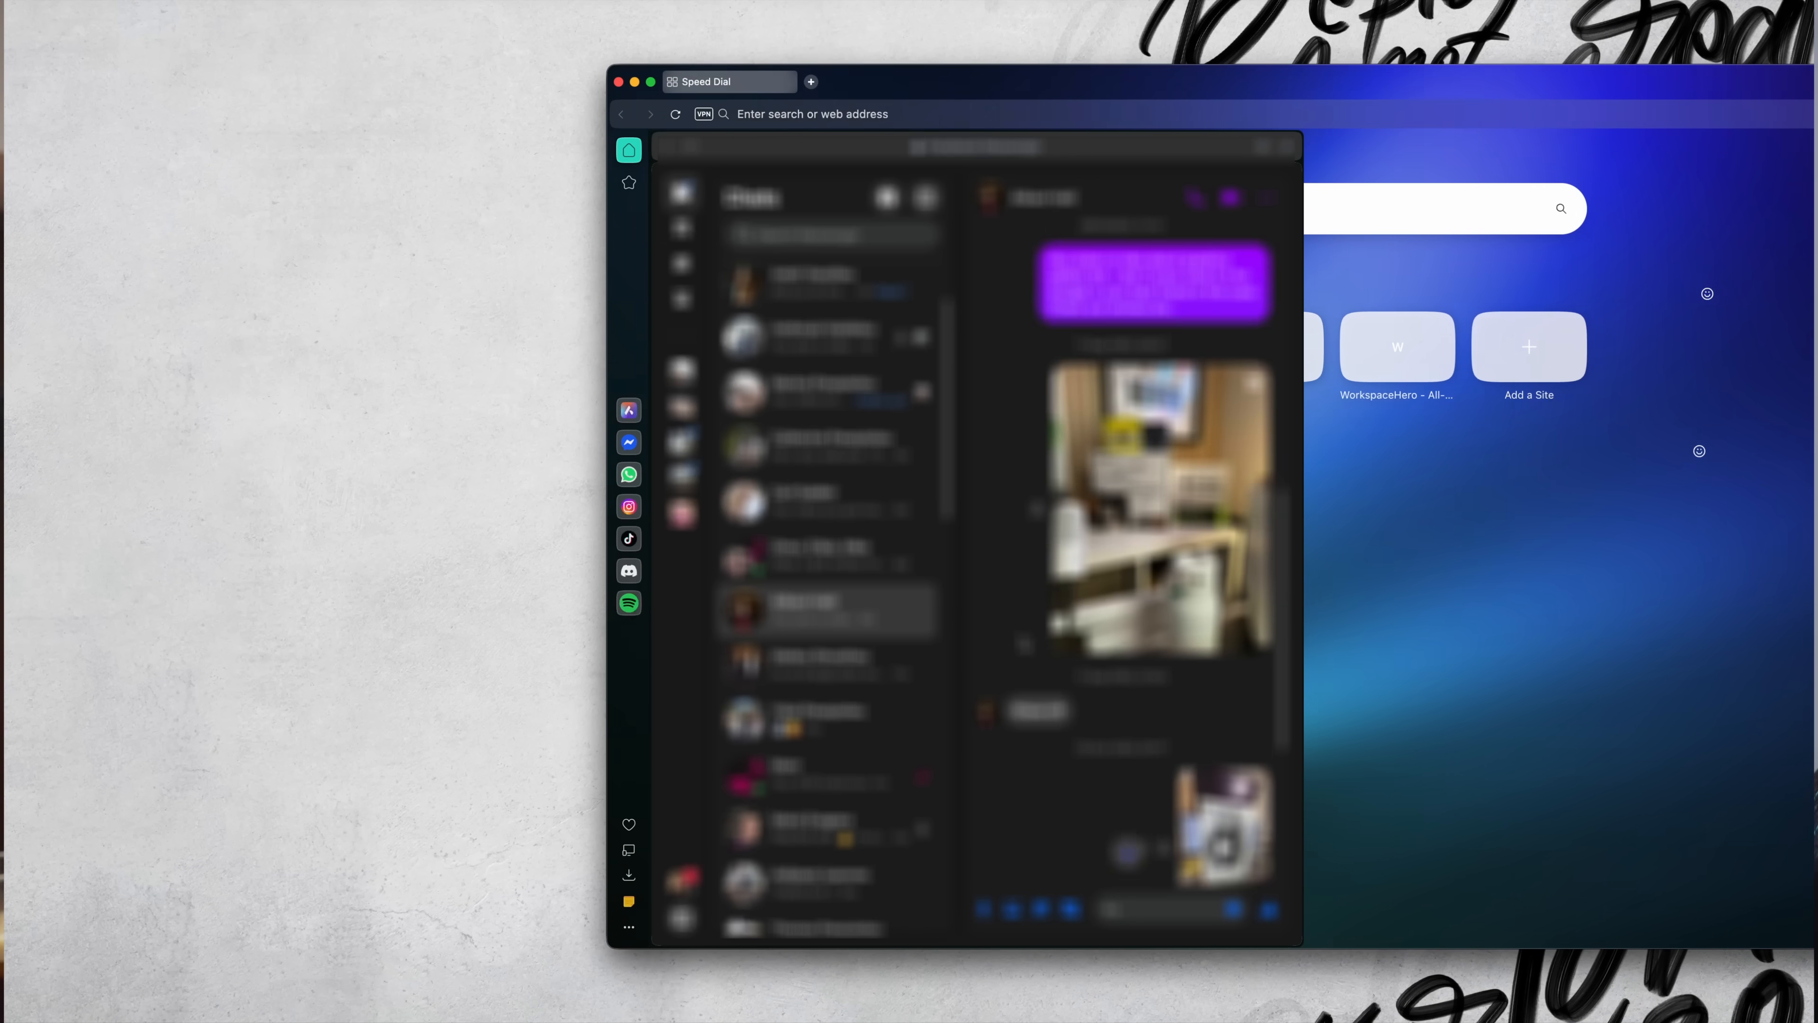
Scroll the Instagram feed to the reel and view its insights with views and interactions
{"action": "scroll", "scroll_direction": "down", "scroll_amount": 3}
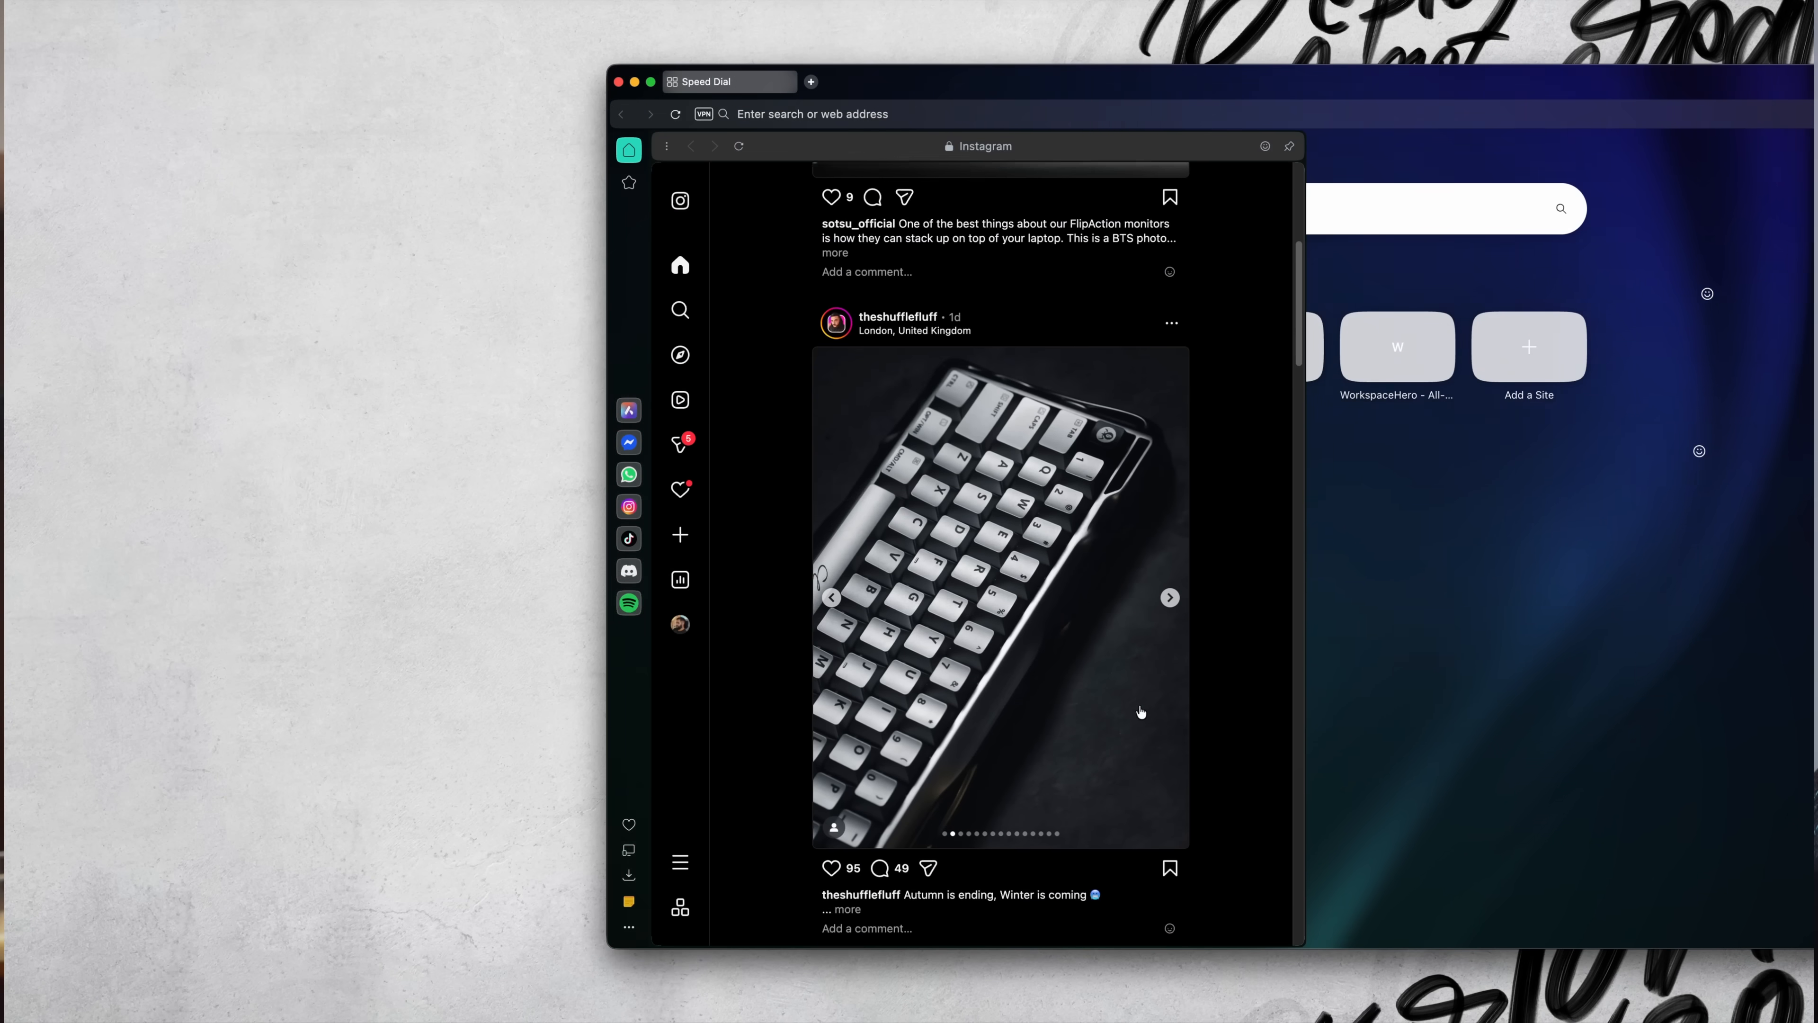
{"action": "scroll", "scroll_direction": "down", "scroll_amount": 3}
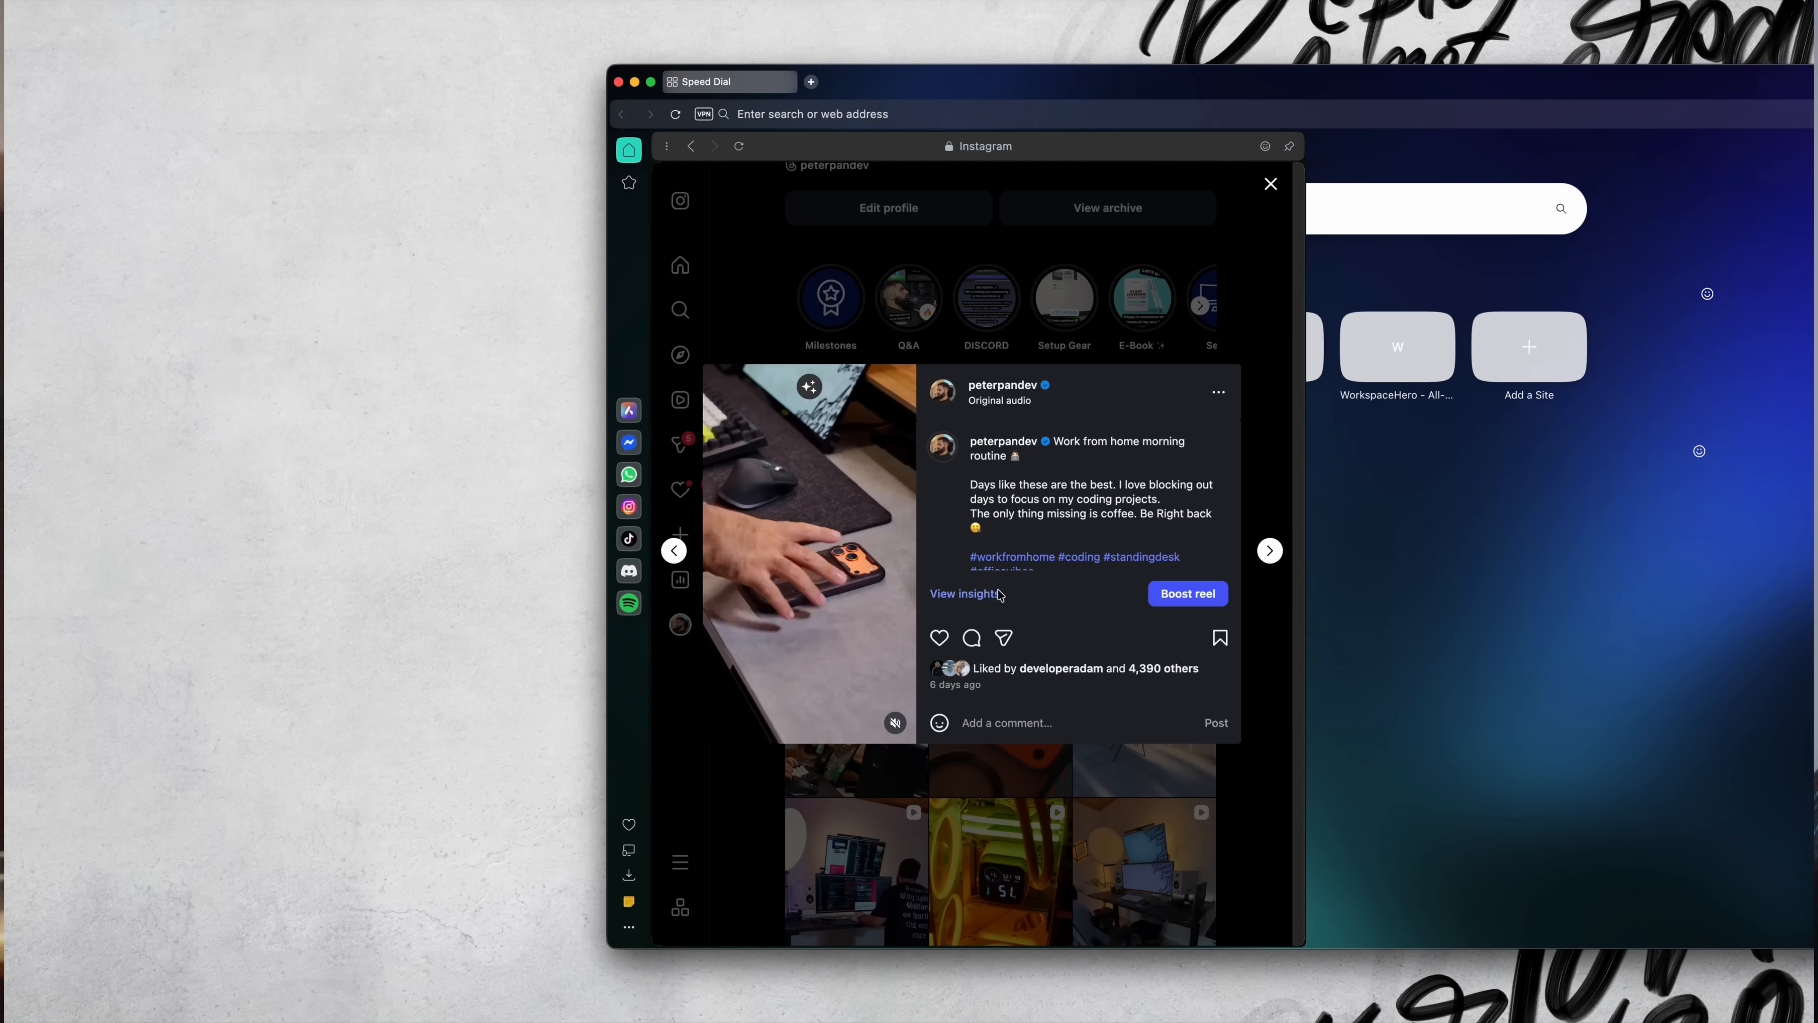
{"action": "left_click", "coordinate": [962, 594]}
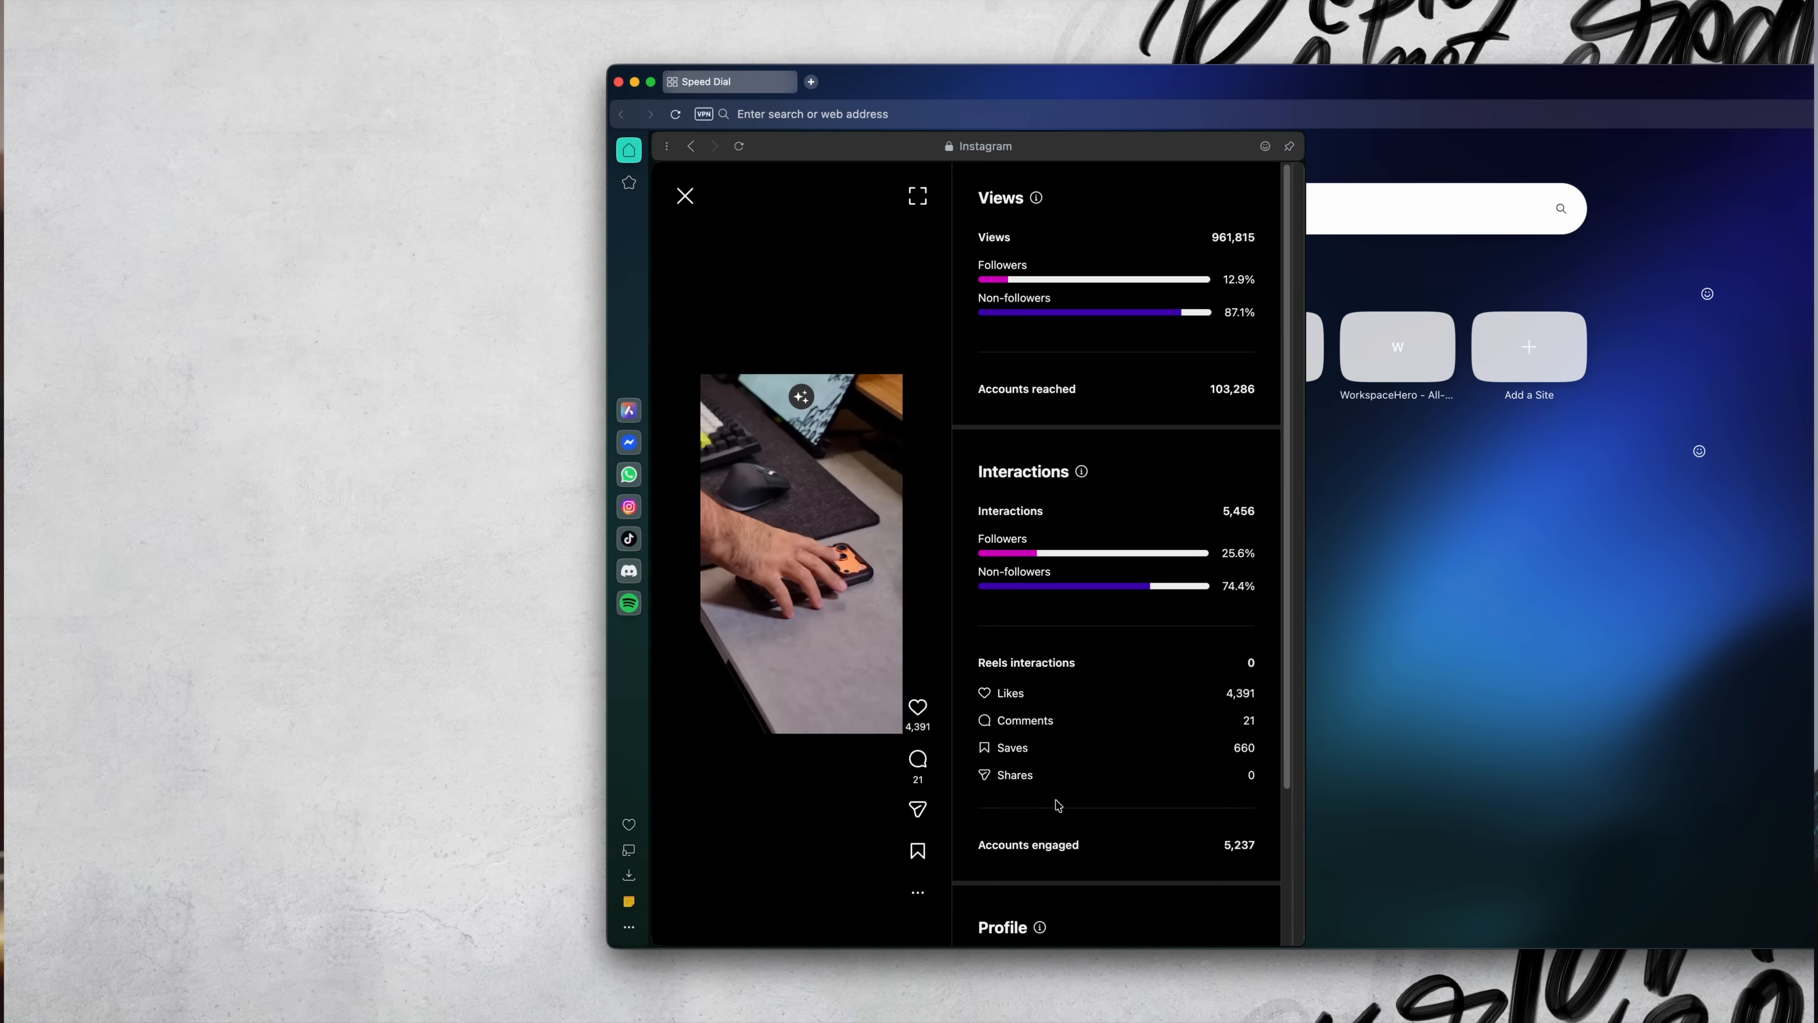
{"action": "scroll", "scroll_direction": "down", "scroll_amount": 3}
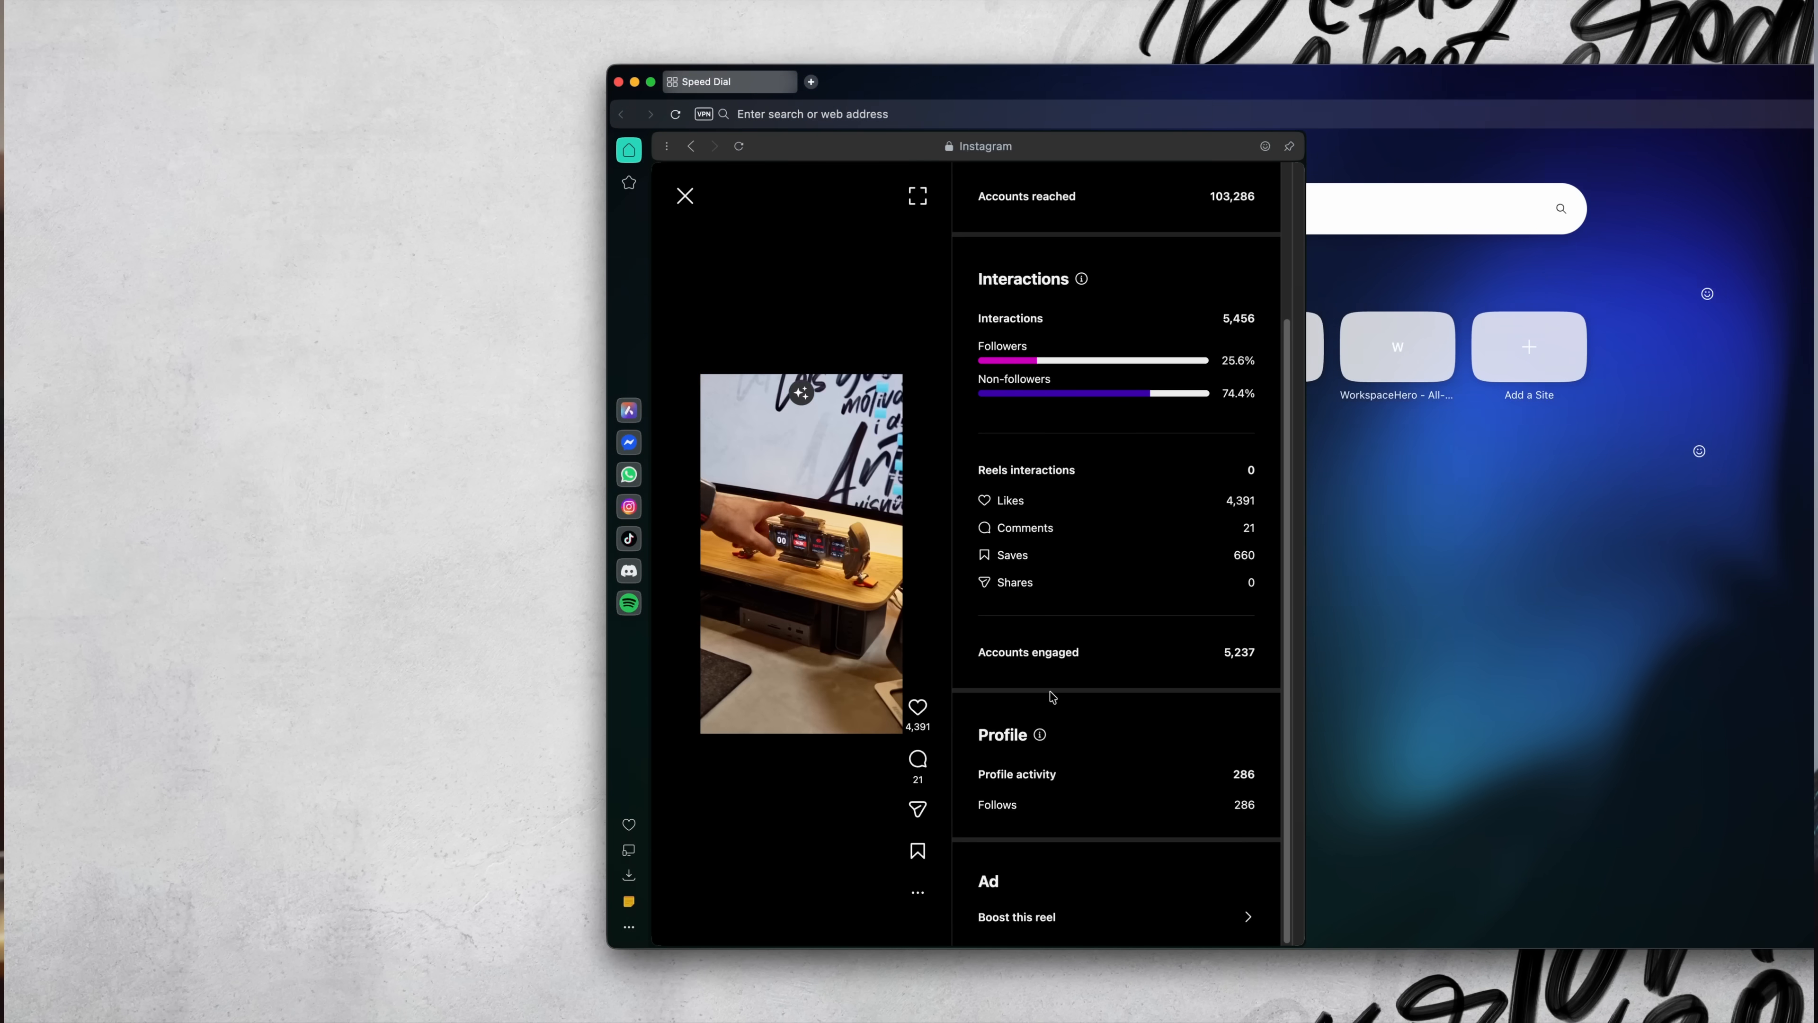
{"action": "scroll", "scroll_direction": "down", "scroll_amount": 3}
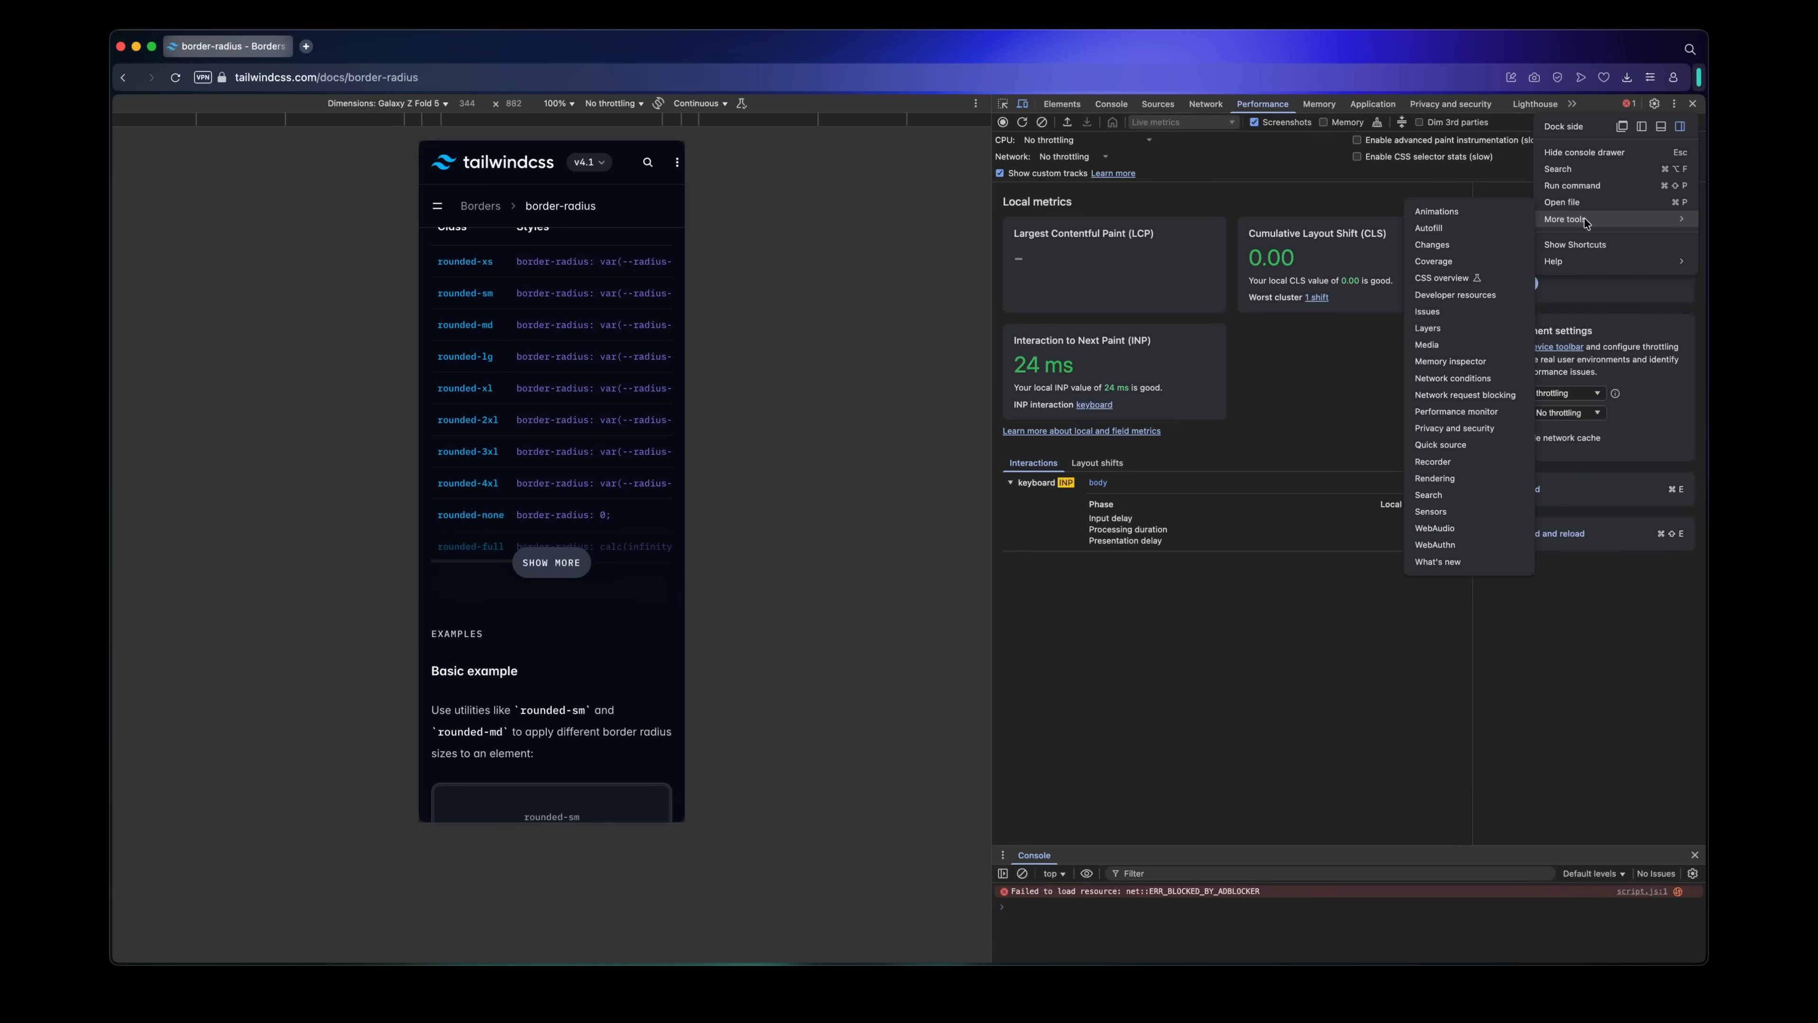
{"action": "mouse_move", "coordinate": [1438, 562]}
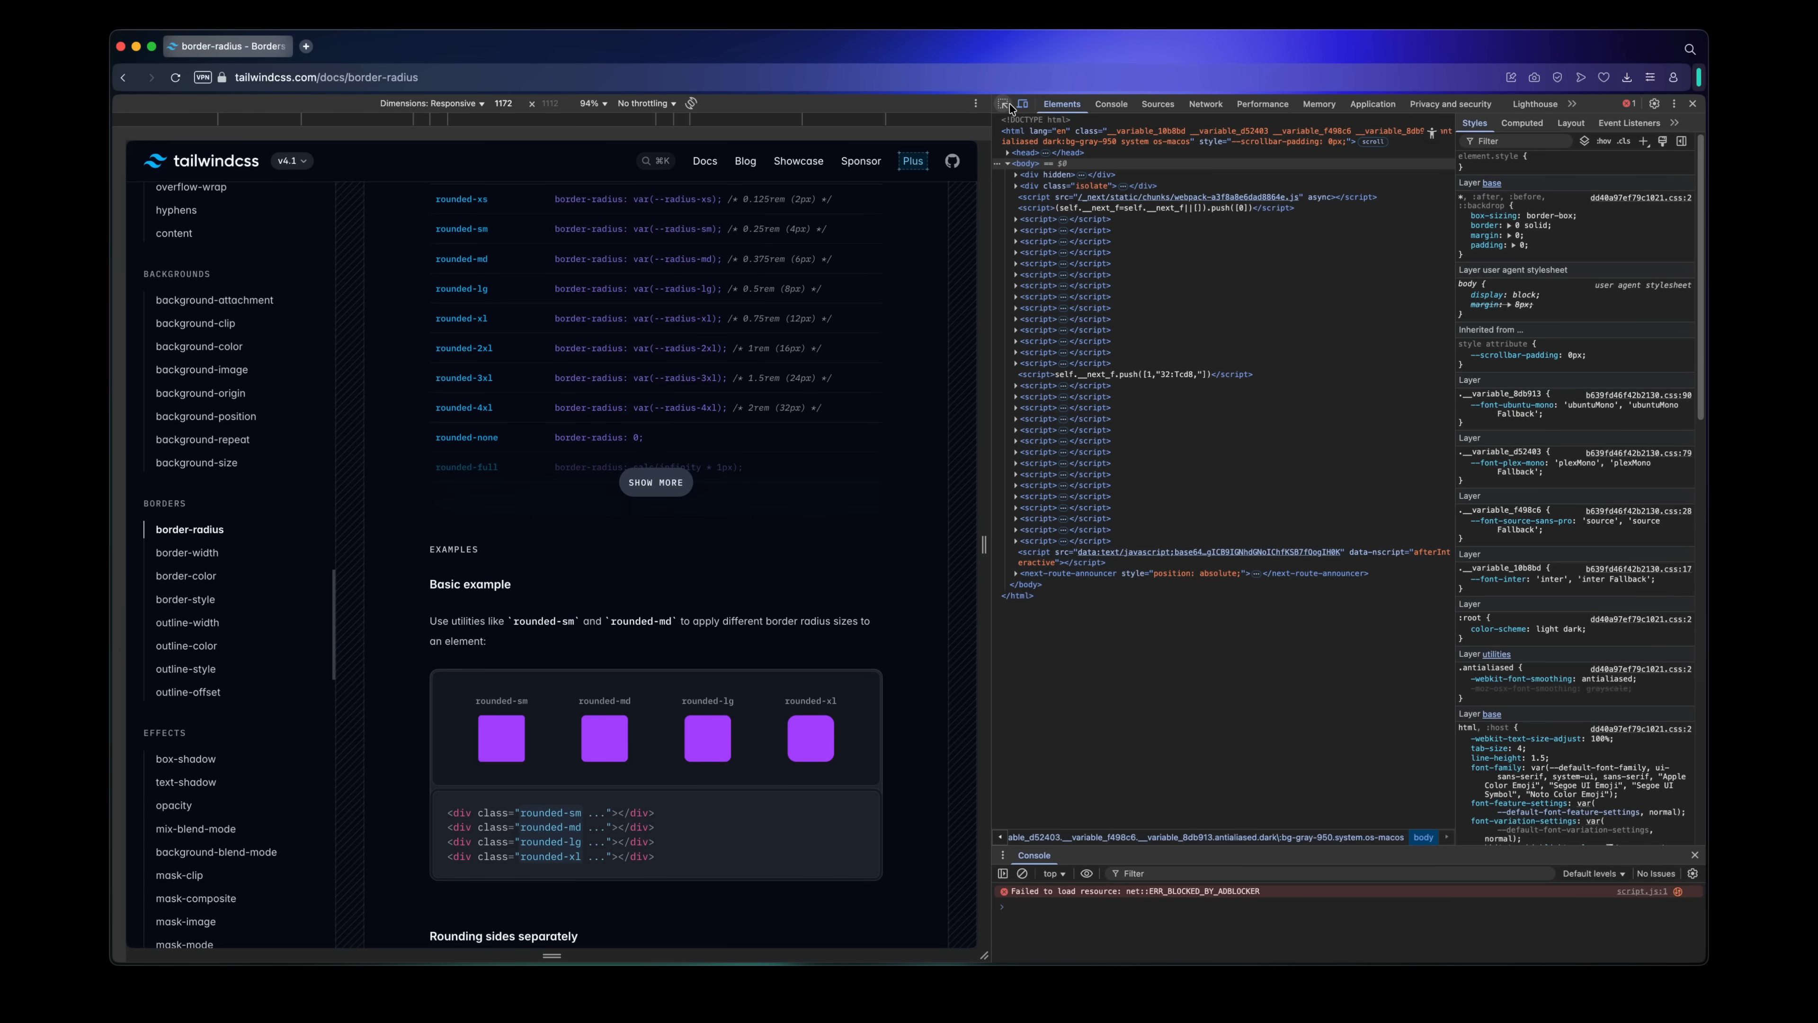
Emulate the Tailwind page on a phone from the Dimensions list and show its Performance metrics
{"action": "left_click", "coordinate": [446, 103]}
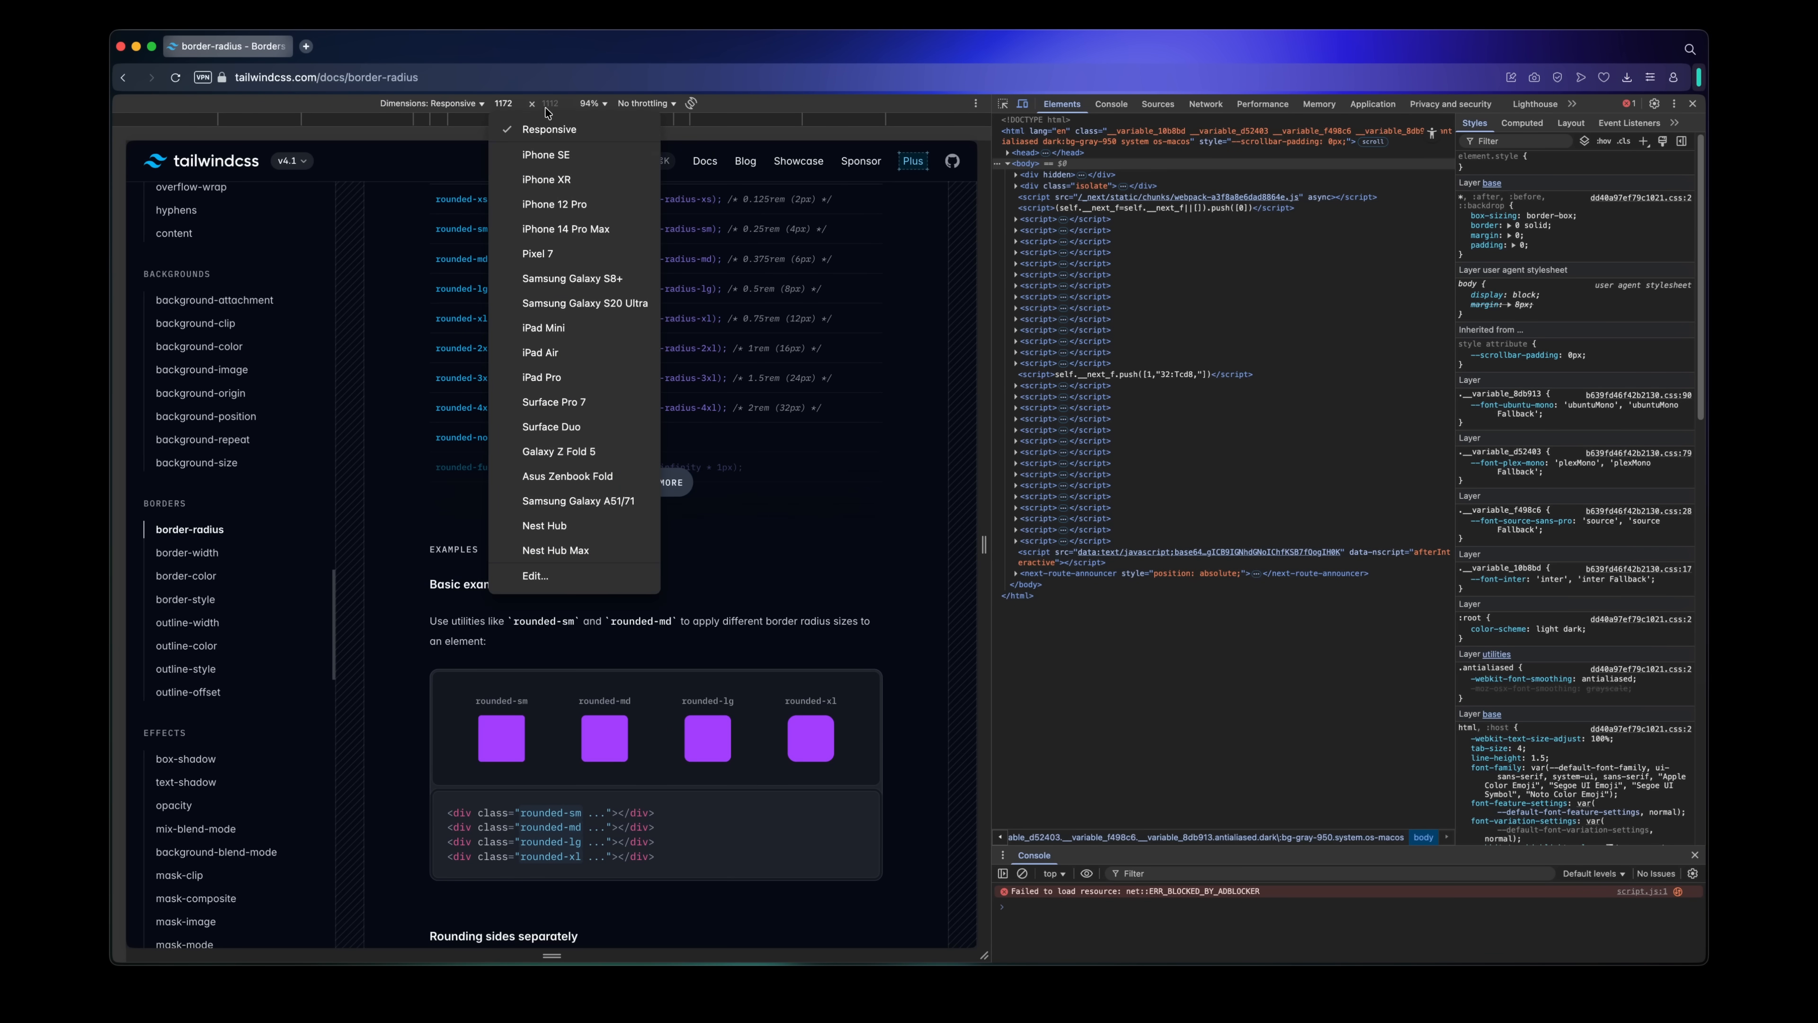
{"action": "mouse_move", "coordinate": [538, 253]}
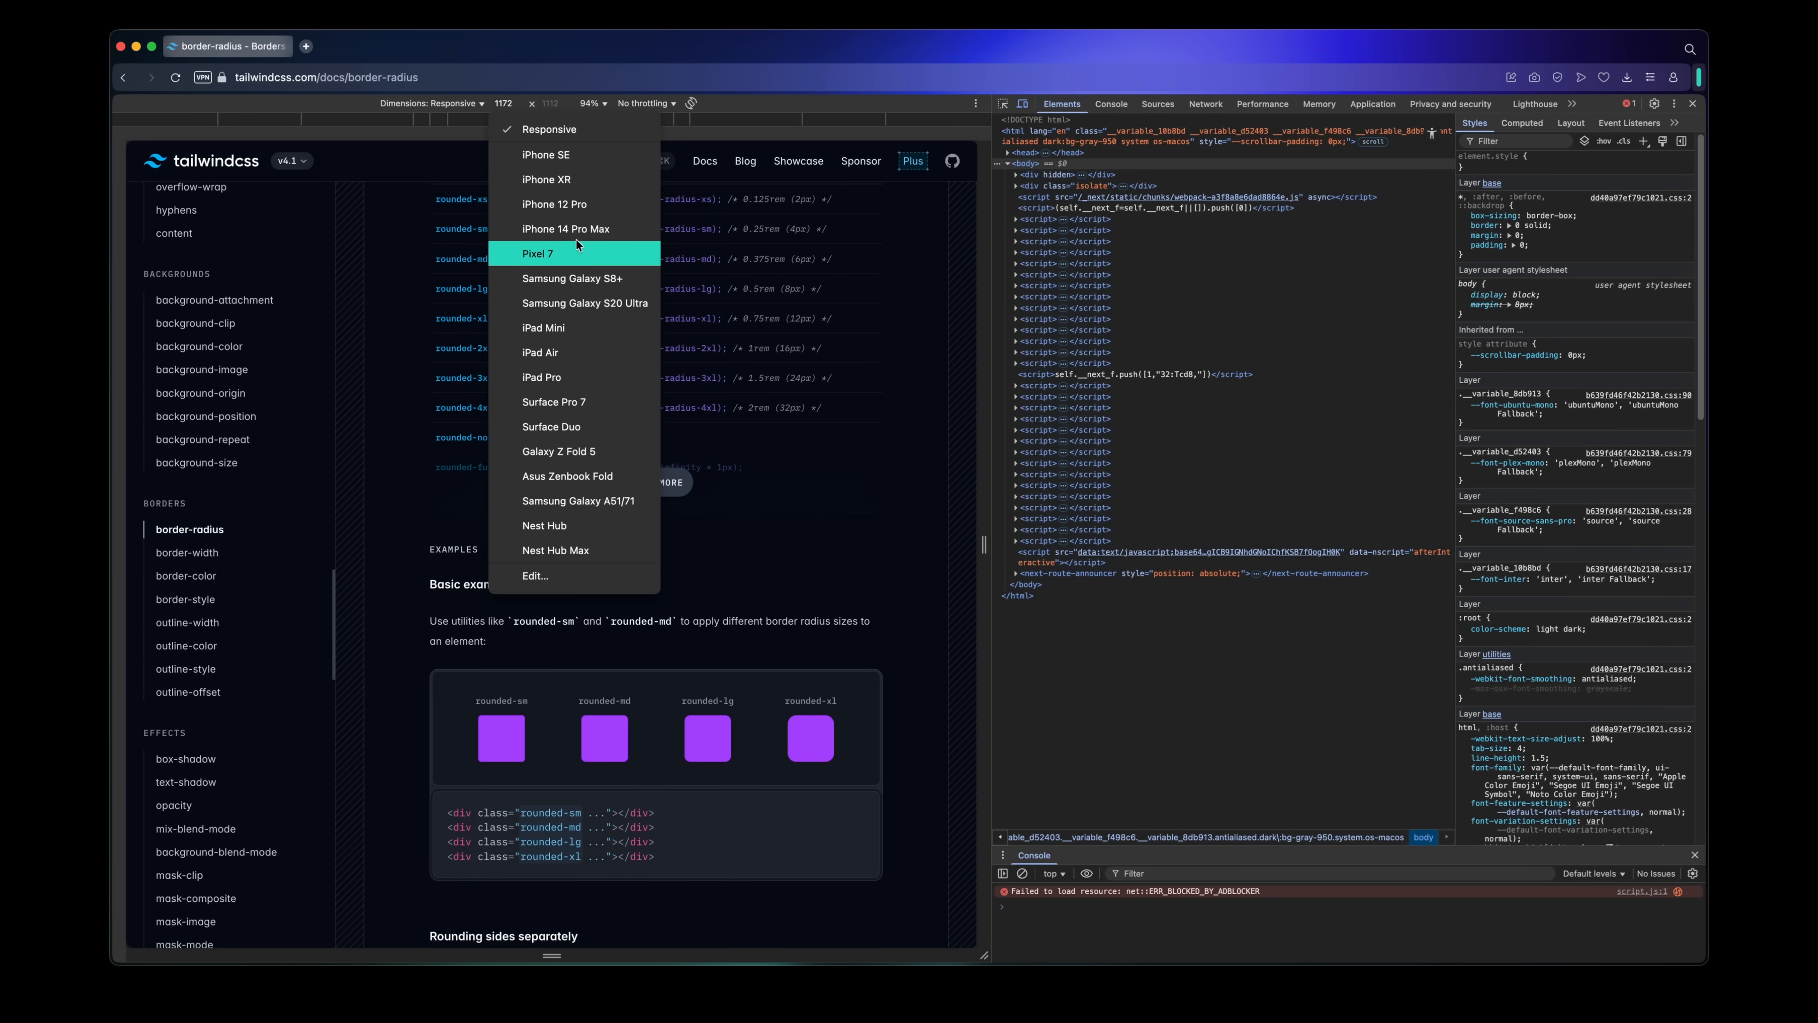
{"action": "left_click", "coordinate": [566, 228]}
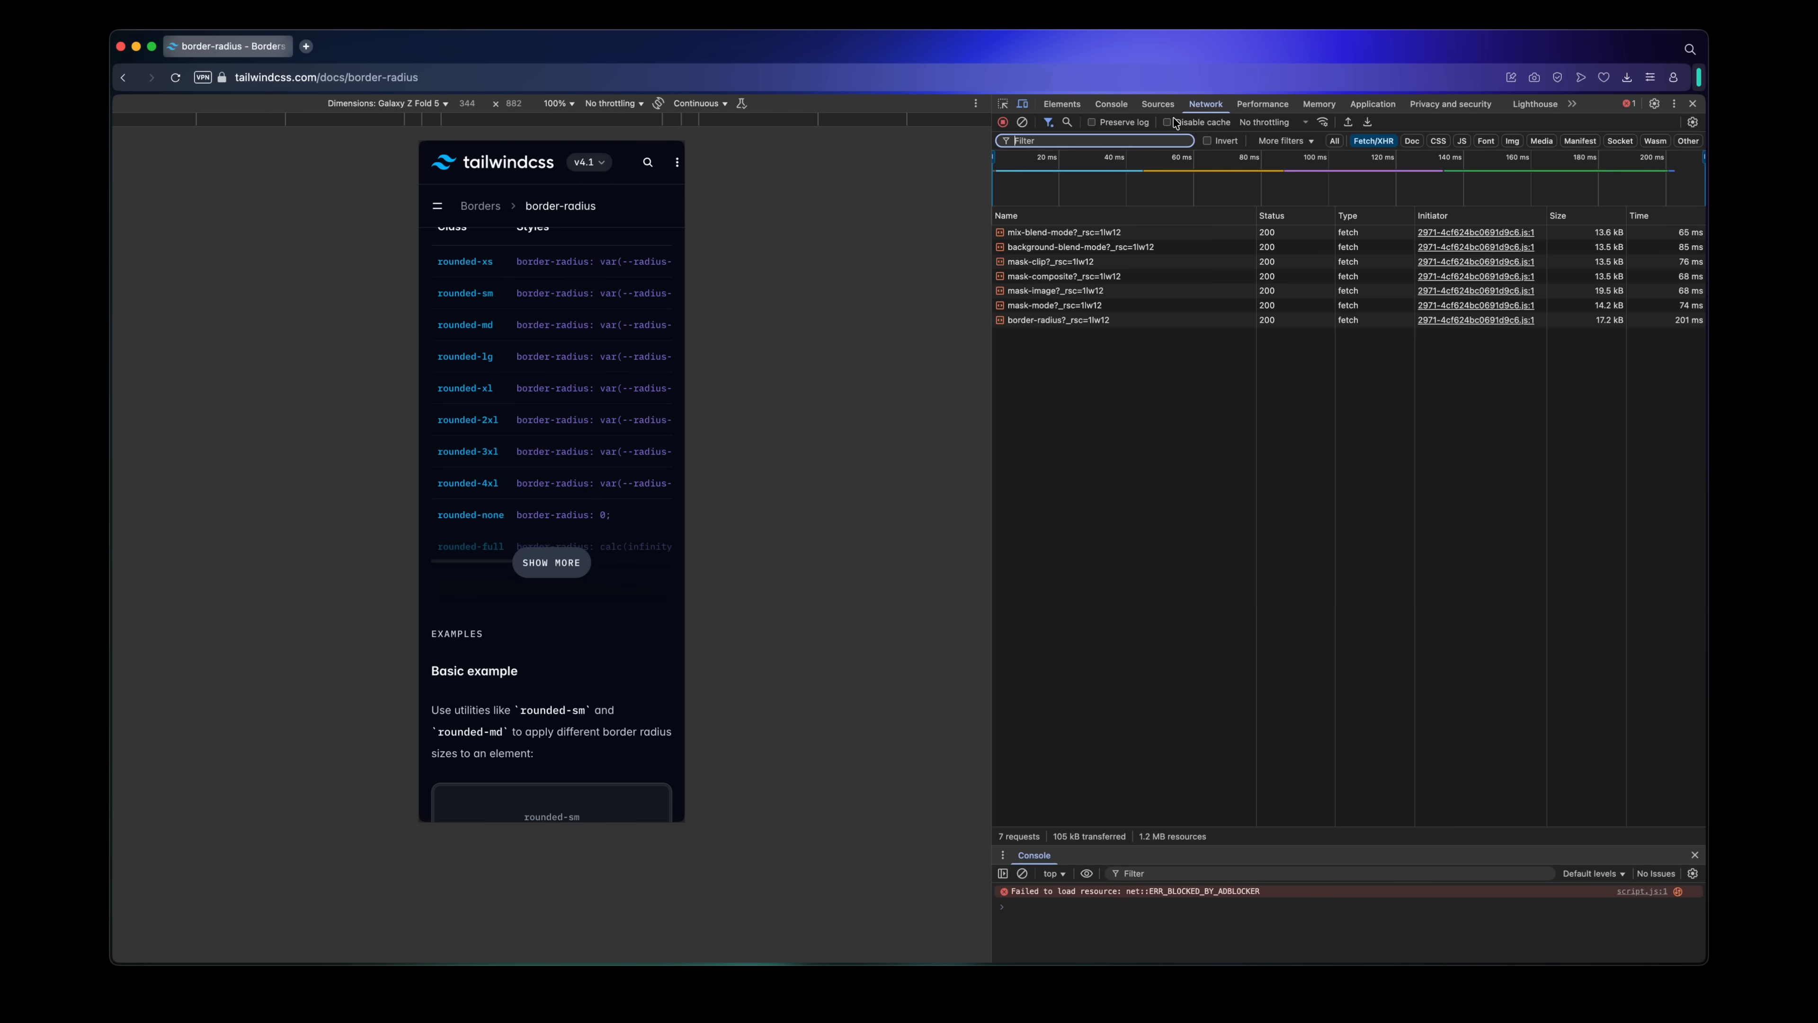
{"action": "left_click", "coordinate": [1262, 103]}
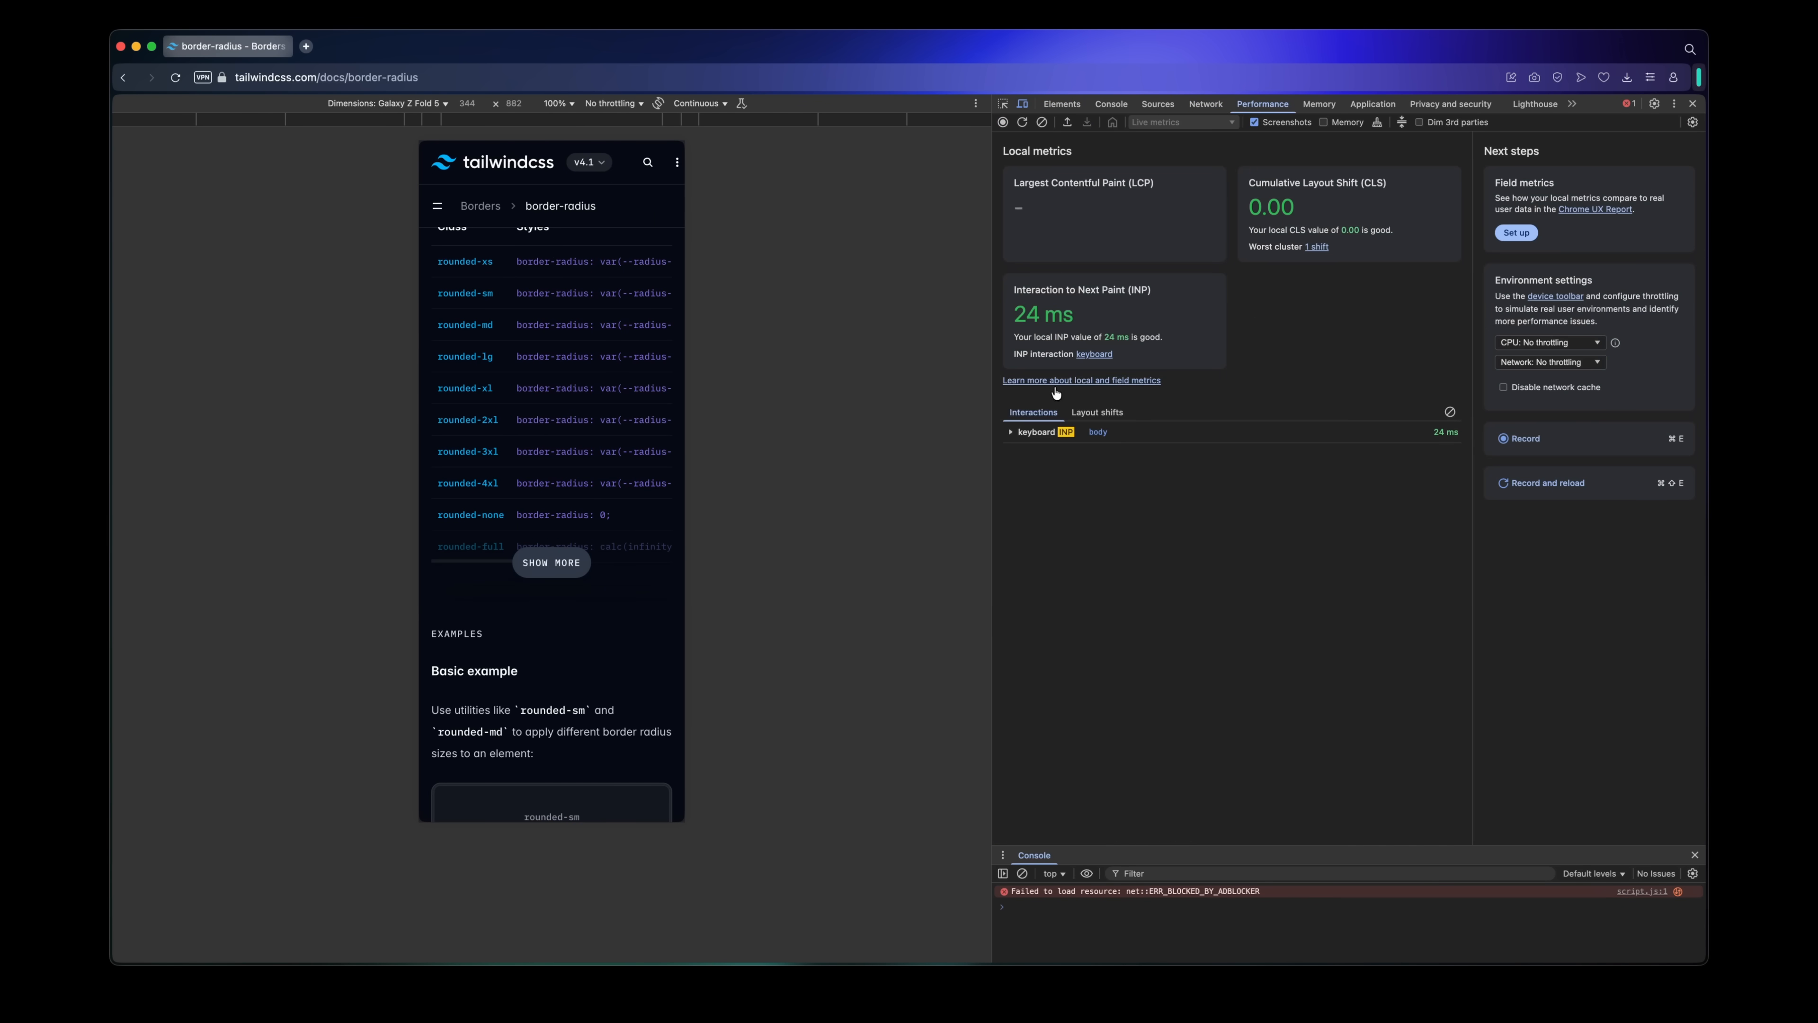